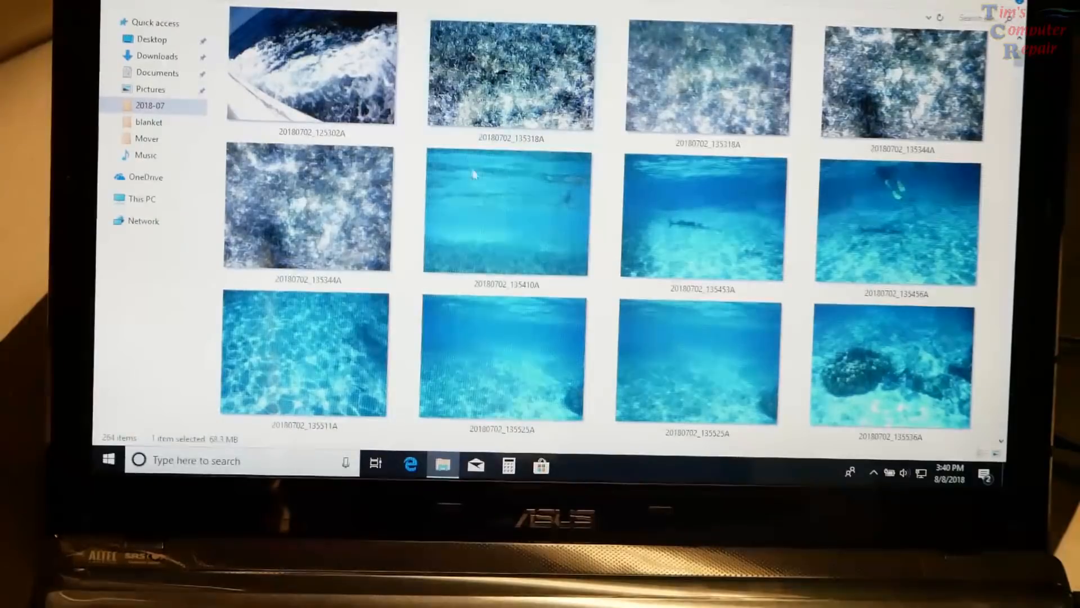
mouse_move(644, 114)
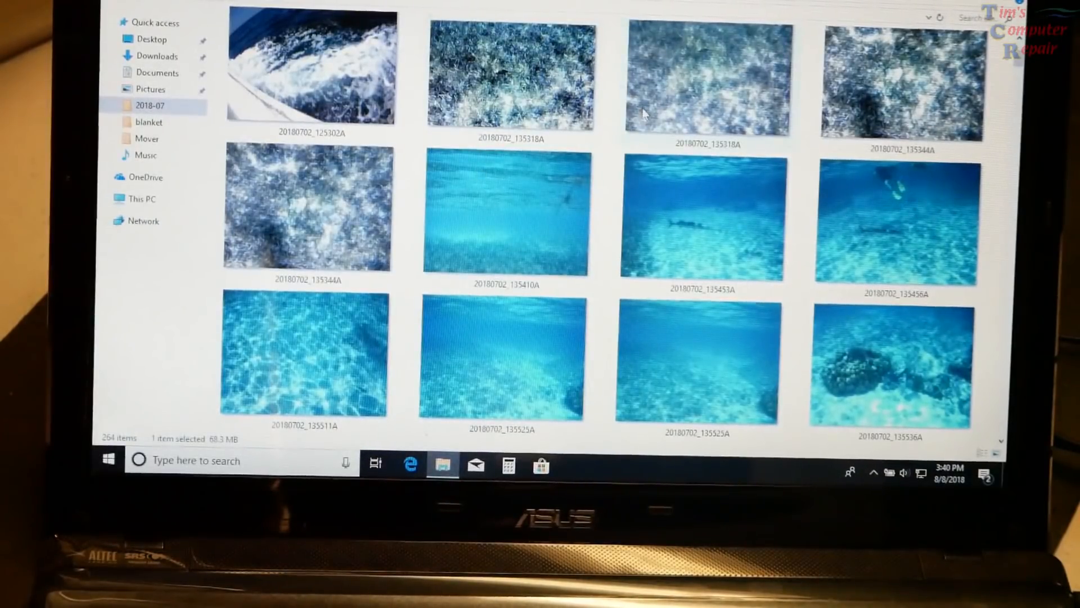
- Scroll through the GoPro clips and play the underwater video to test it
scroll("down", 3)
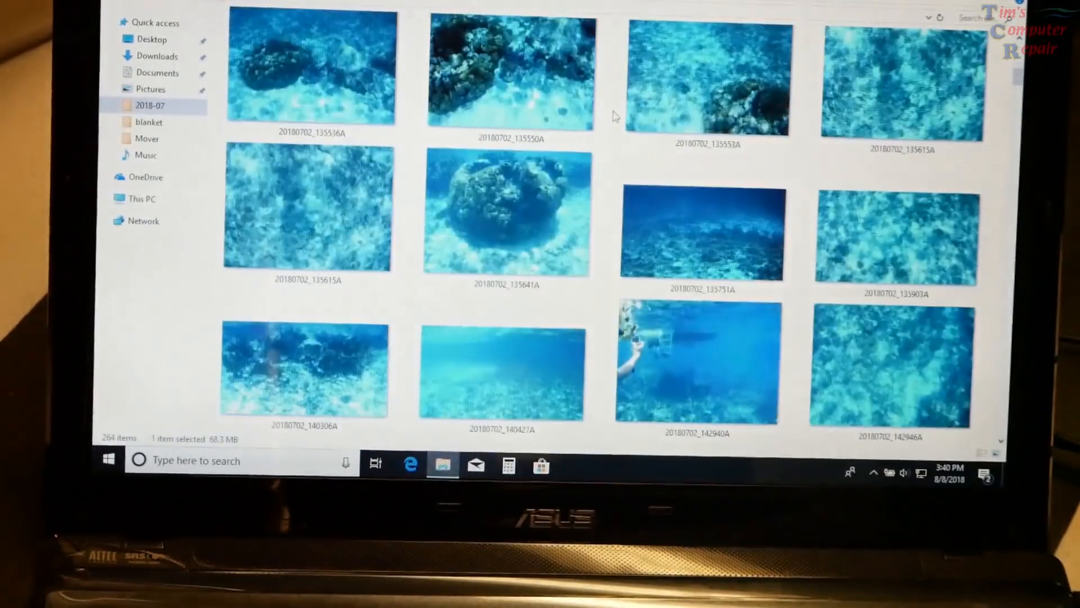
scroll("down", 3)
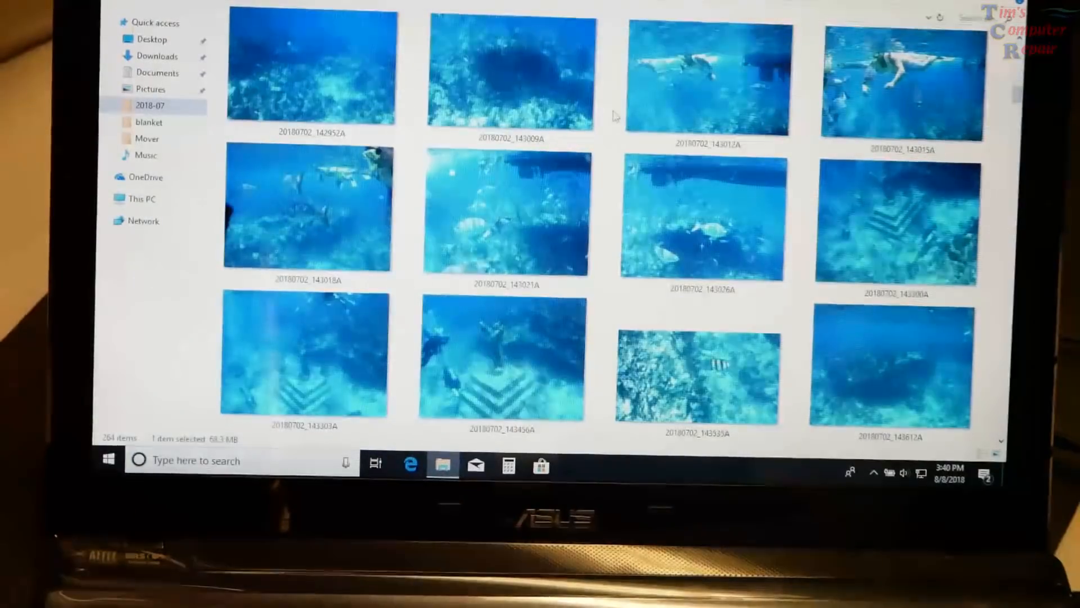
scroll("down", 3)
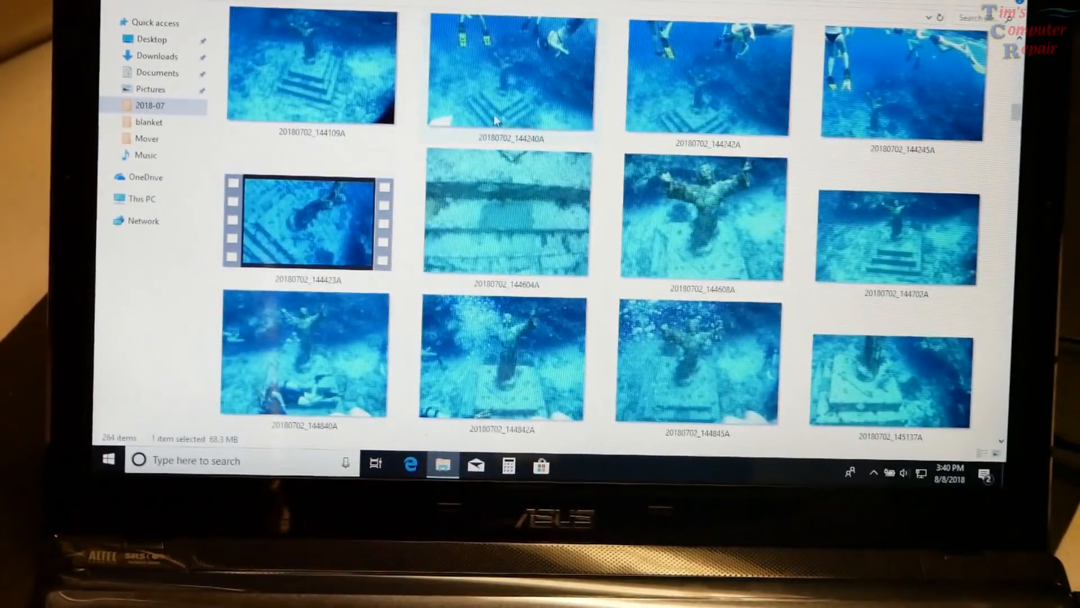
mouse_move(282, 221)
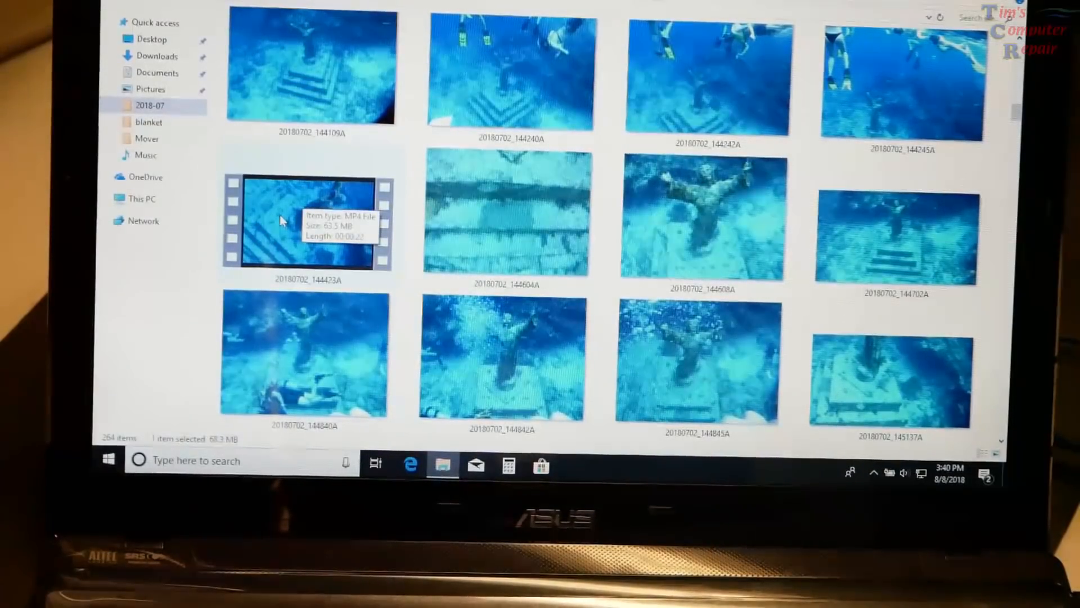
scroll("down", 3)
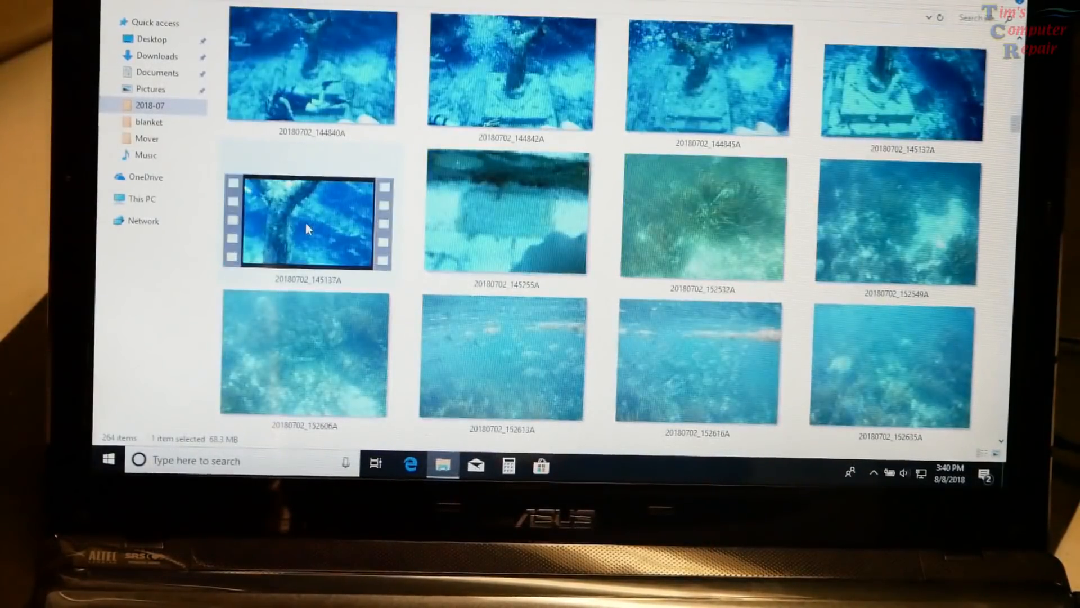
scroll("up", 3)
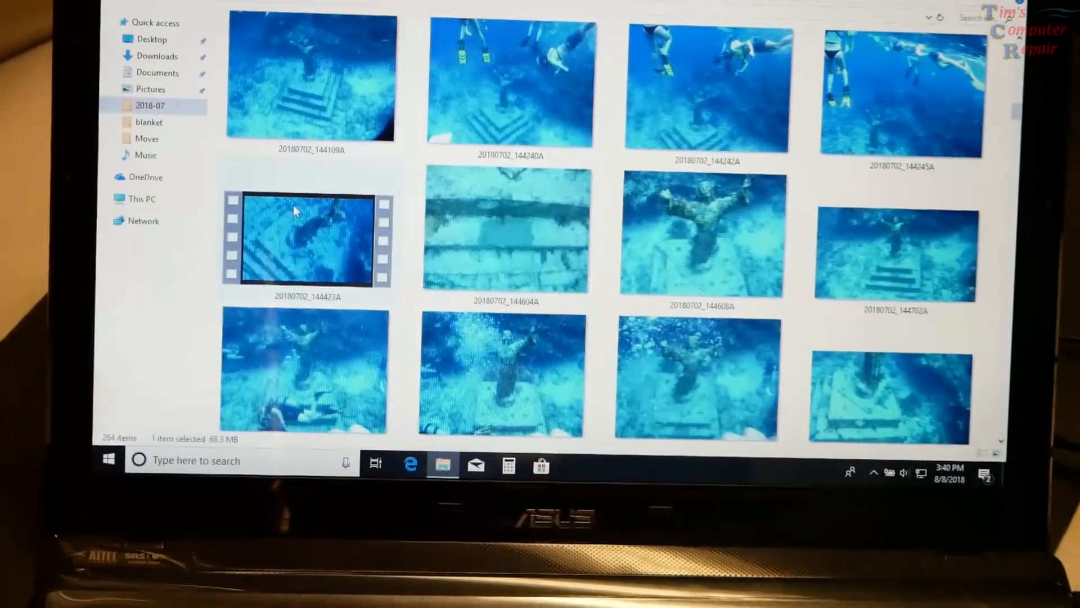
right_click(296, 234)
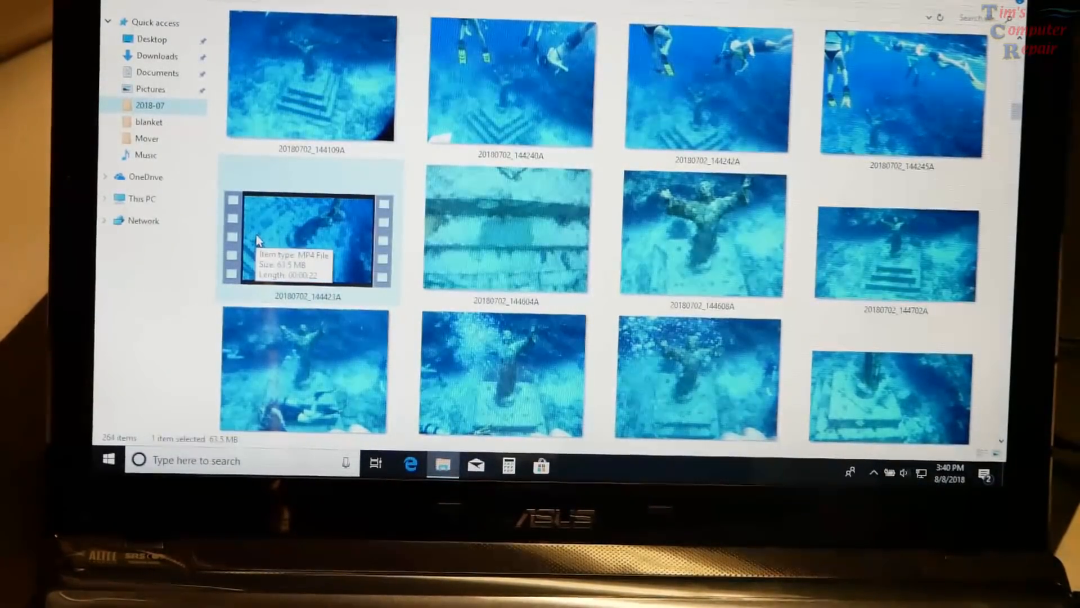
double_click(306, 238)
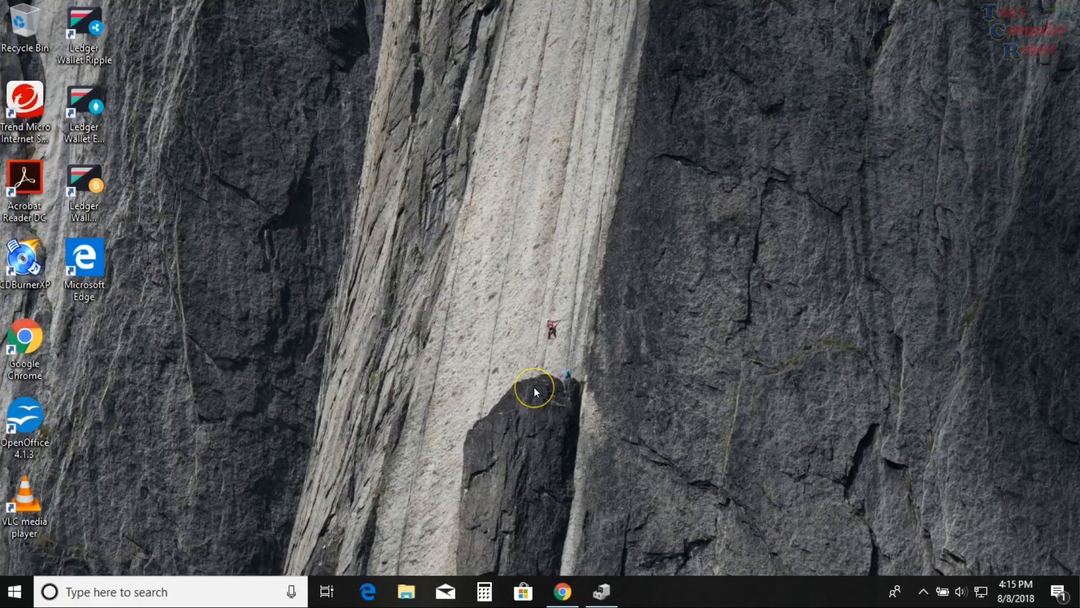
mouse_move(536, 392)
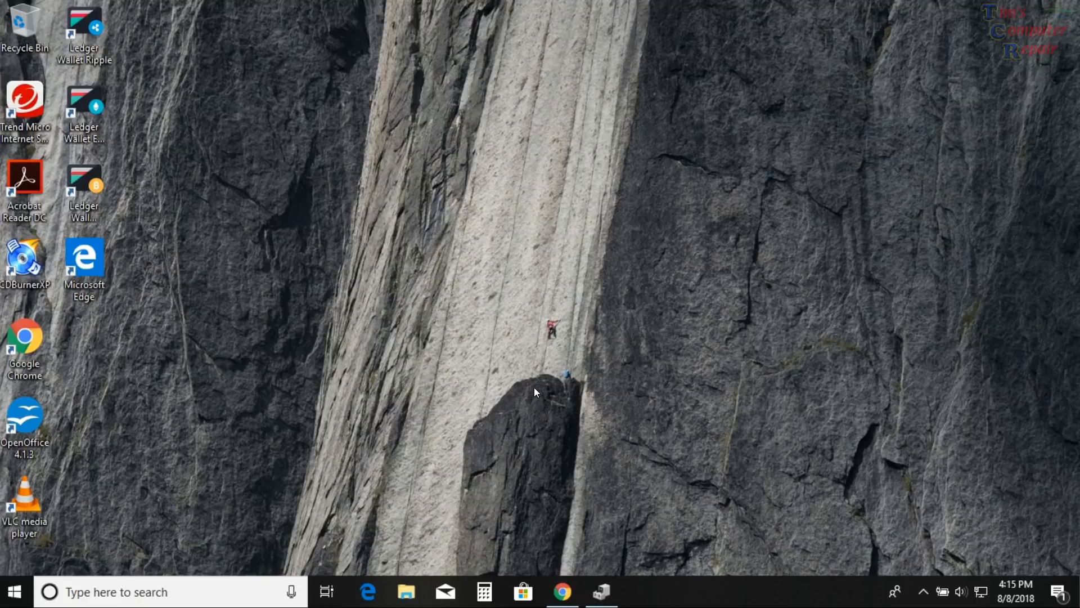
mouse_move(594, 388)
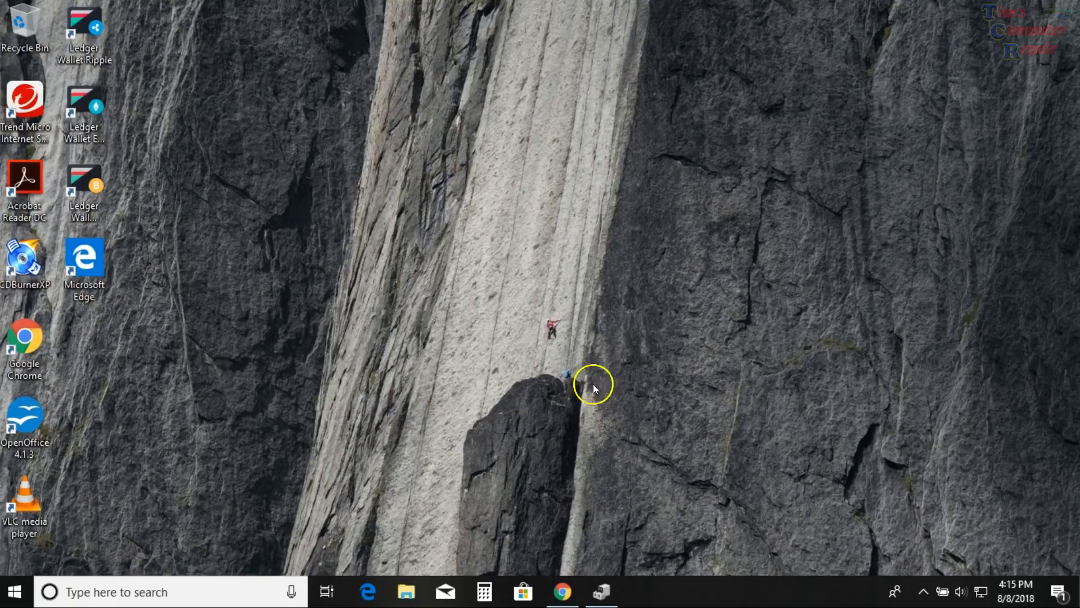
mouse_move(567, 417)
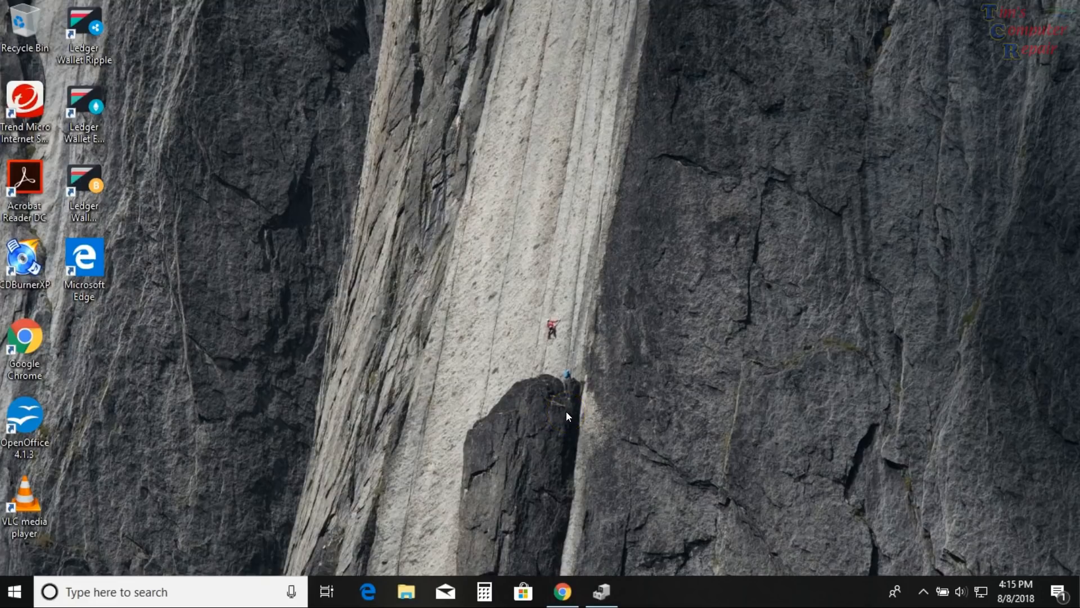
mouse_move(409, 459)
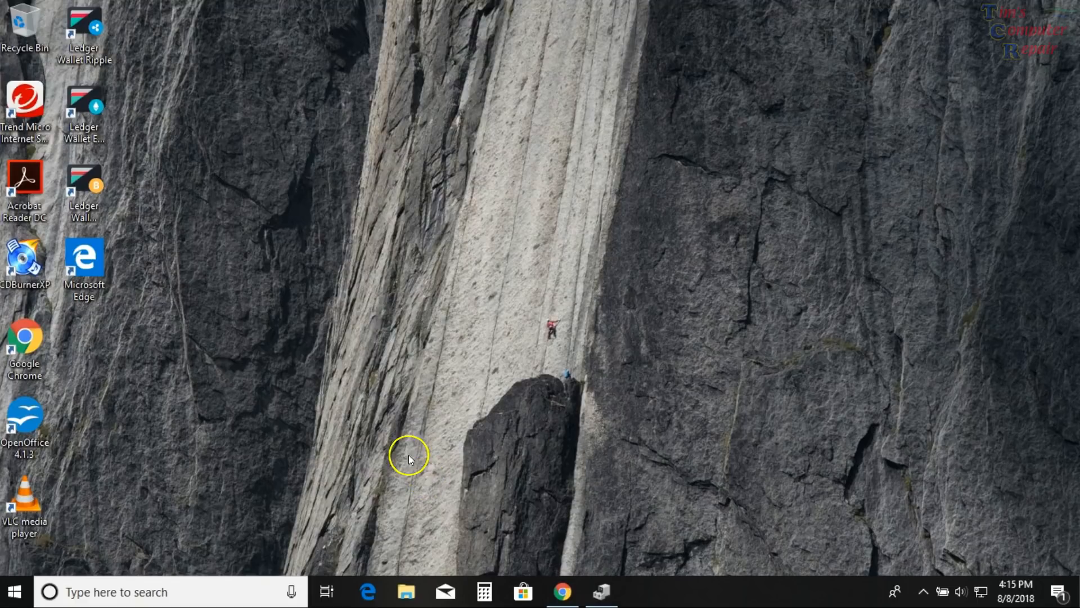
mouse_move(218, 342)
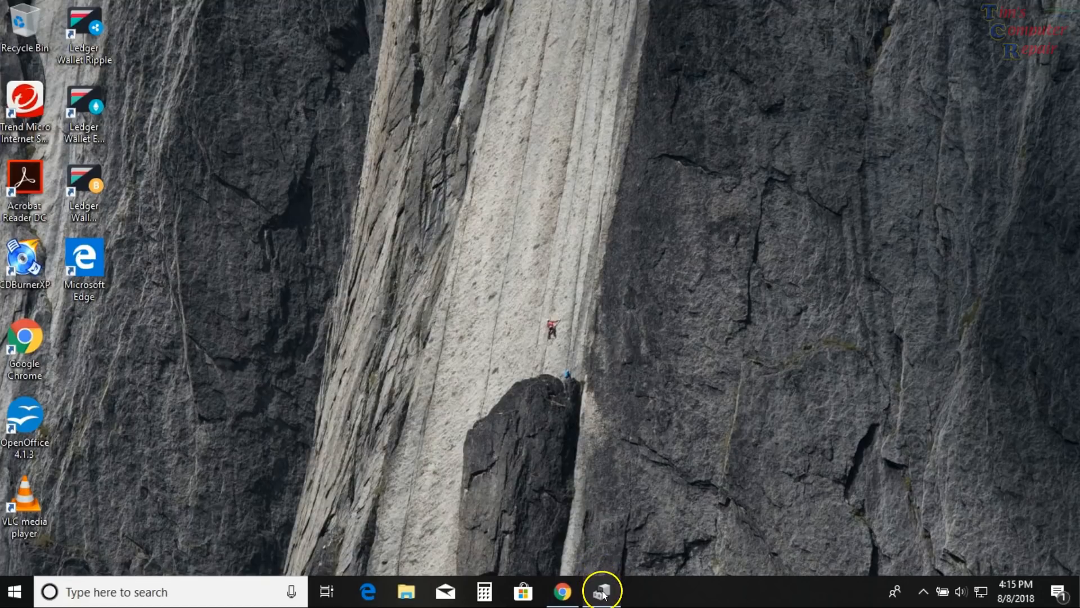
- In Device Manager, bring up the actions menu for the ATI Mobility Radeon HD 4200 Series adapter
left_click(601, 591)
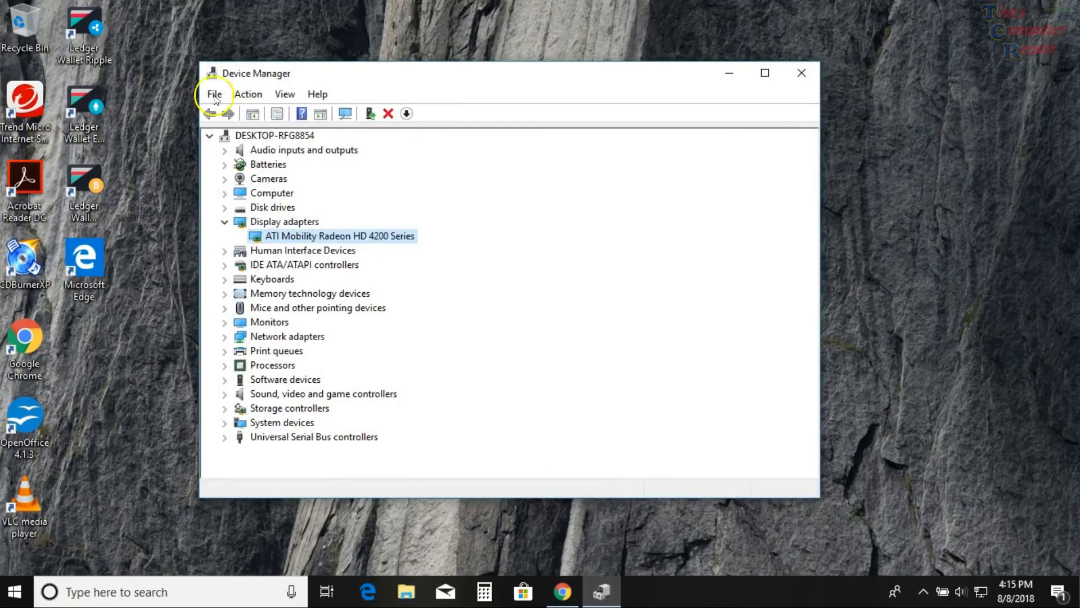
mouse_move(290, 247)
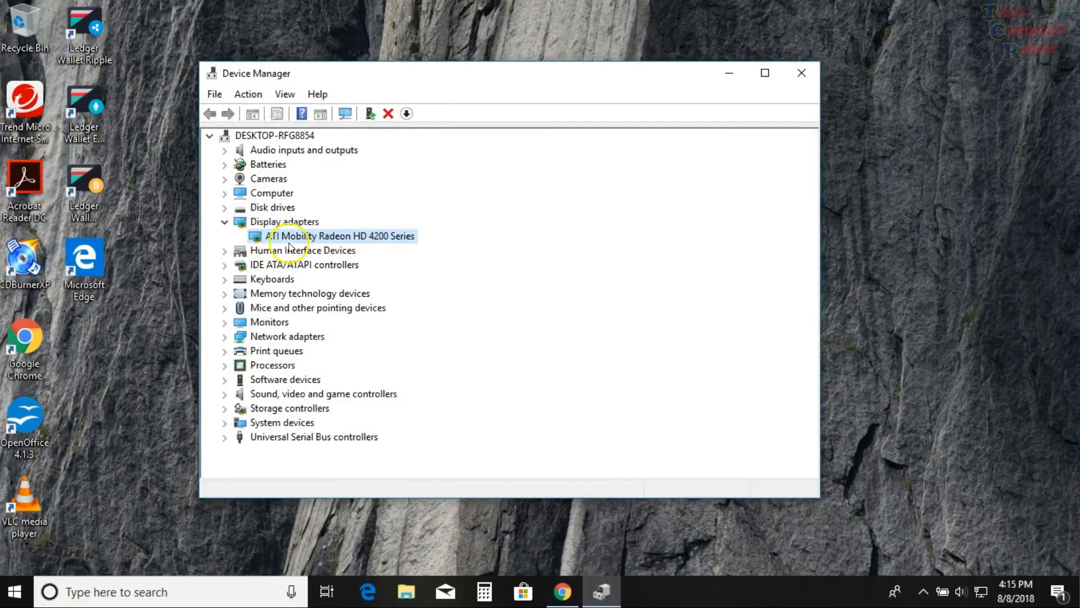
mouse_move(373, 241)
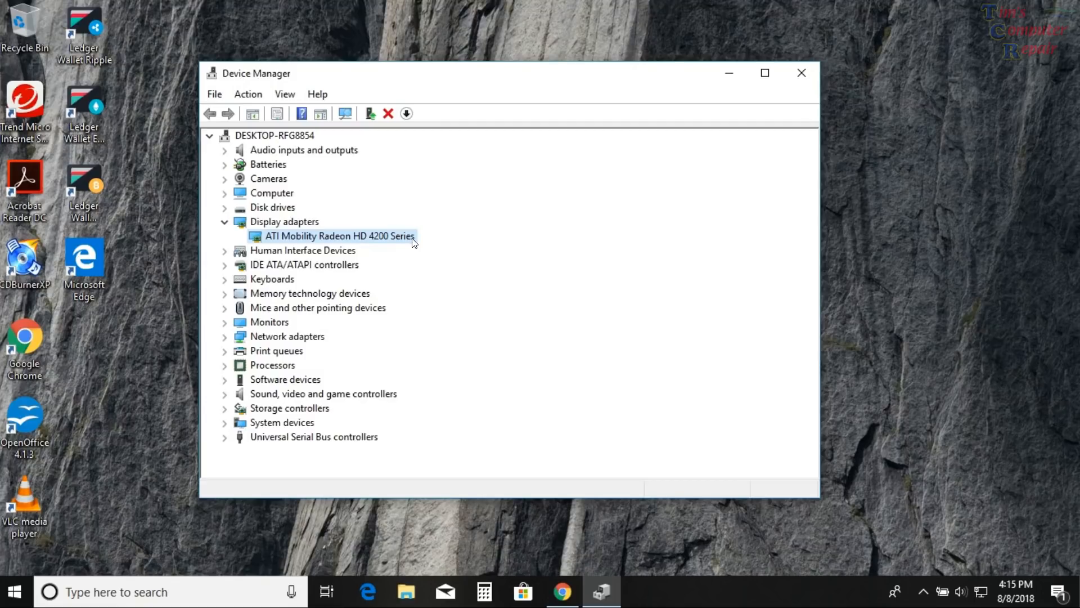
mouse_move(447, 294)
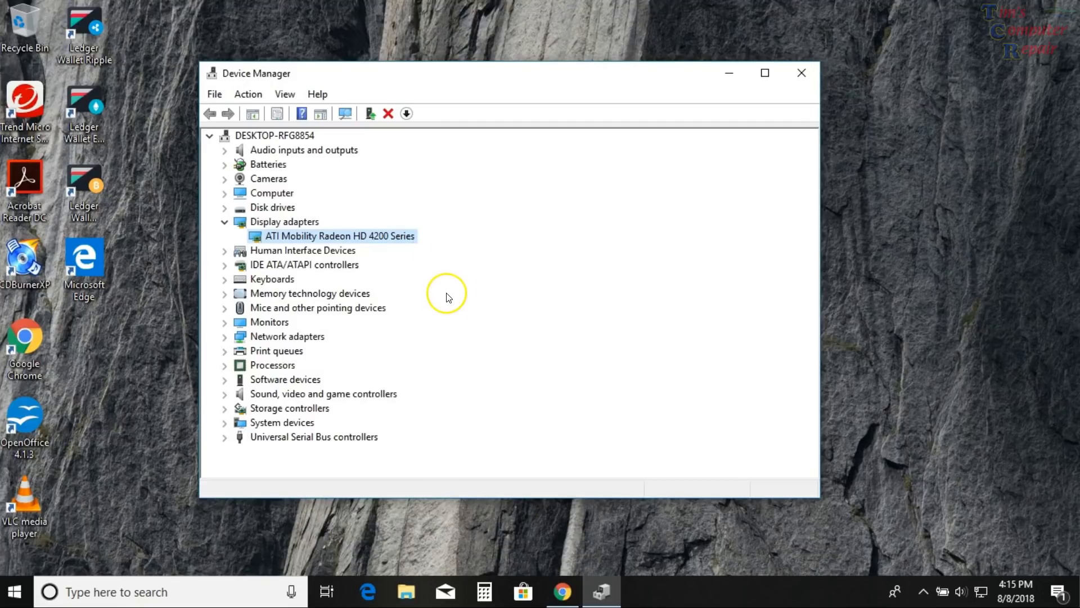
mouse_move(357, 241)
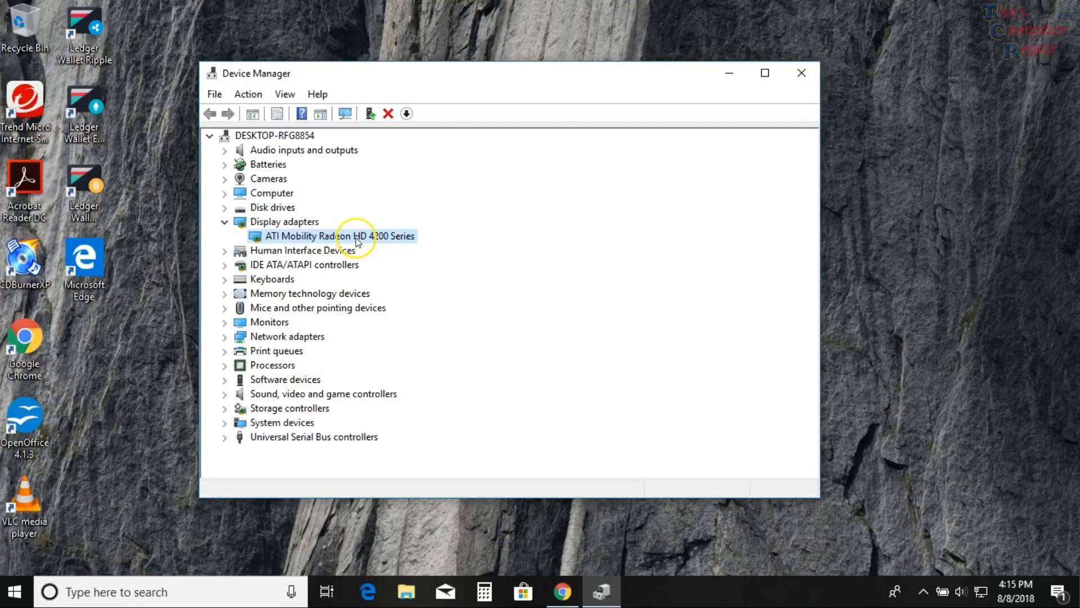
right_click(337, 235)
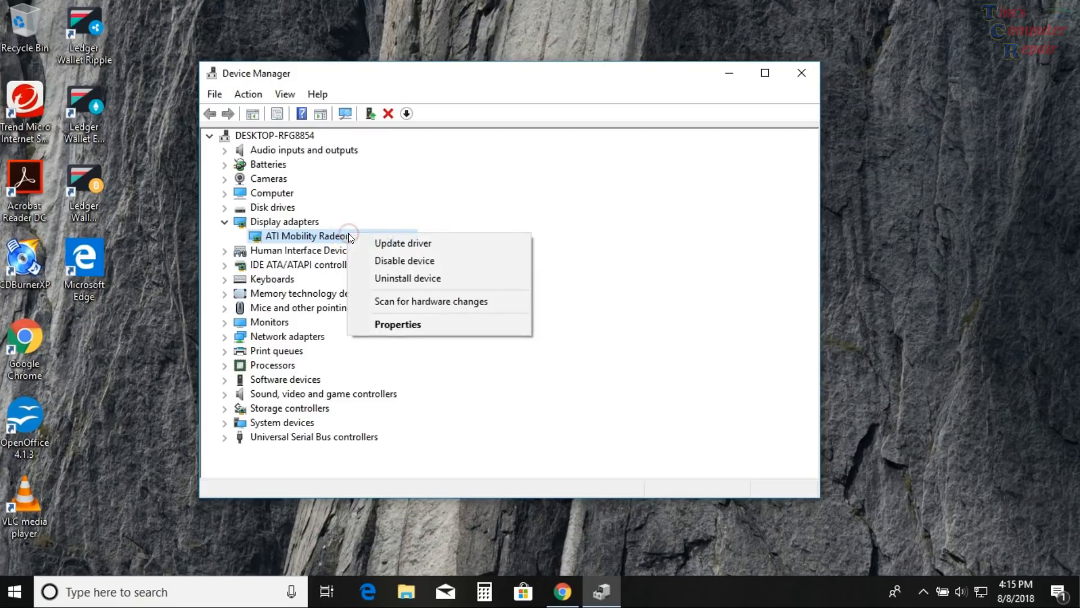
- Show the adapter's Properties driver info: Advanced Micro Devices, version 8.970.100.9001, dated 1/13/2015
left_click(398, 325)
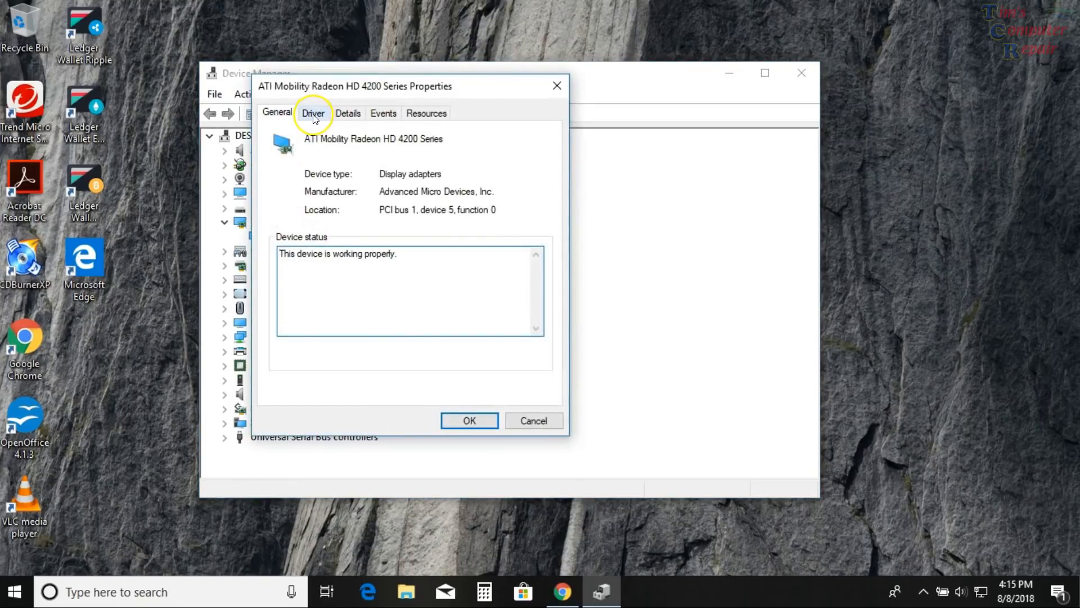
left_click(313, 112)
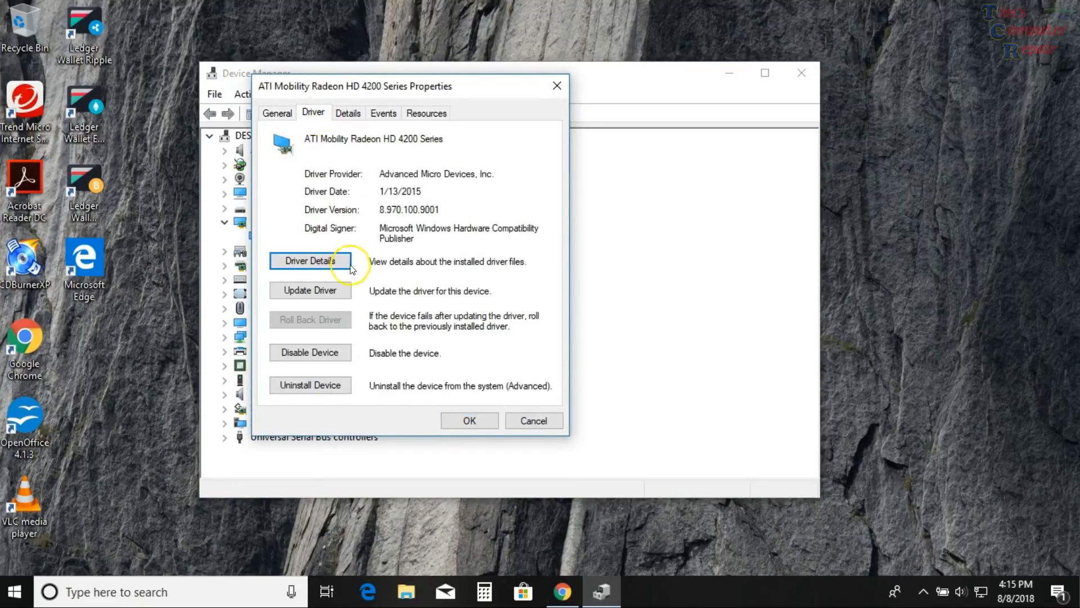
mouse_move(385, 220)
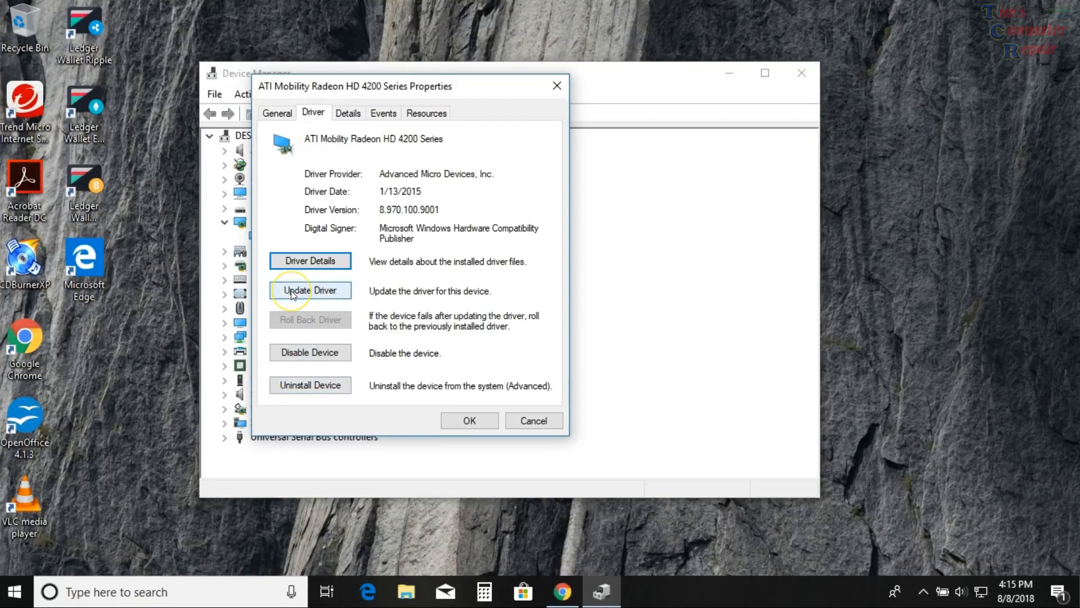
mouse_move(311, 296)
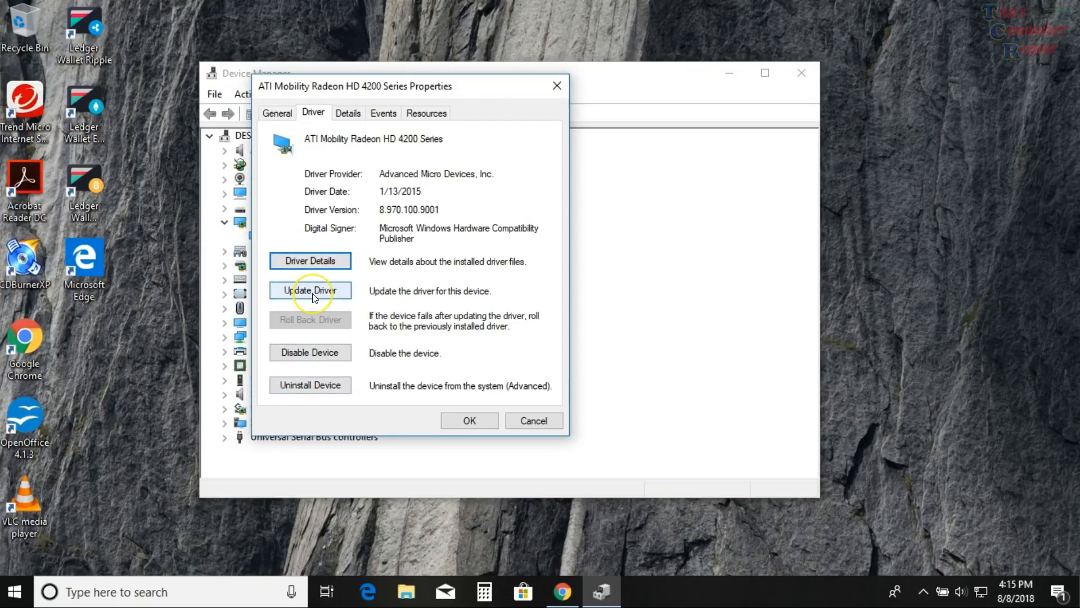
mouse_move(319, 385)
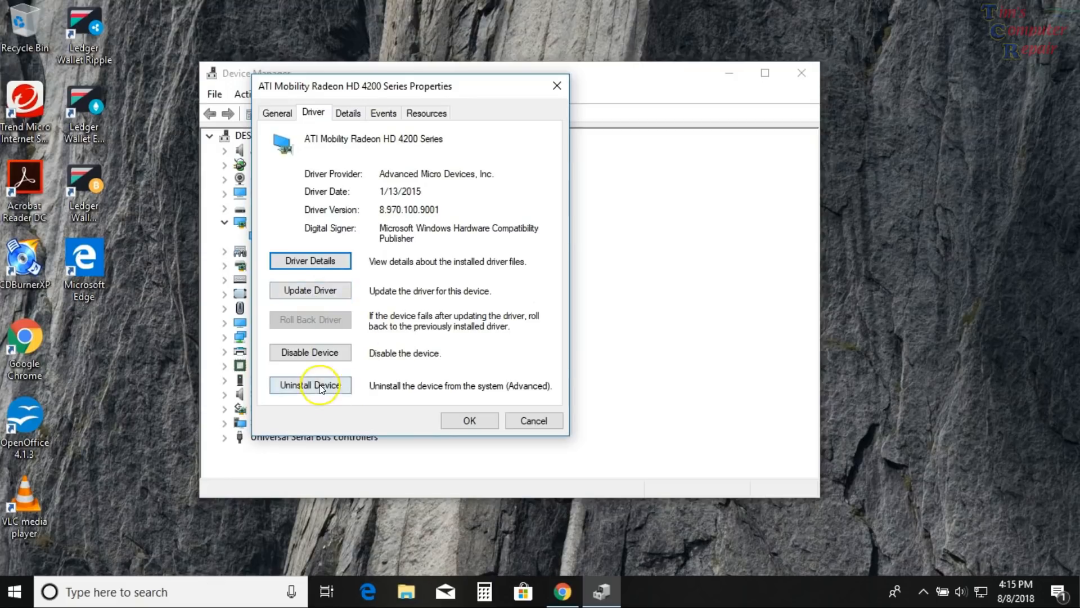
mouse_move(383, 352)
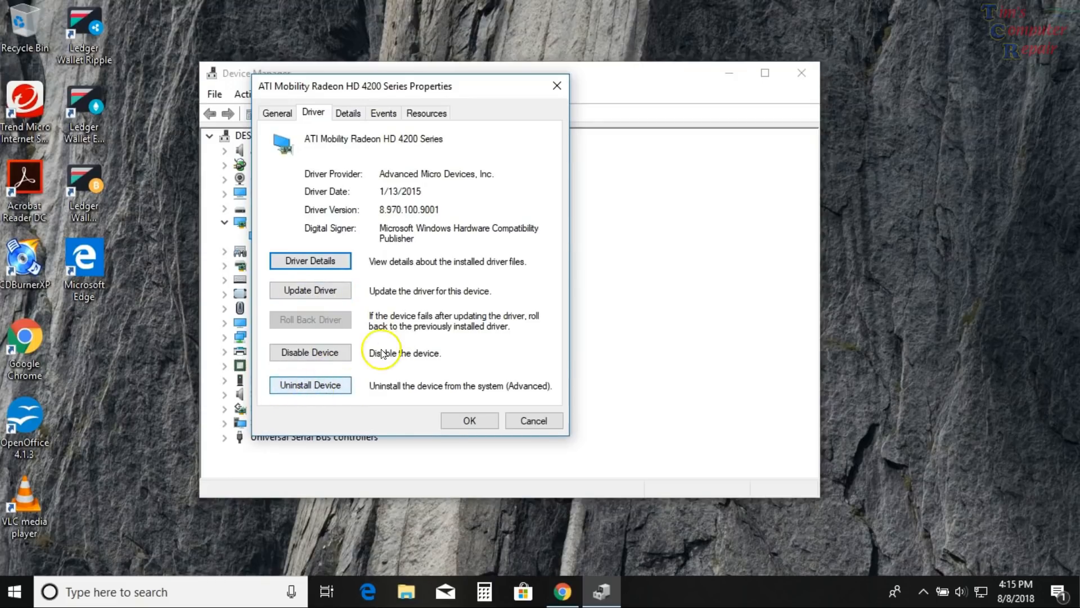
mouse_move(333, 290)
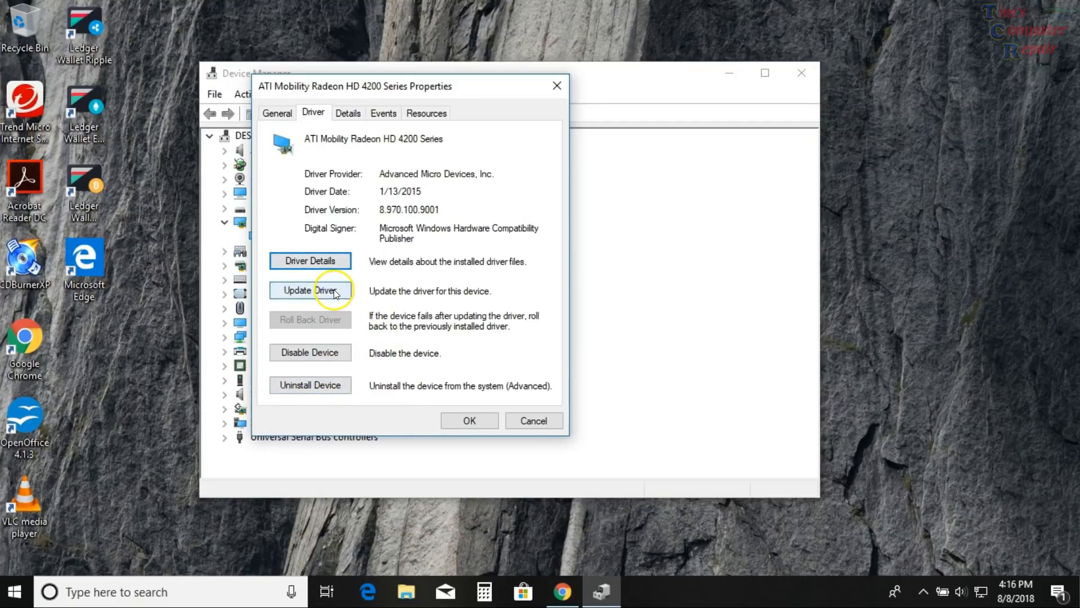
mouse_move(379, 256)
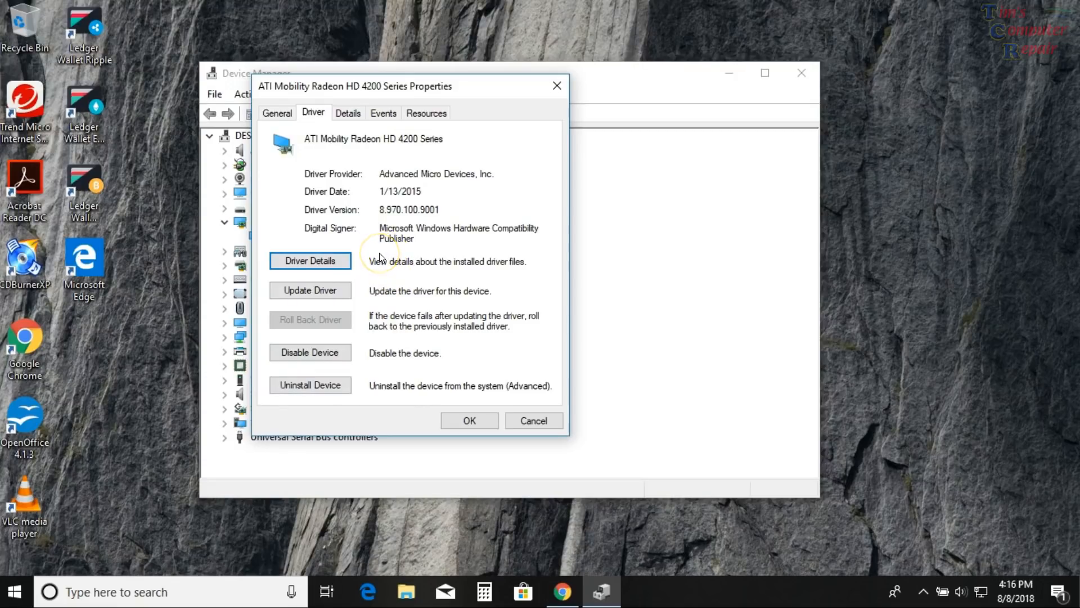
mouse_move(388, 312)
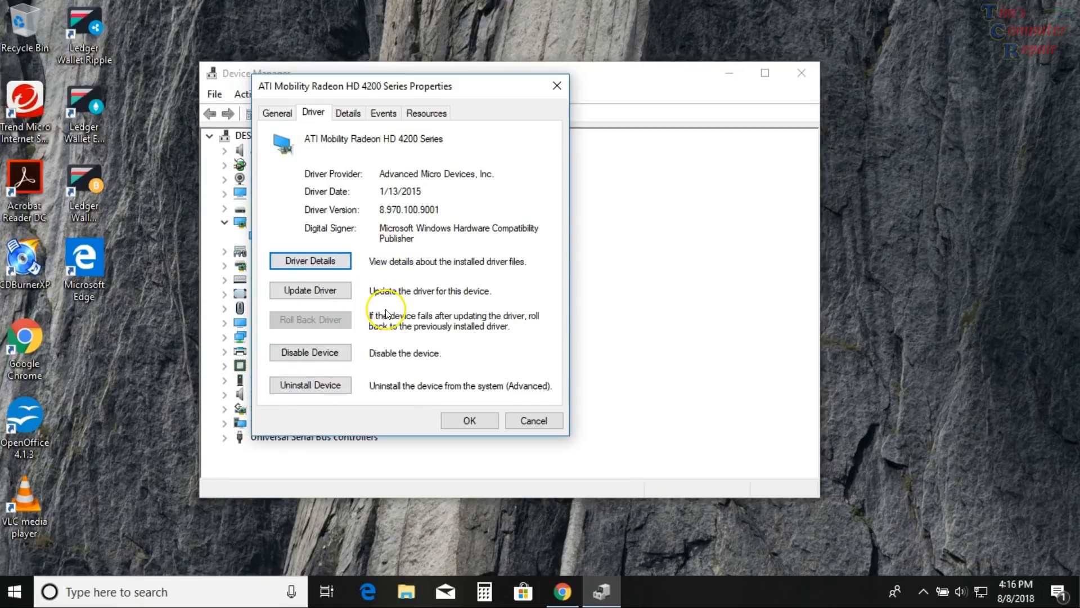
mouse_move(386, 311)
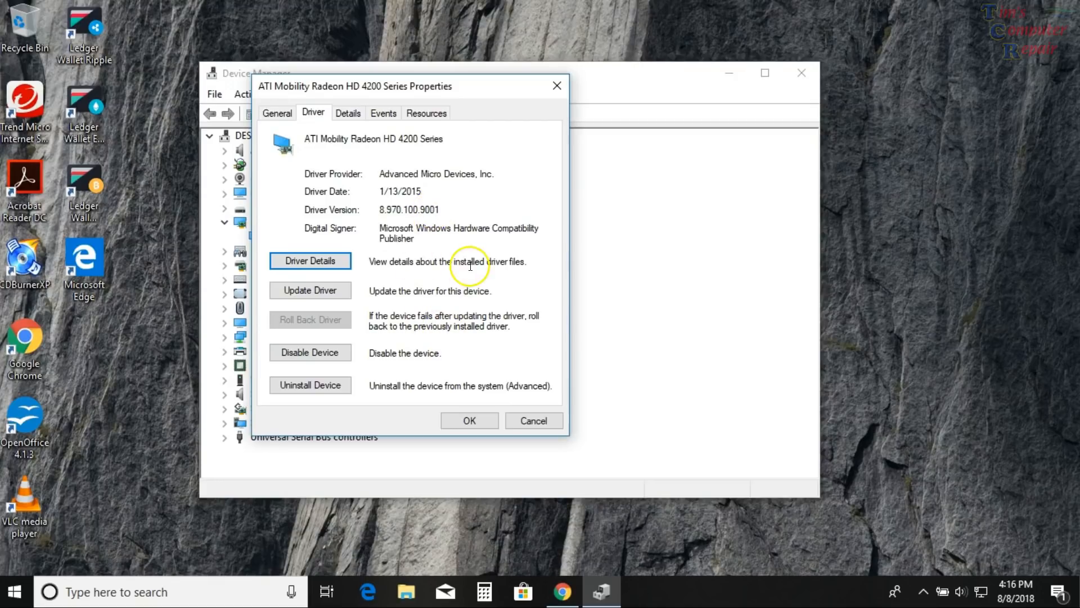
mouse_move(466, 333)
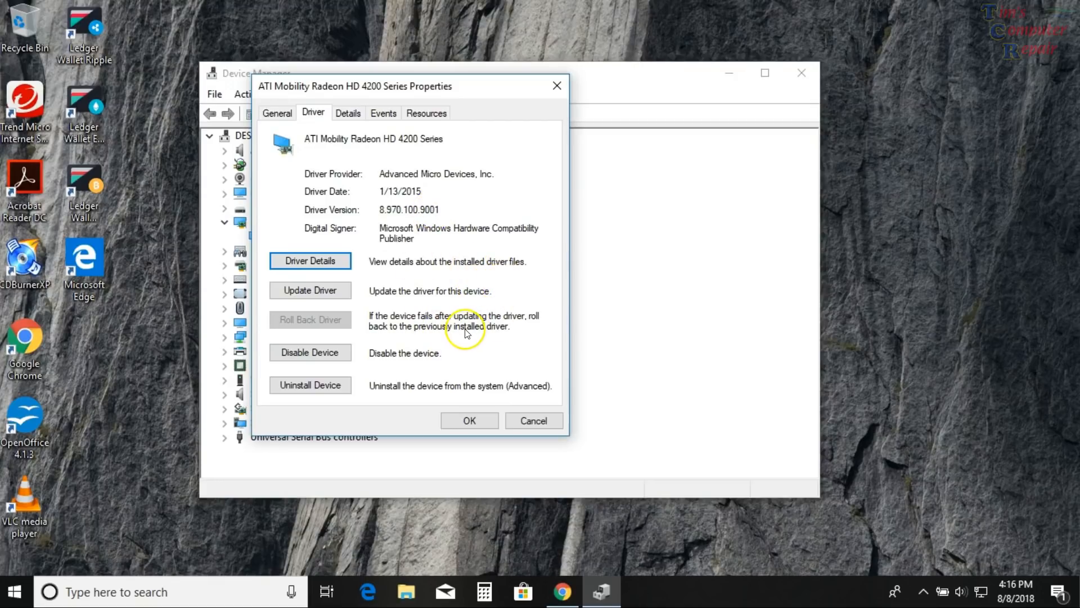
mouse_move(467, 336)
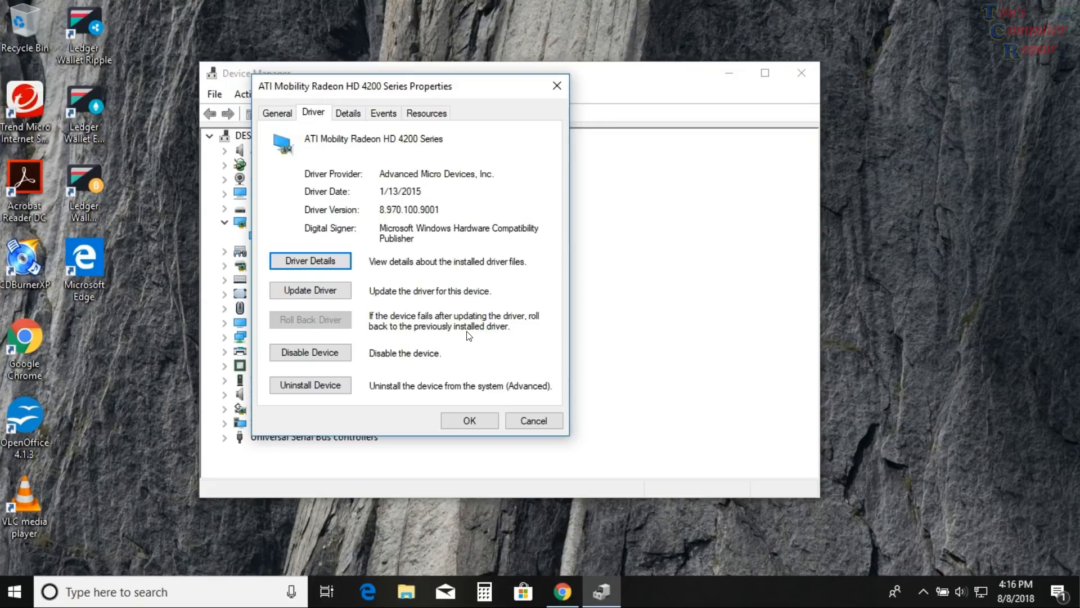
mouse_move(567, 539)
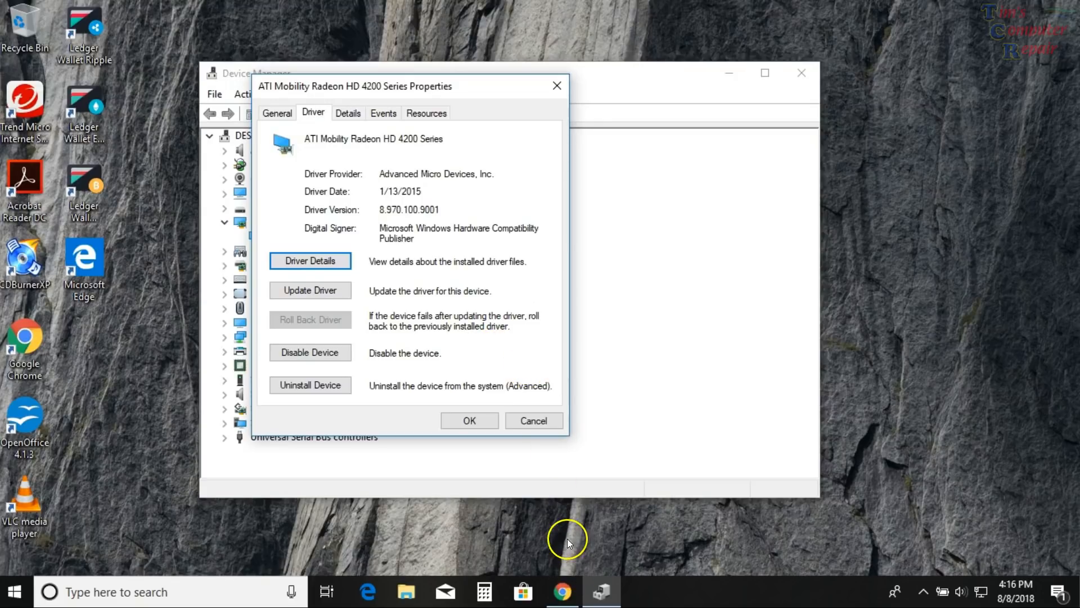
mouse_move(563, 591)
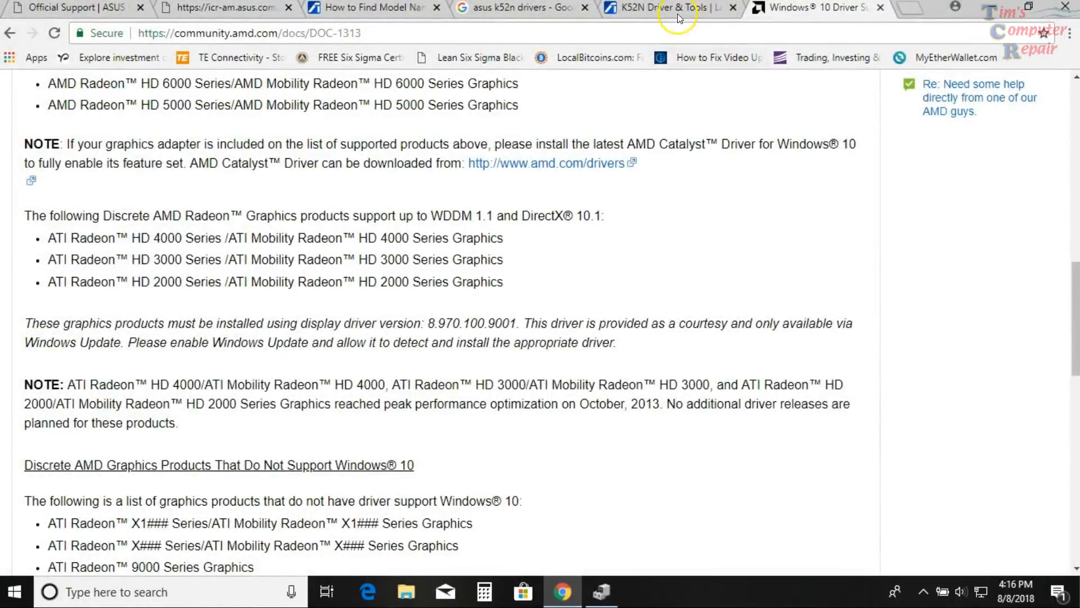
- Review the ASUS K52N Driver & Tools page's OS choices (Windows 7 only), then return to Device Manager
left_click(669, 8)
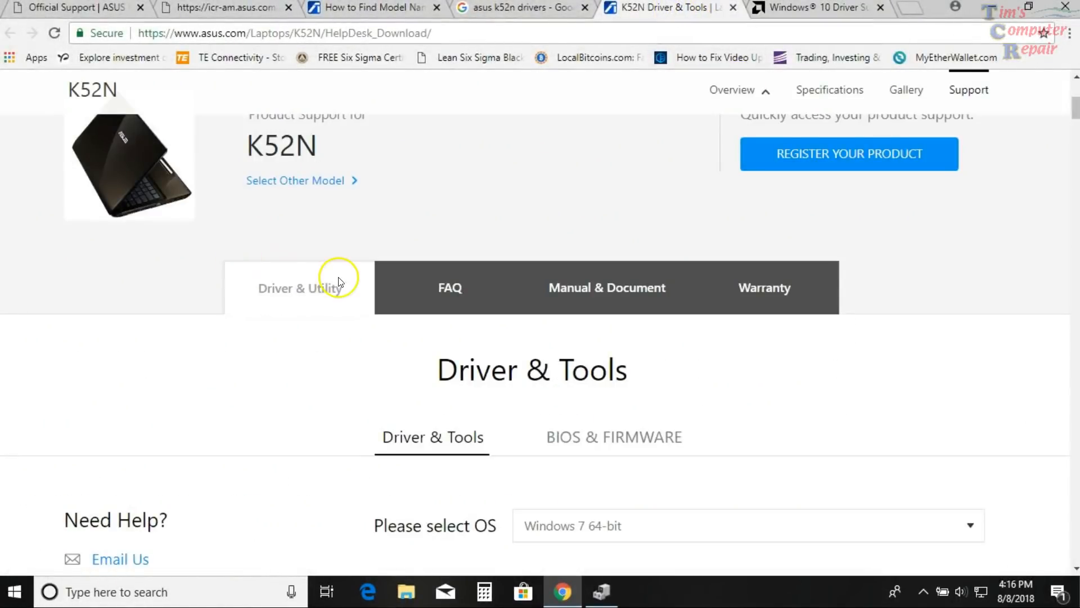
scroll("up", 3)
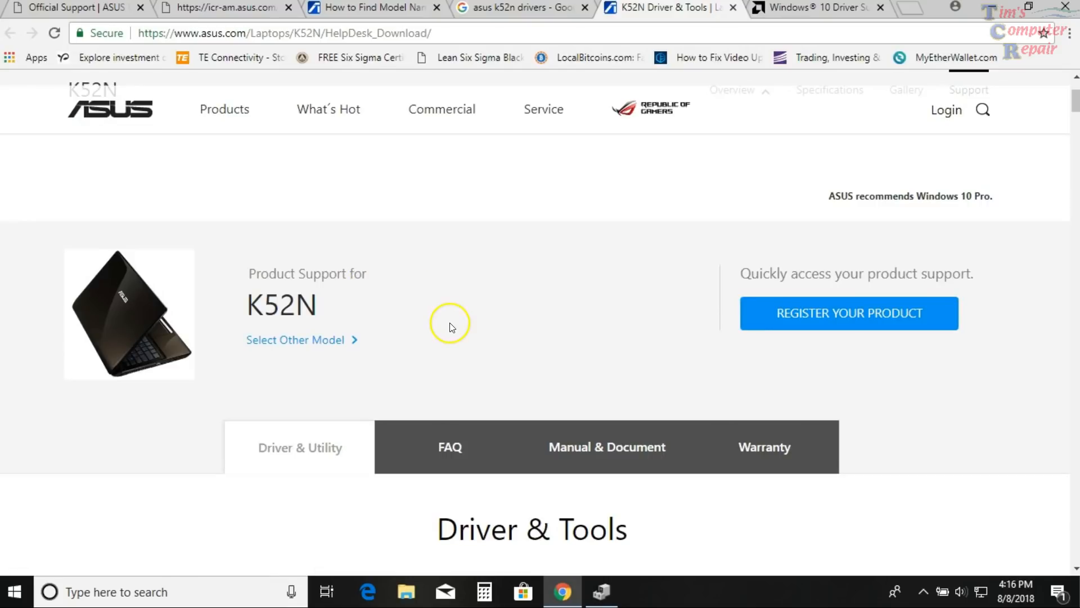
mouse_move(744, 313)
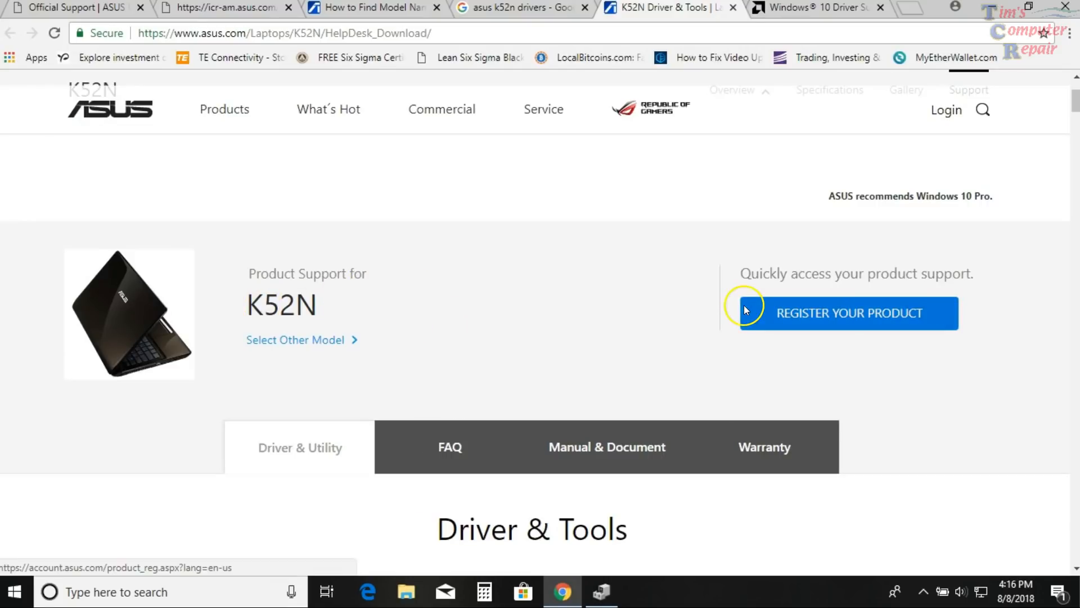
scroll("down", 3)
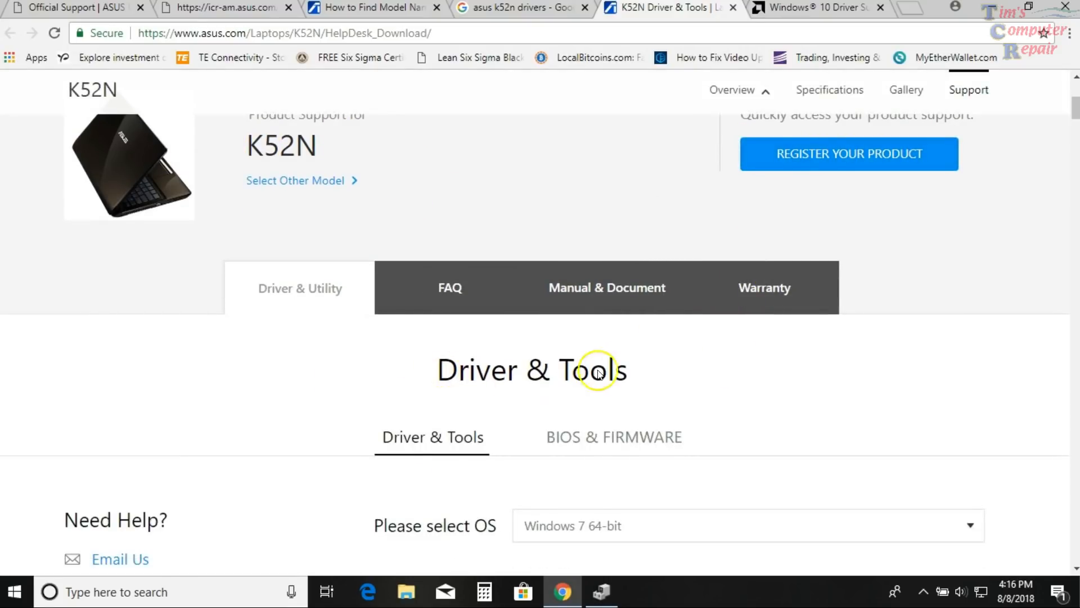
scroll("down", 3)
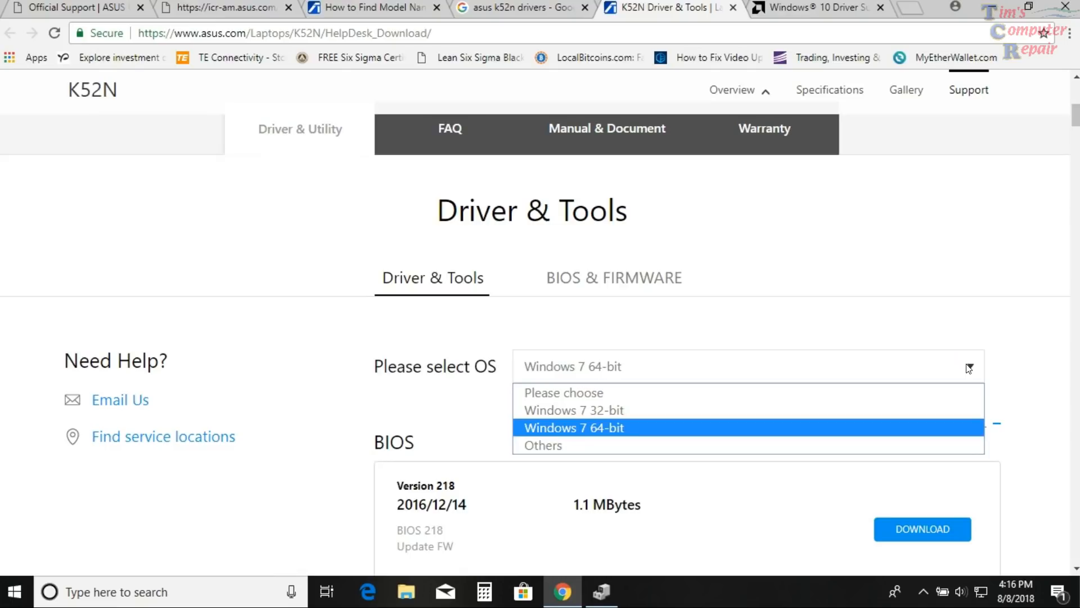
scroll("up", 3)
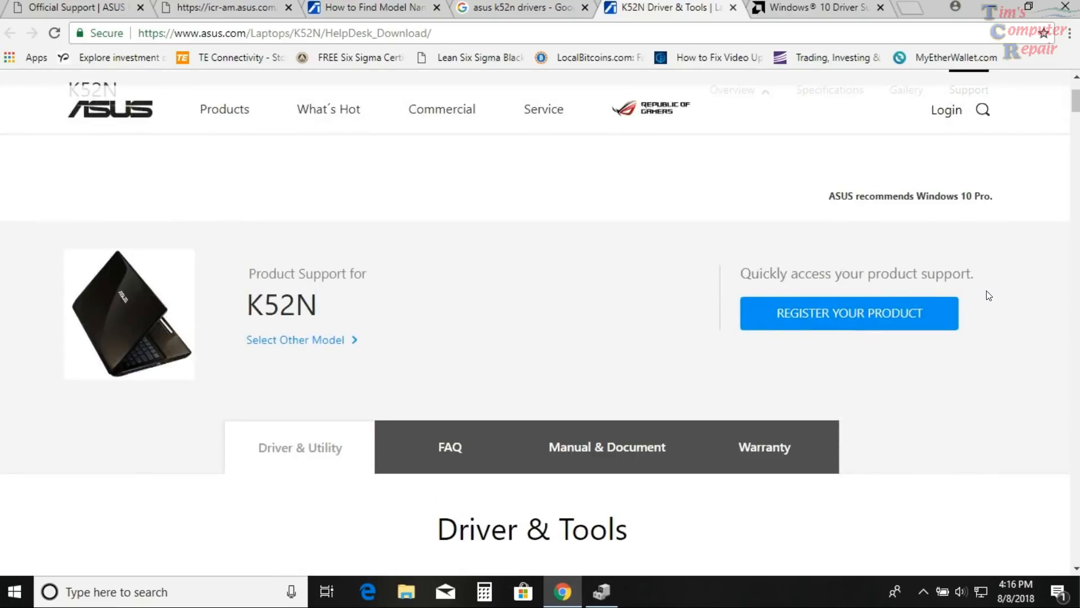
scroll("down", 3)
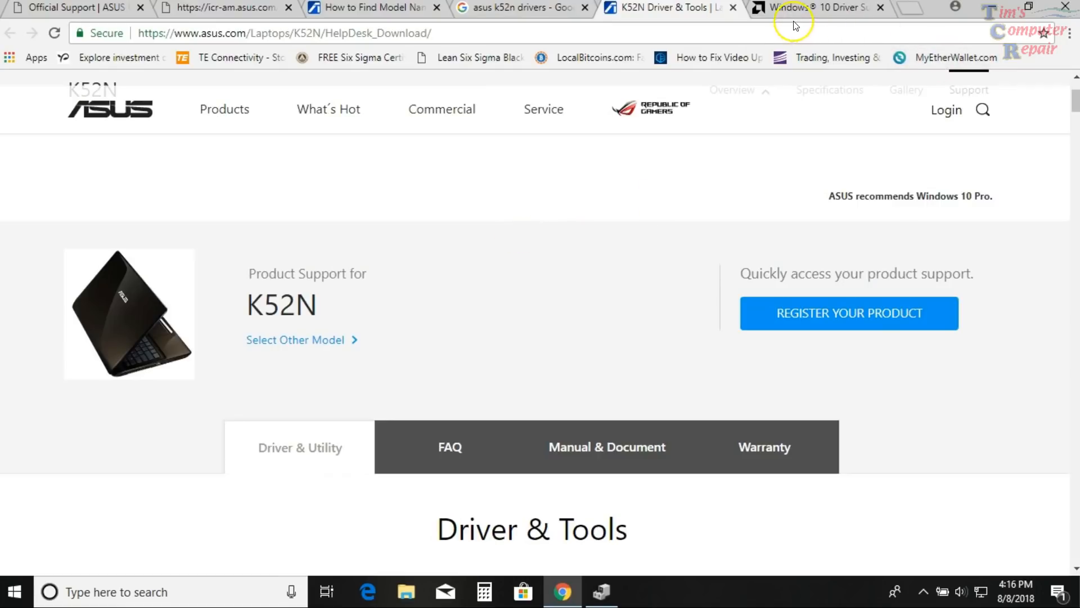
mouse_move(821, 8)
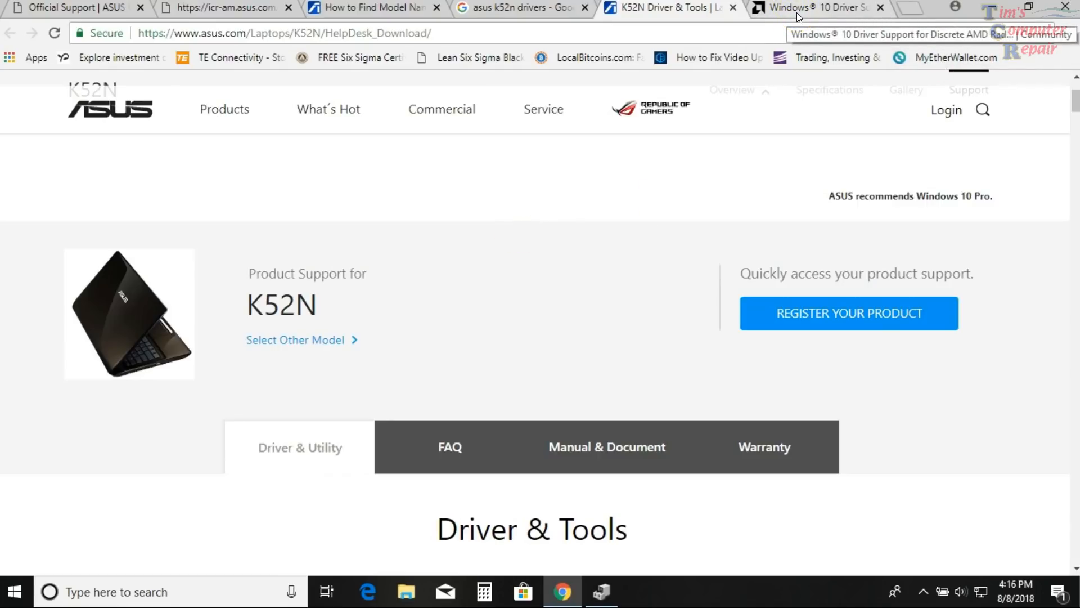
left_click(600, 591)
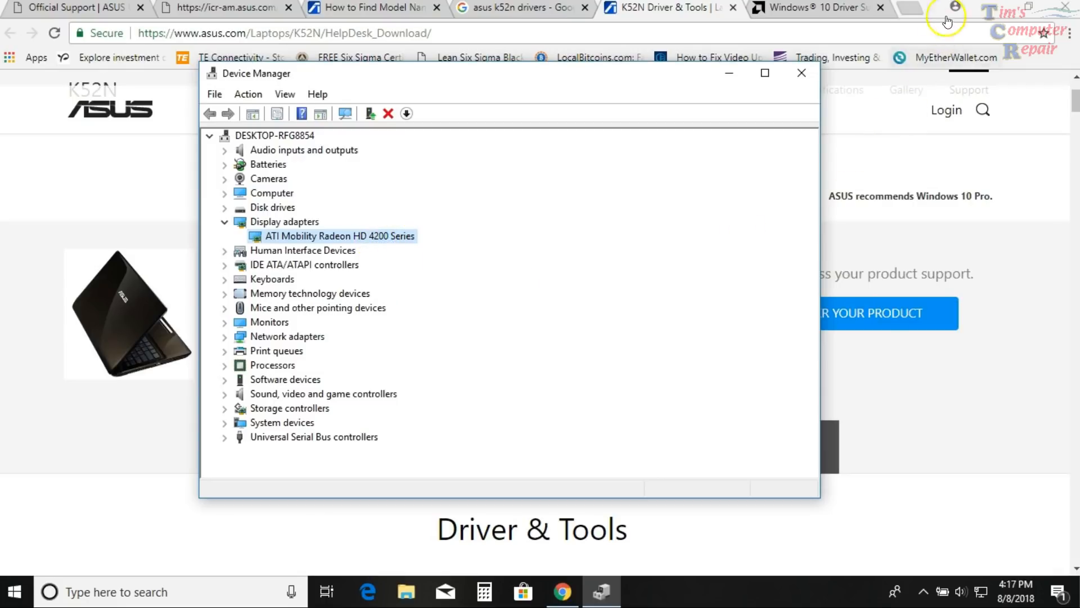
mouse_move(1026, 74)
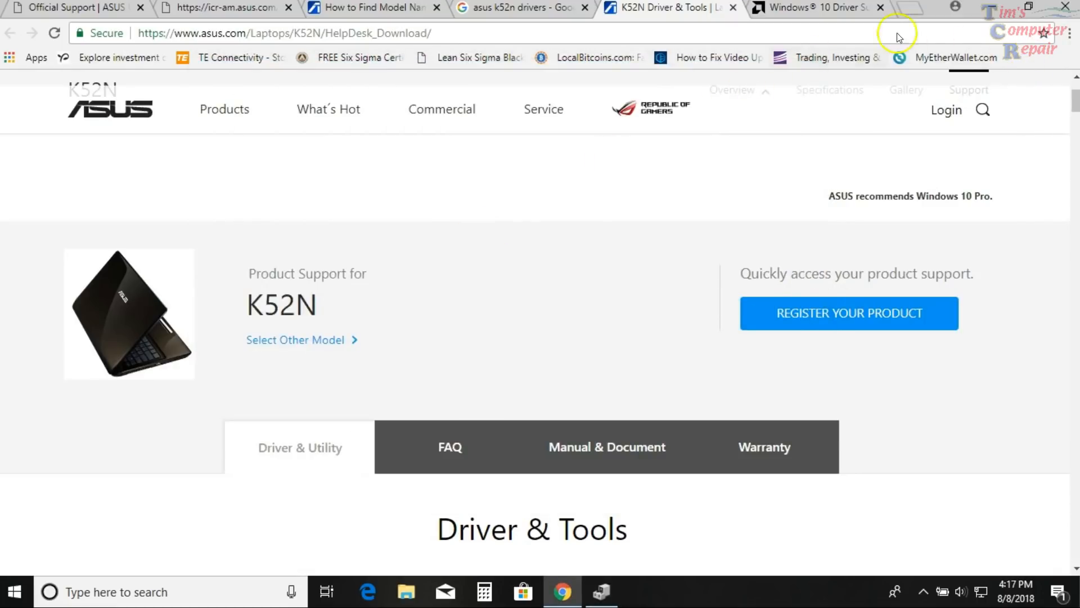
- Review the AMD Community Windows 10 page noting no further HD 4000-2000 drivers, then return to Device Manager
left_click(812, 8)
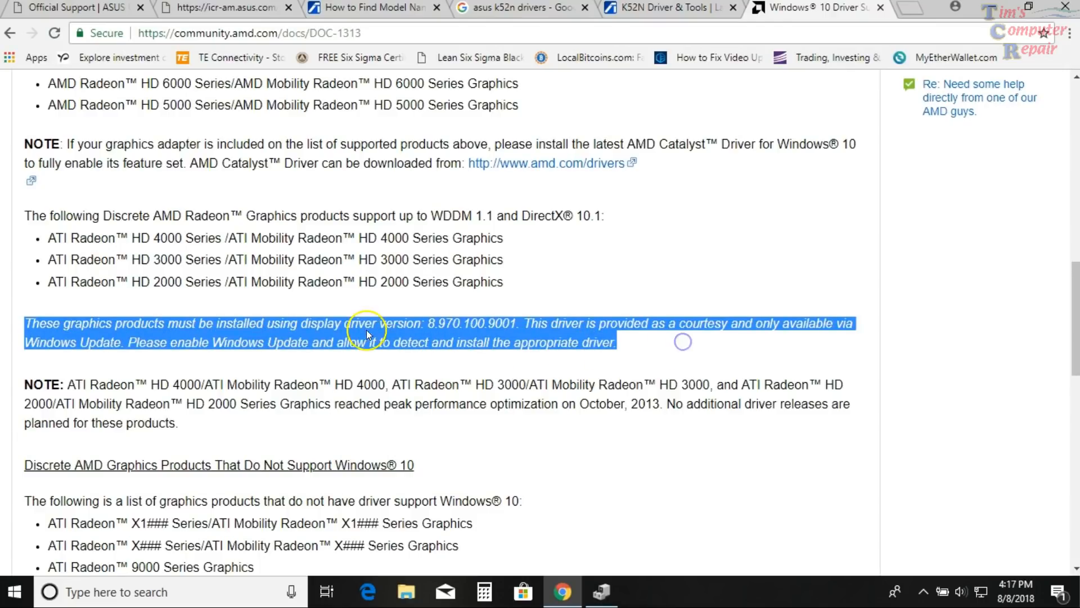
mouse_move(471, 333)
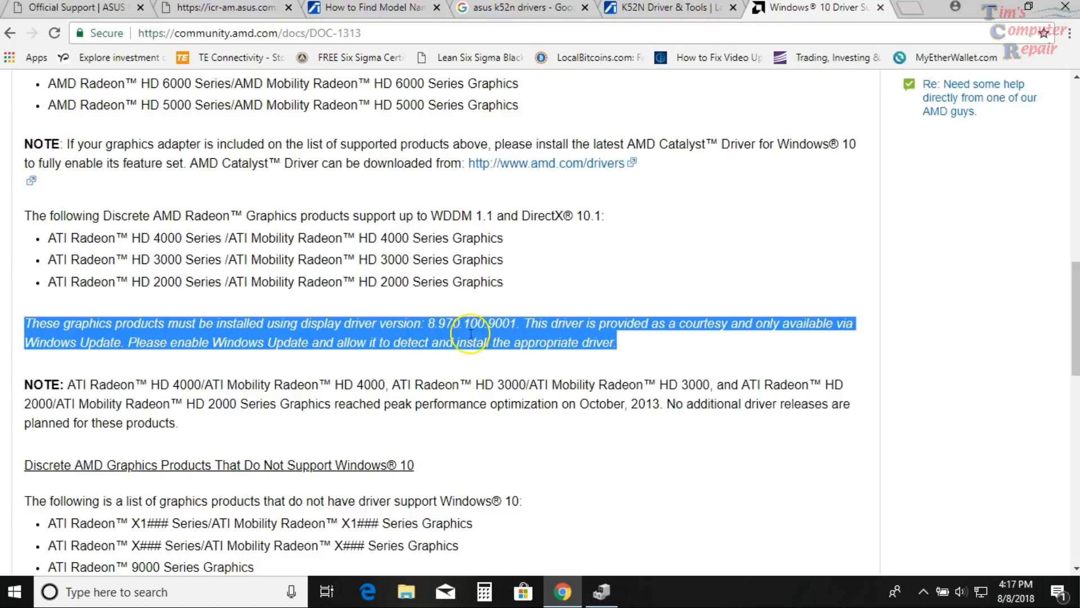
mouse_move(499, 337)
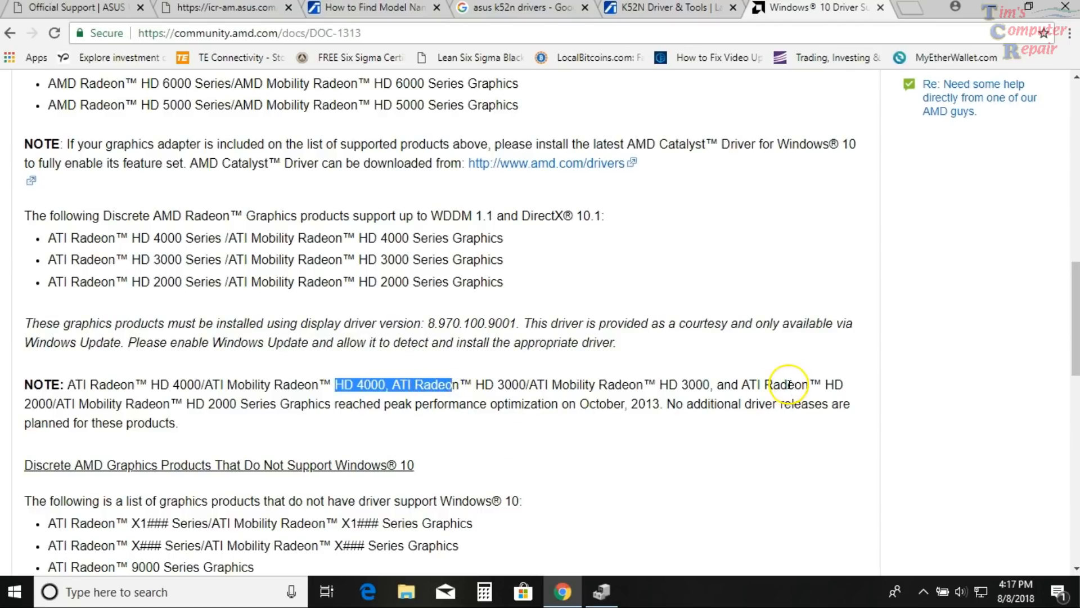
mouse_move(572, 421)
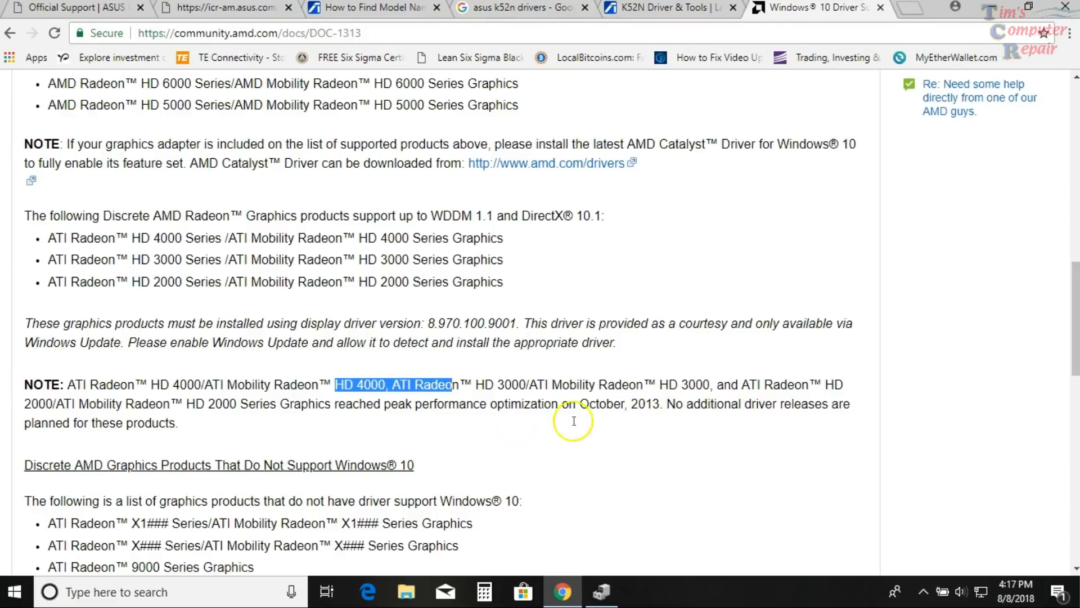
mouse_move(345, 415)
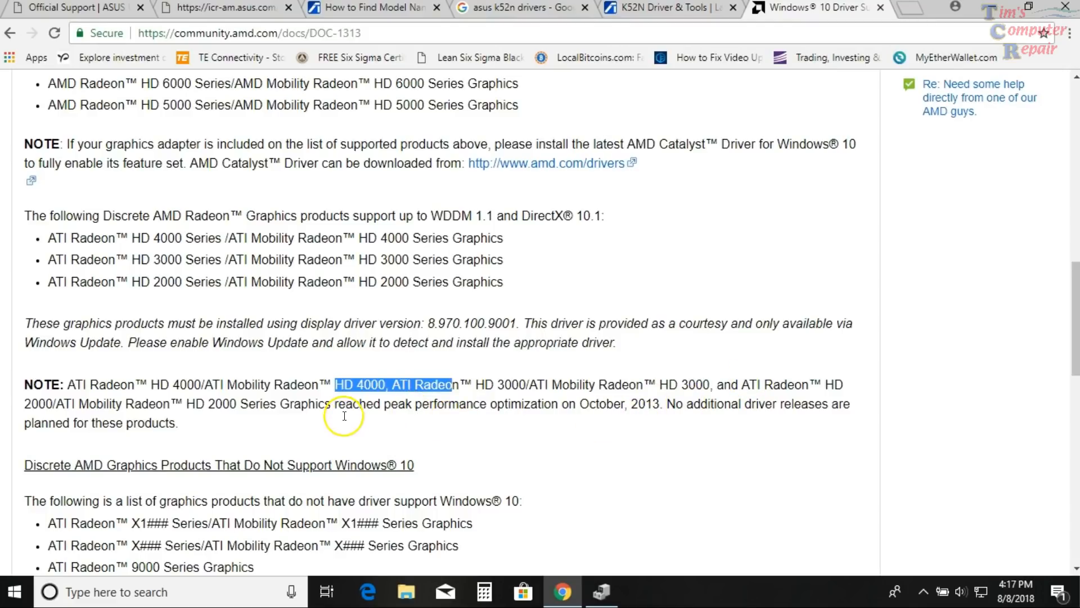
mouse_move(663, 409)
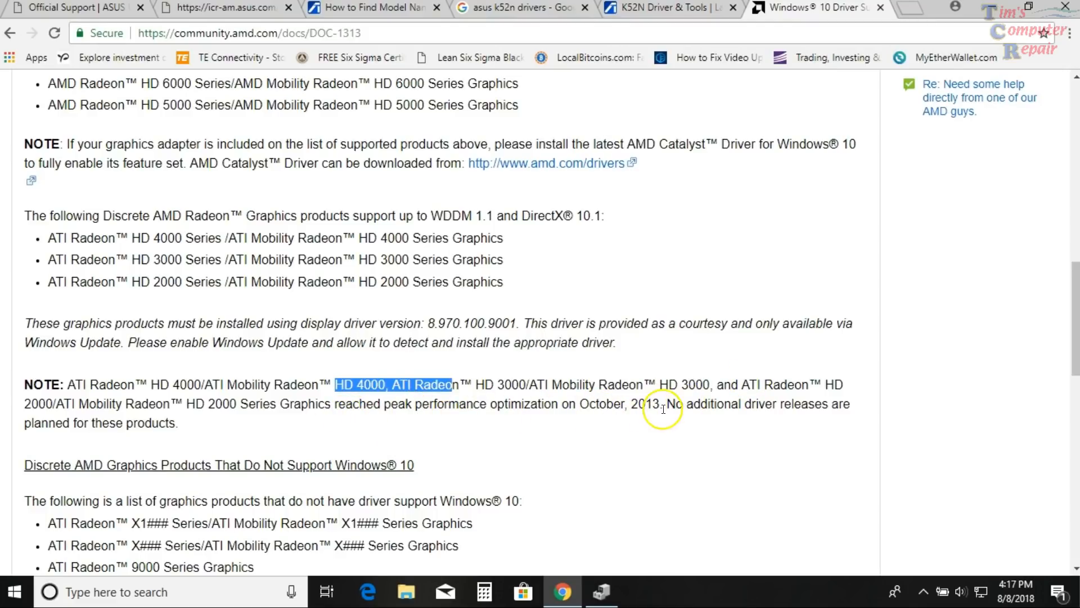
mouse_move(637, 416)
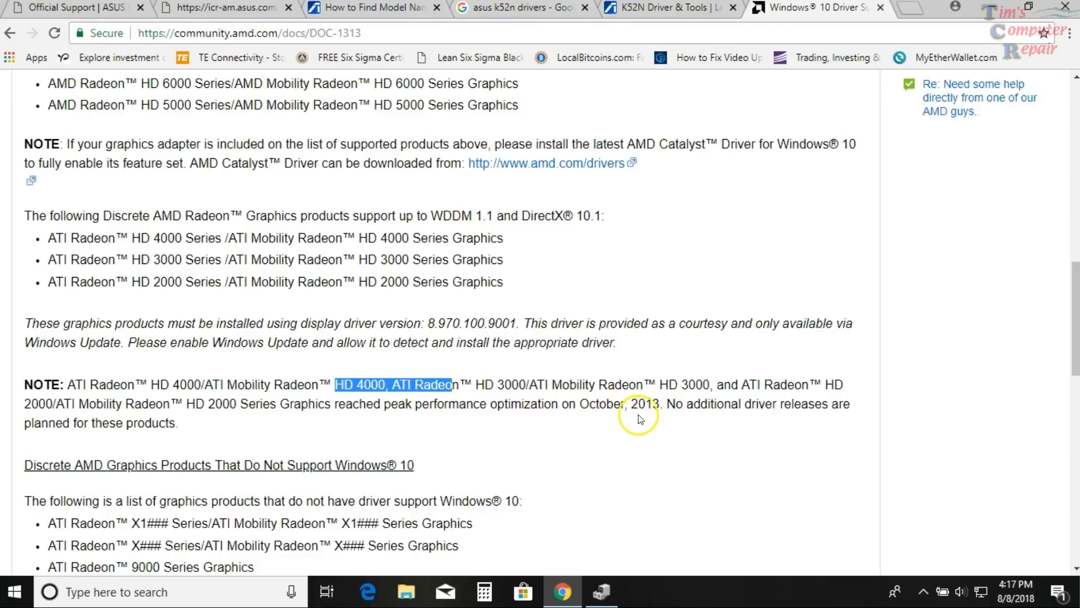
mouse_move(648, 407)
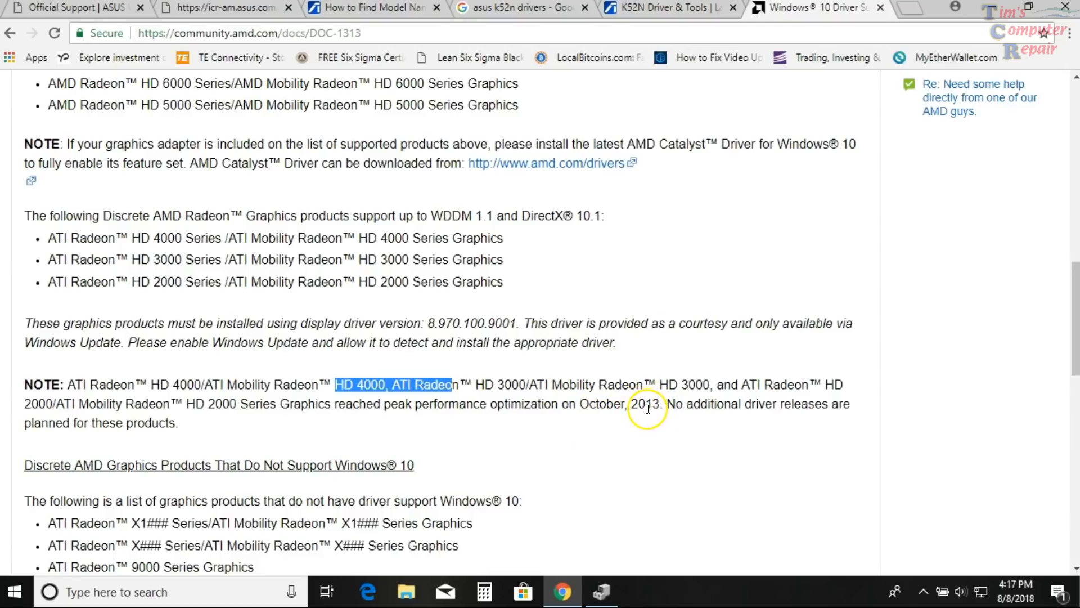
mouse_move(672, 402)
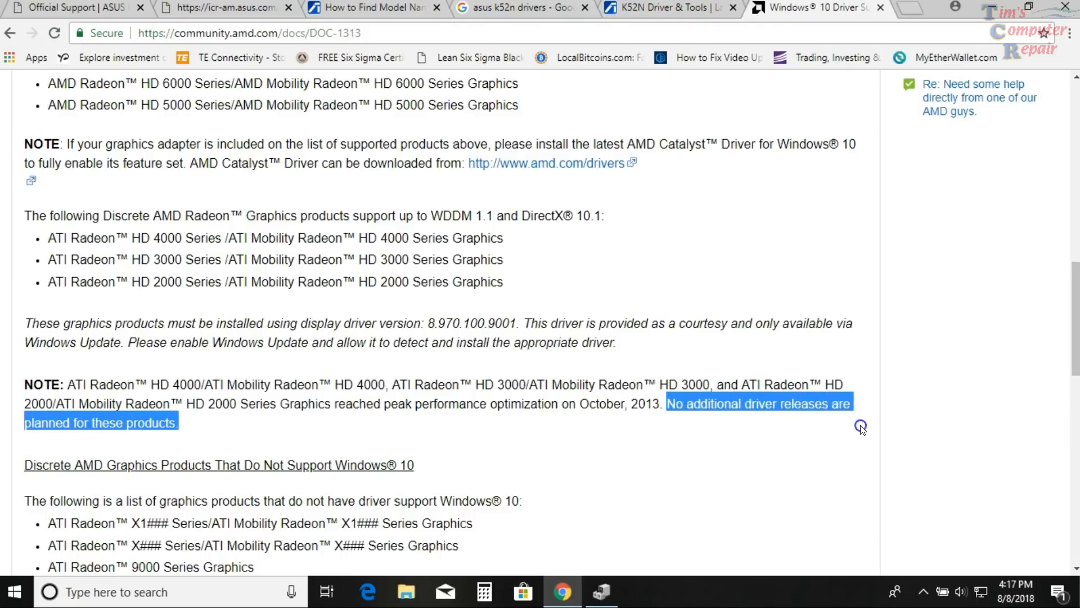
mouse_move(819, 457)
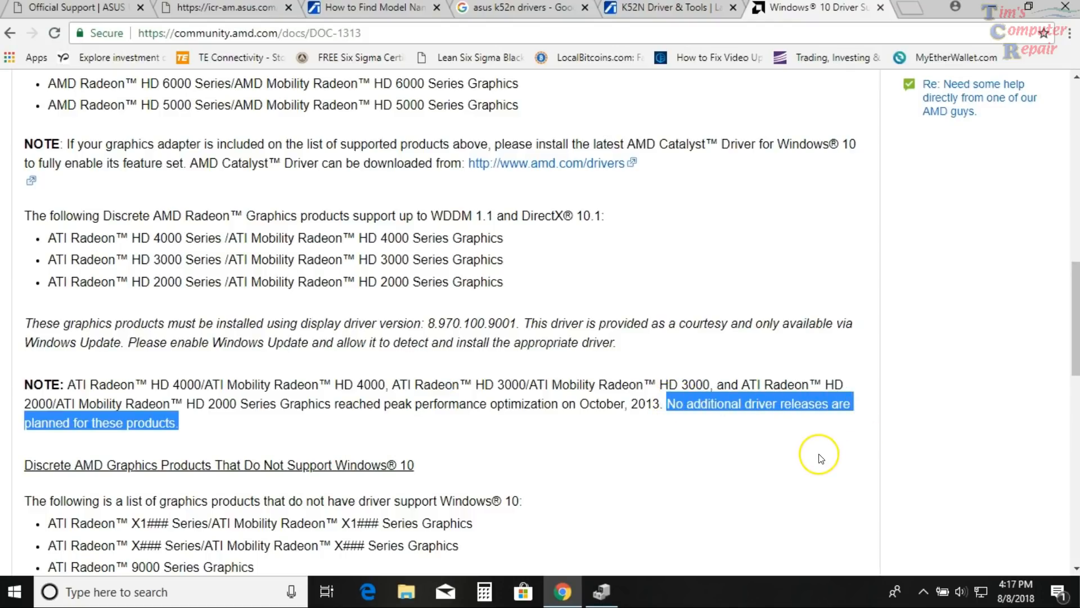
left_click(821, 455)
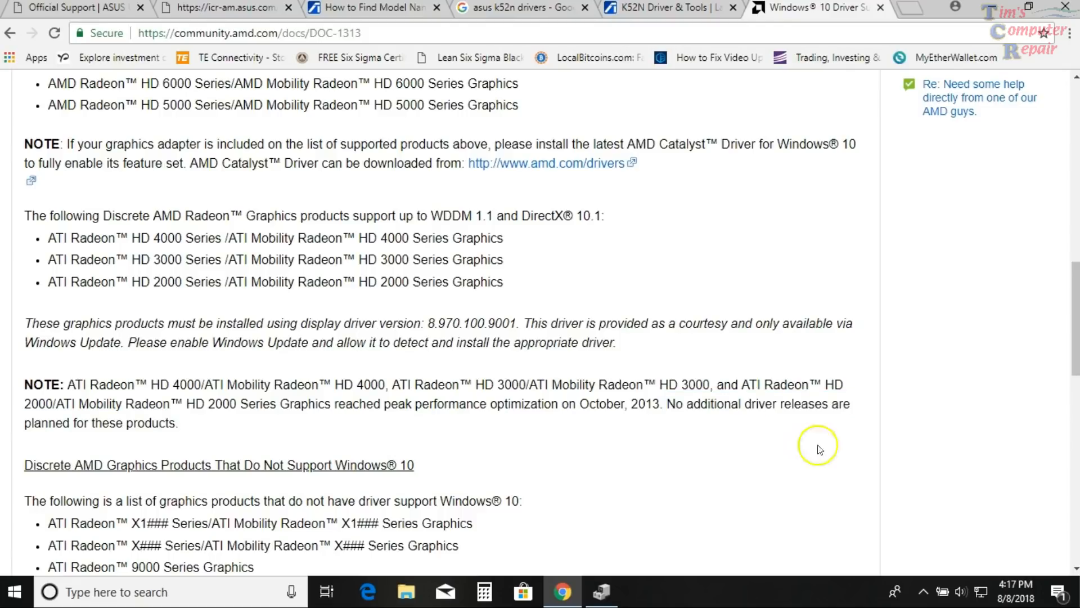
mouse_move(563, 470)
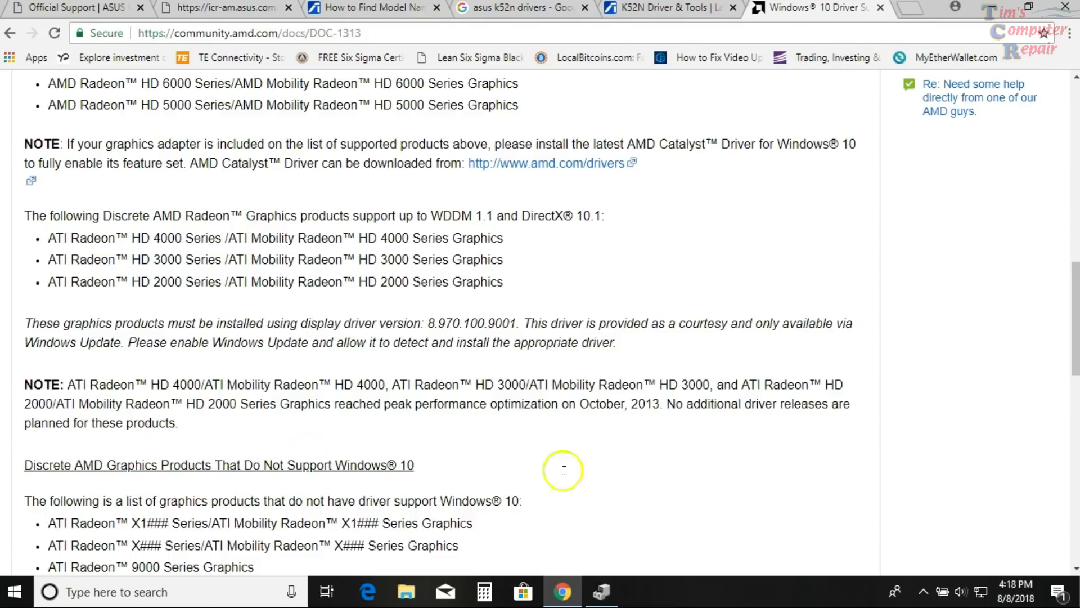
mouse_move(579, 445)
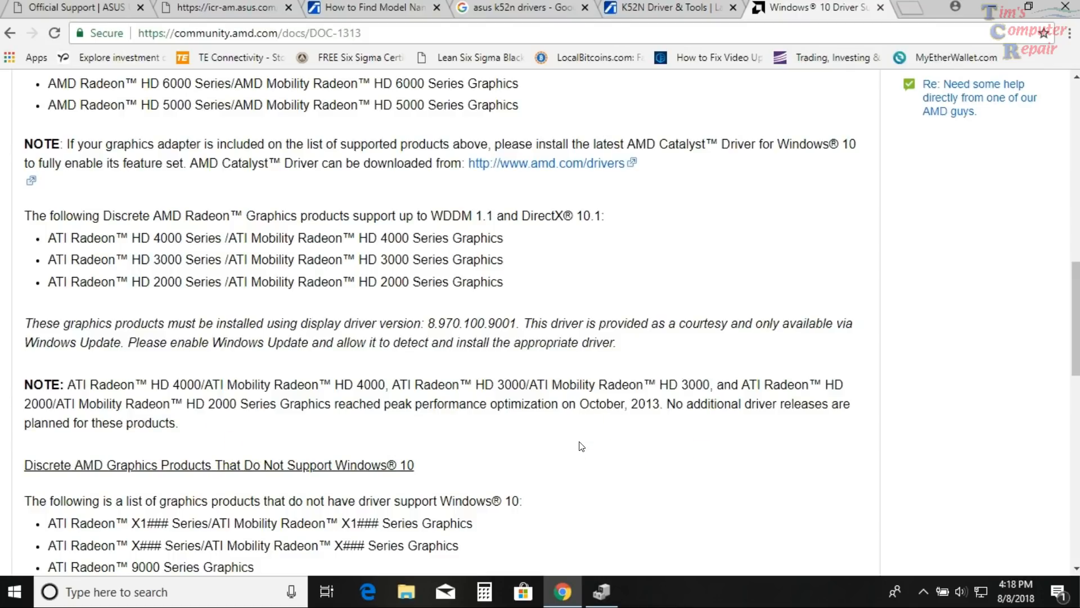
mouse_move(679, 12)
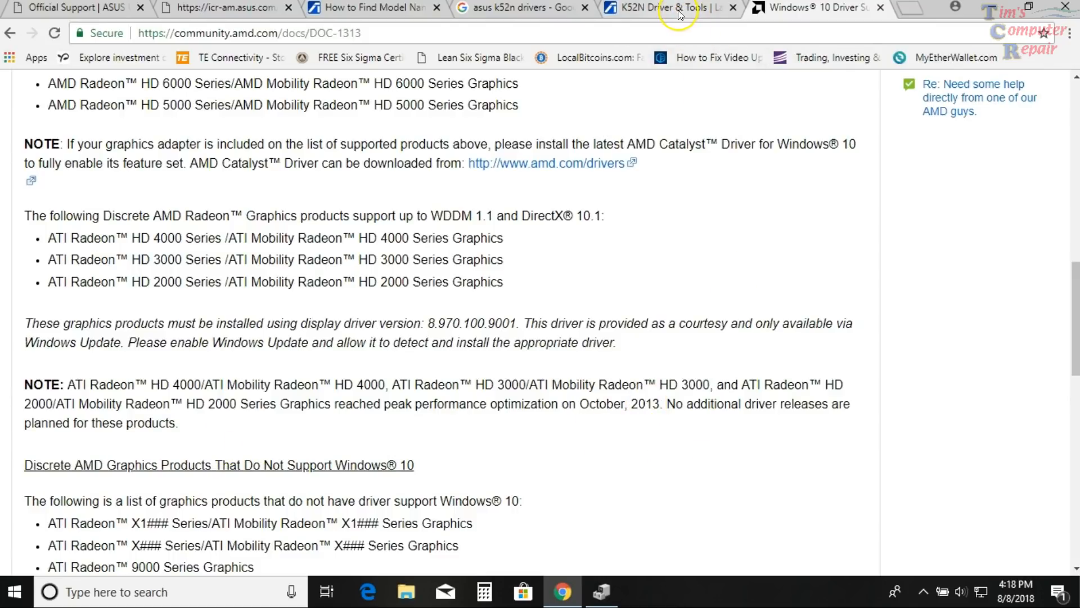
left_click(669, 8)
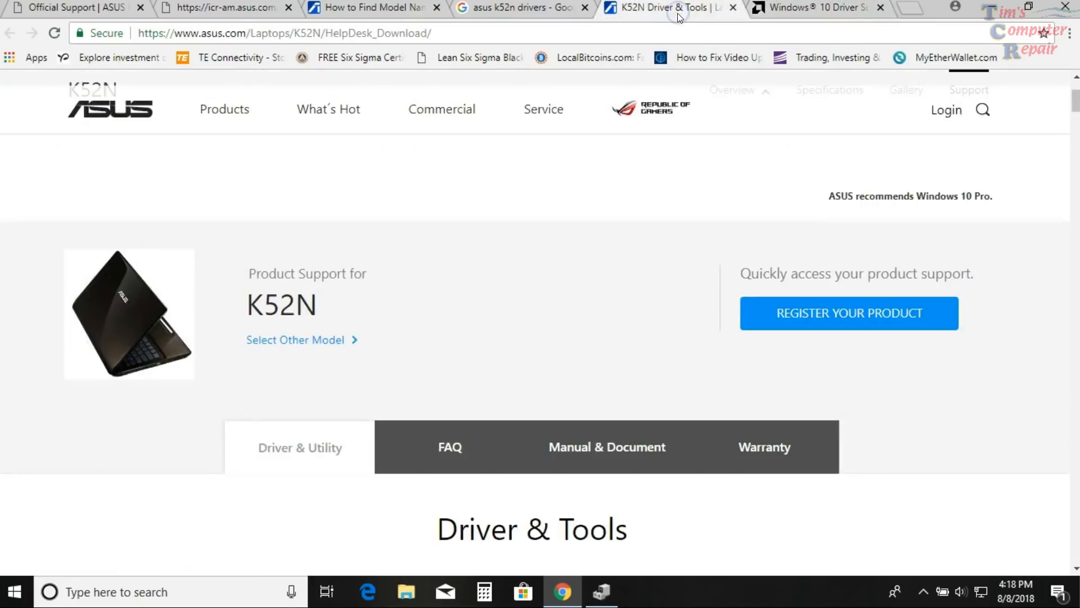
mouse_move(698, 26)
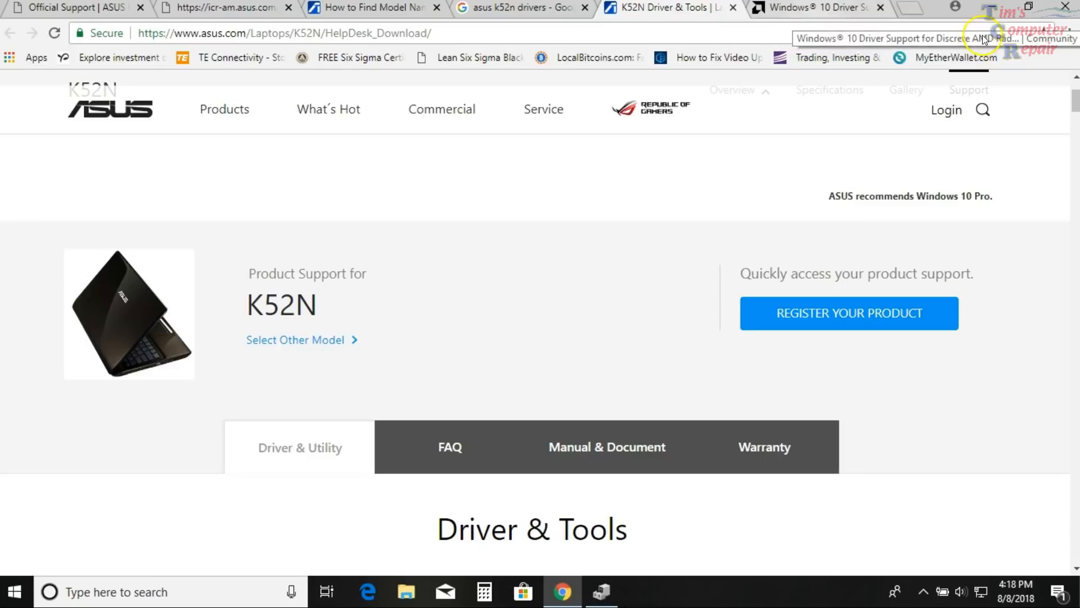
left_click(601, 591)
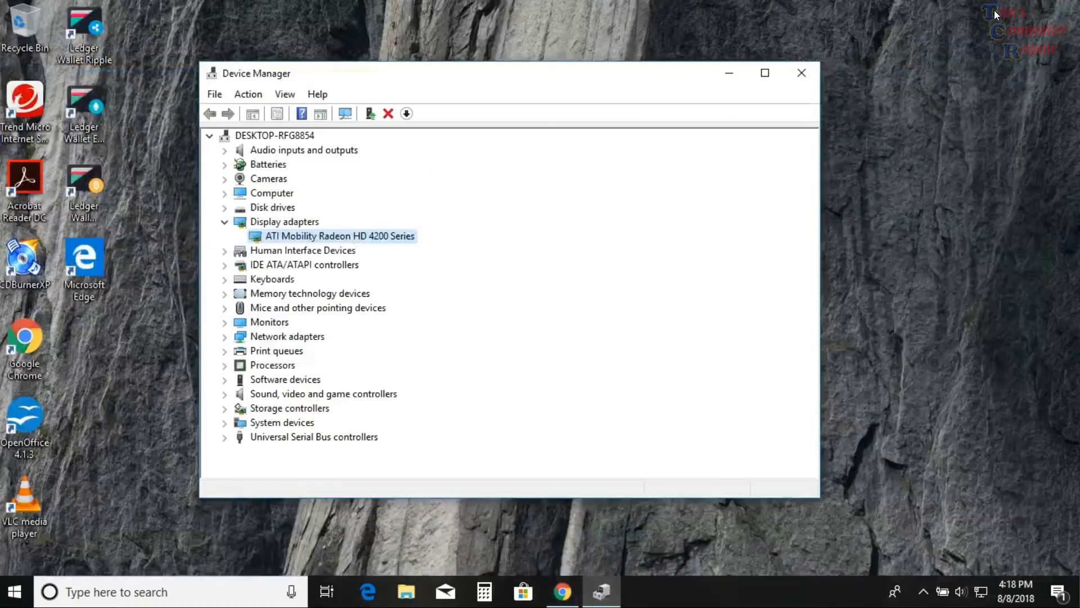
mouse_move(604, 269)
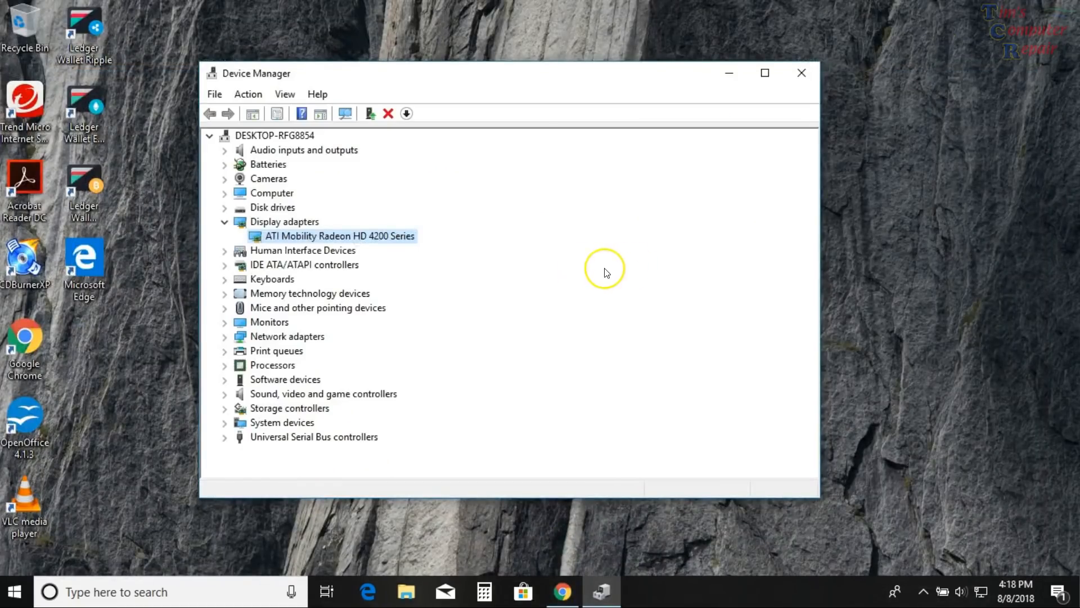
mouse_move(405, 269)
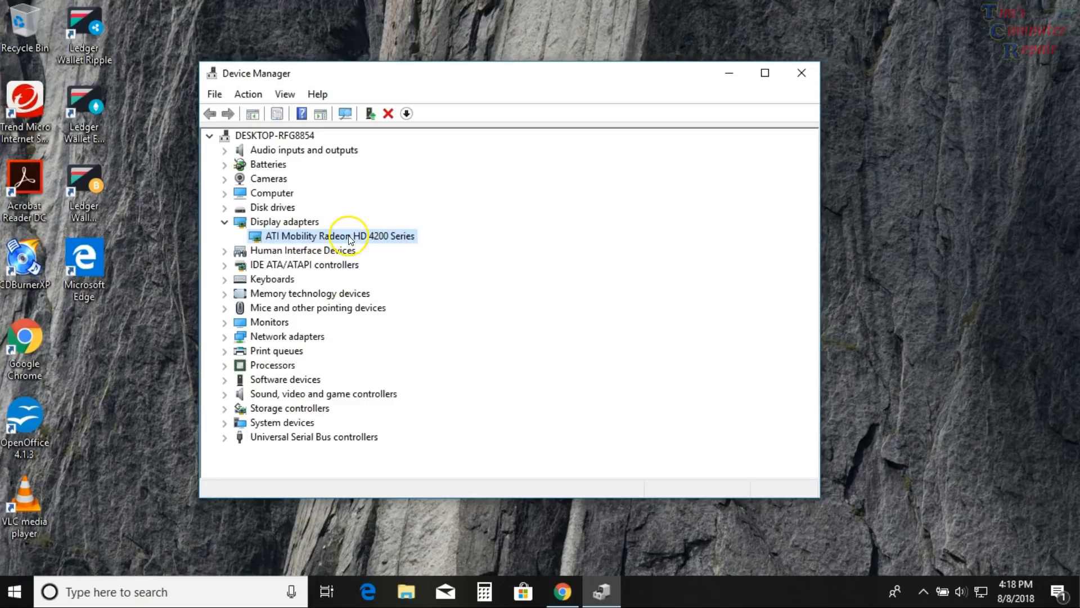
mouse_move(290, 240)
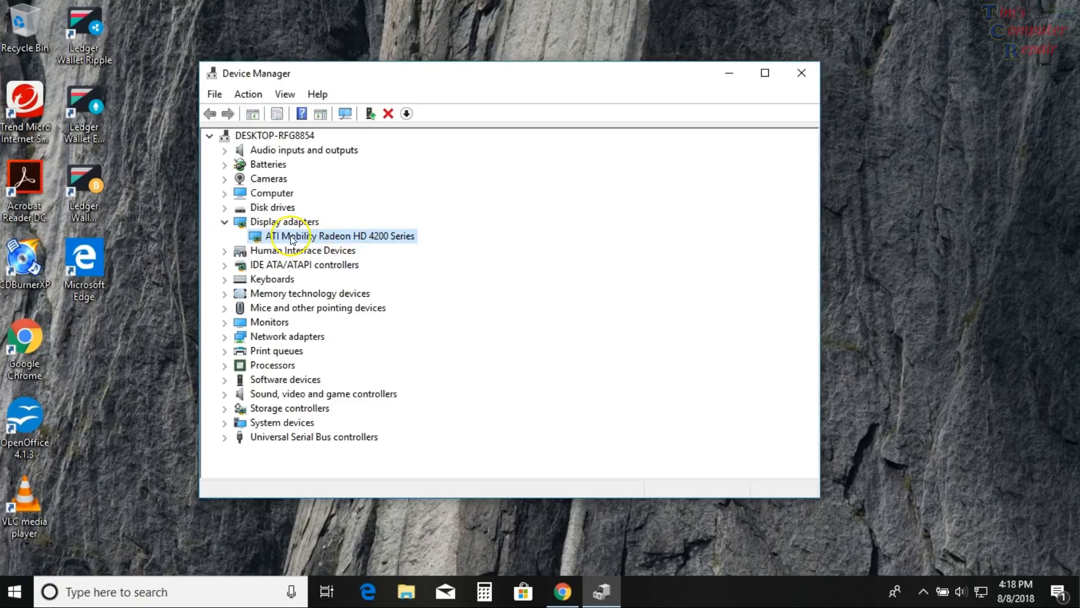
- Reopen the ATI Mobility Radeon HD 4200 Series properties showing driver 8.970.100.9001 from 1/13/2015
right_click(331, 235)
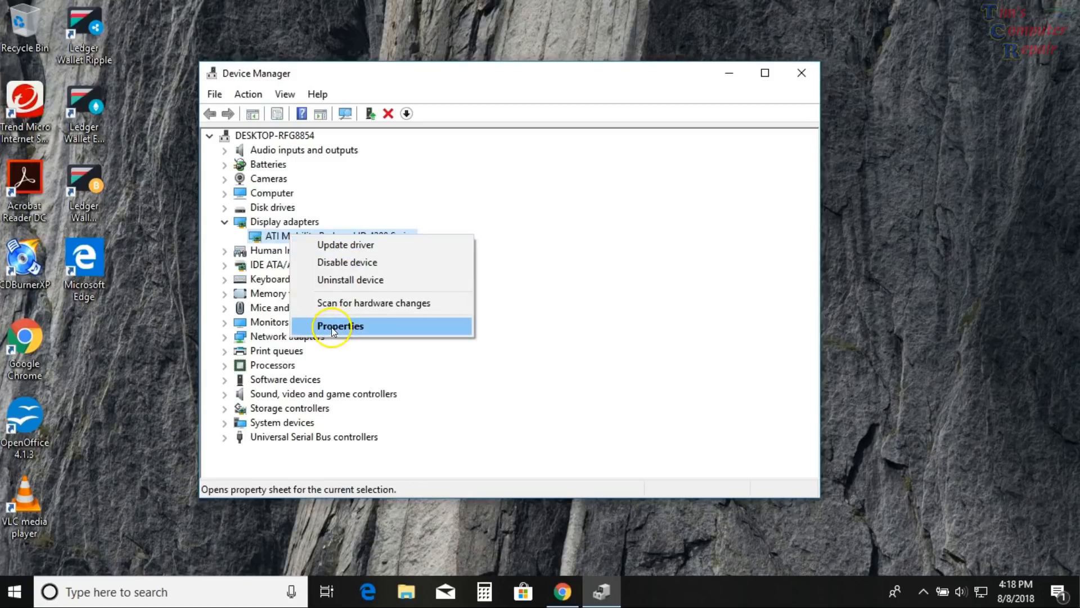
left_click(339, 326)
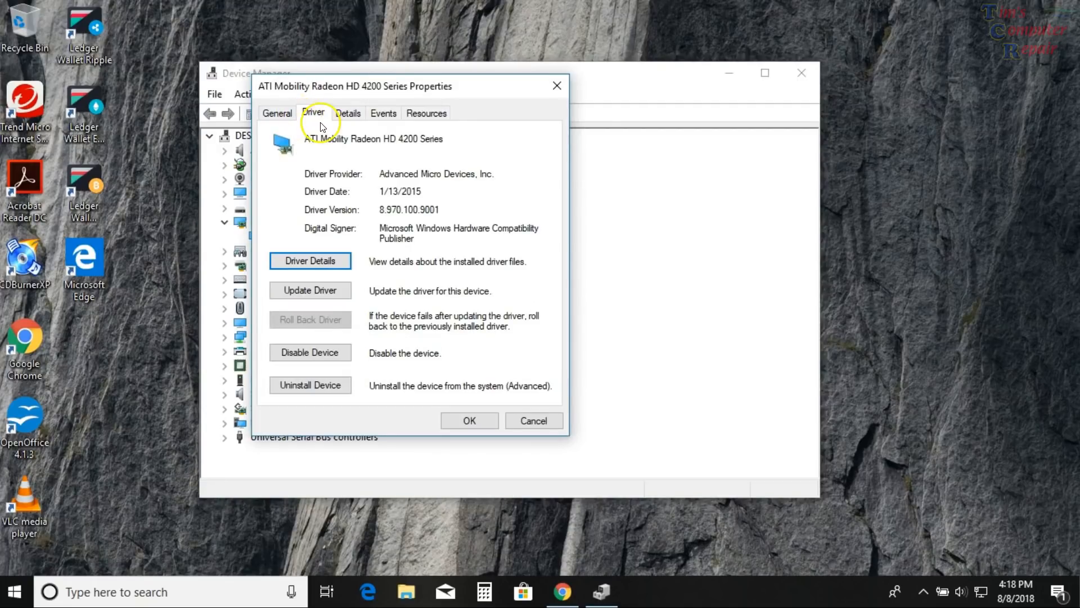
mouse_move(310, 290)
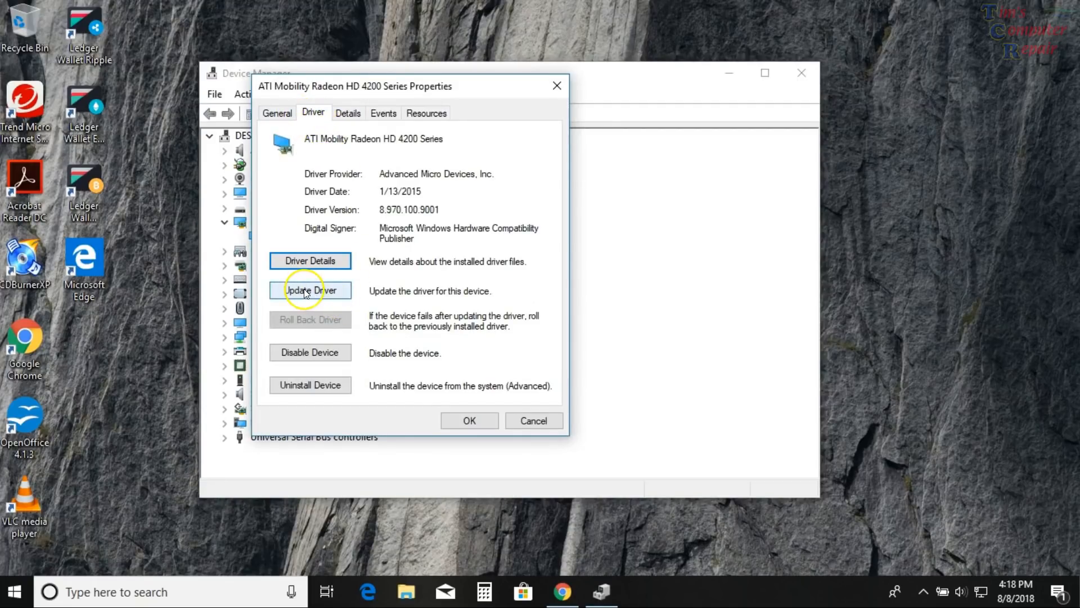
mouse_move(312, 391)
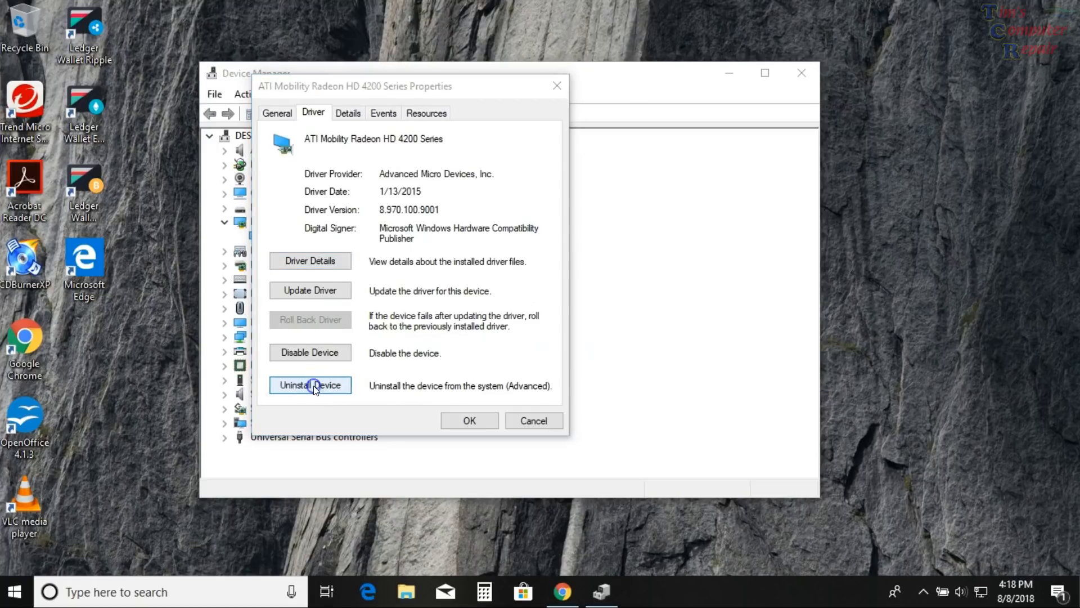
- Uninstall the ATI Mobility Radeon HD 4200 Series device, close Device Manager and bring up the Start quick tasks list
left_click(310, 385)
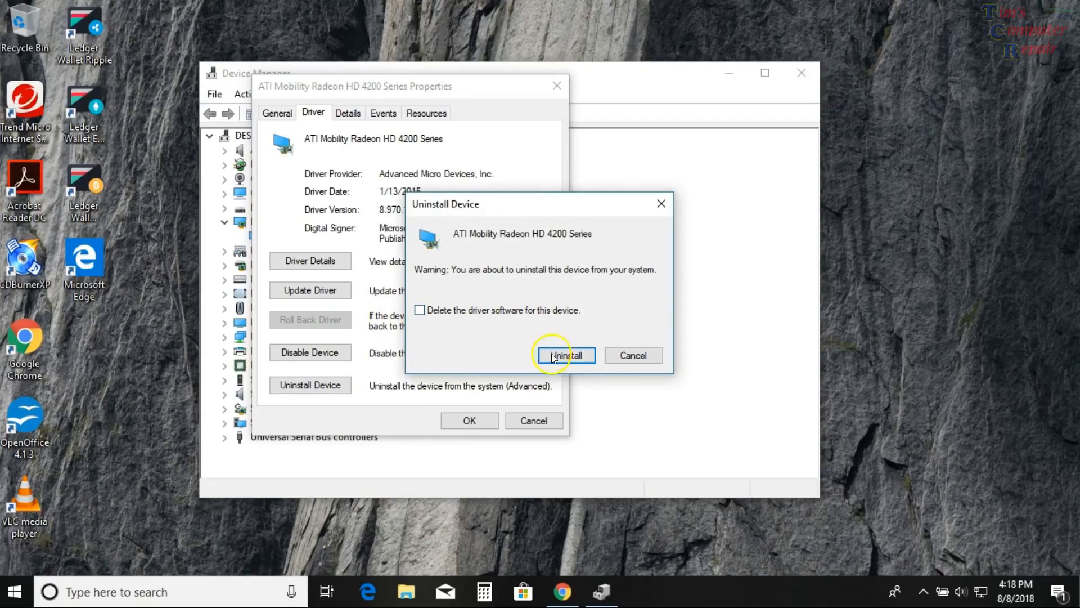
left_click(566, 354)
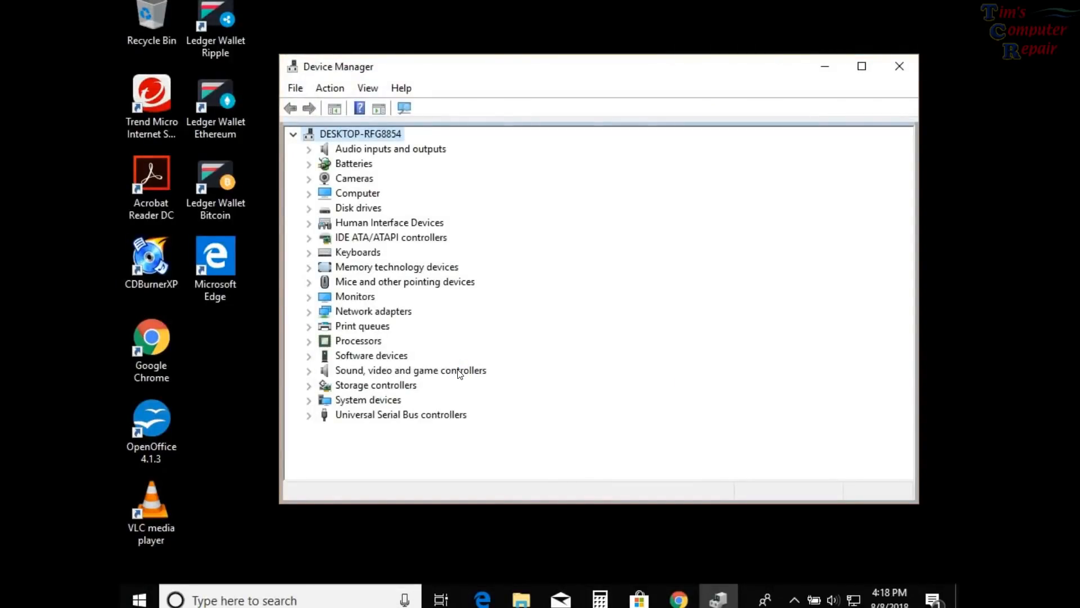
mouse_move(471, 315)
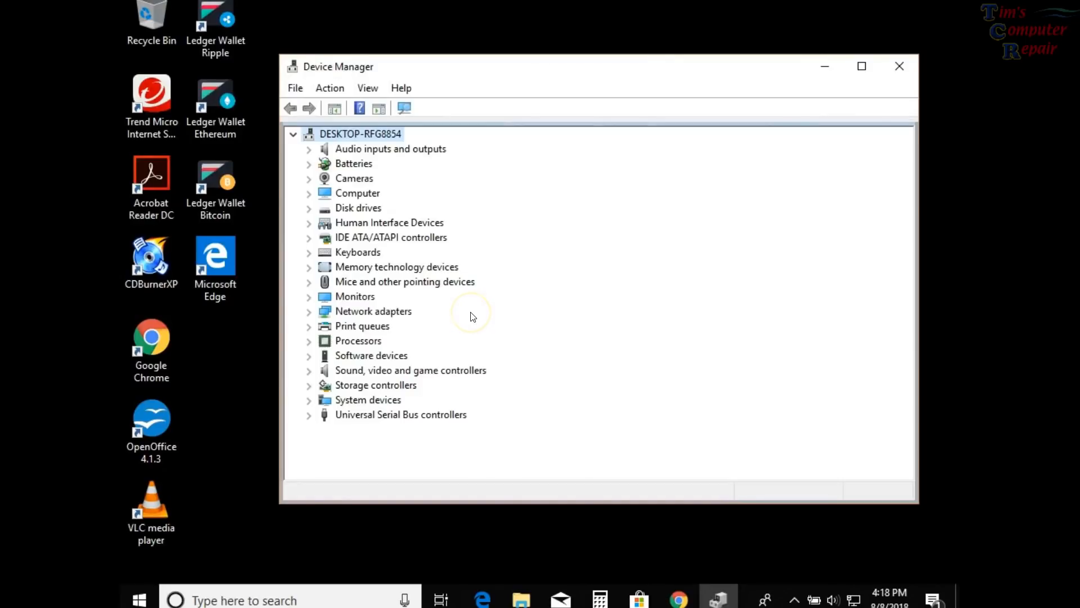
mouse_move(472, 316)
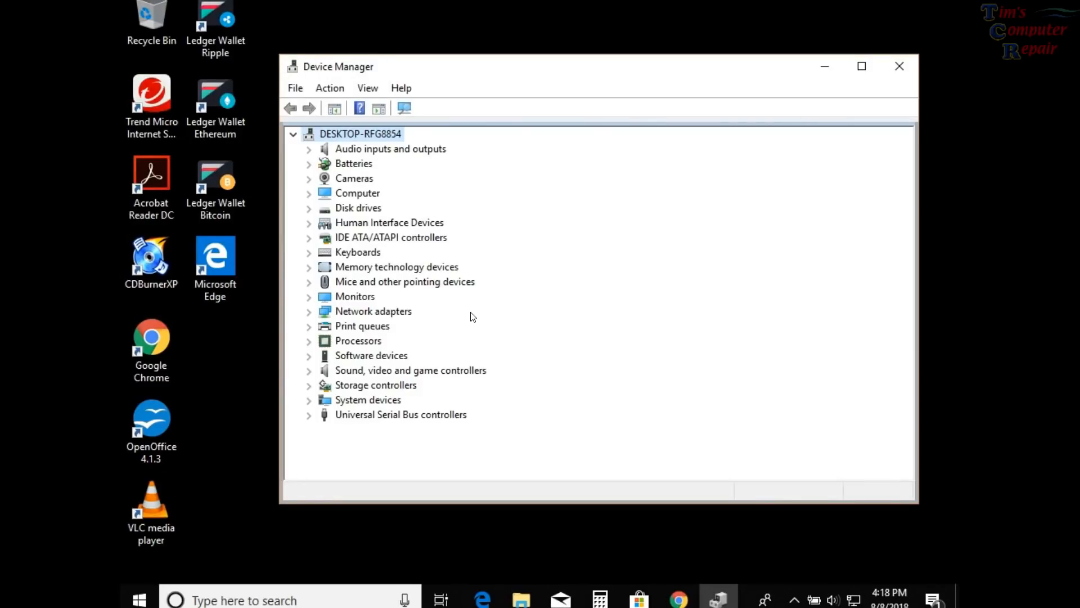
mouse_move(413, 374)
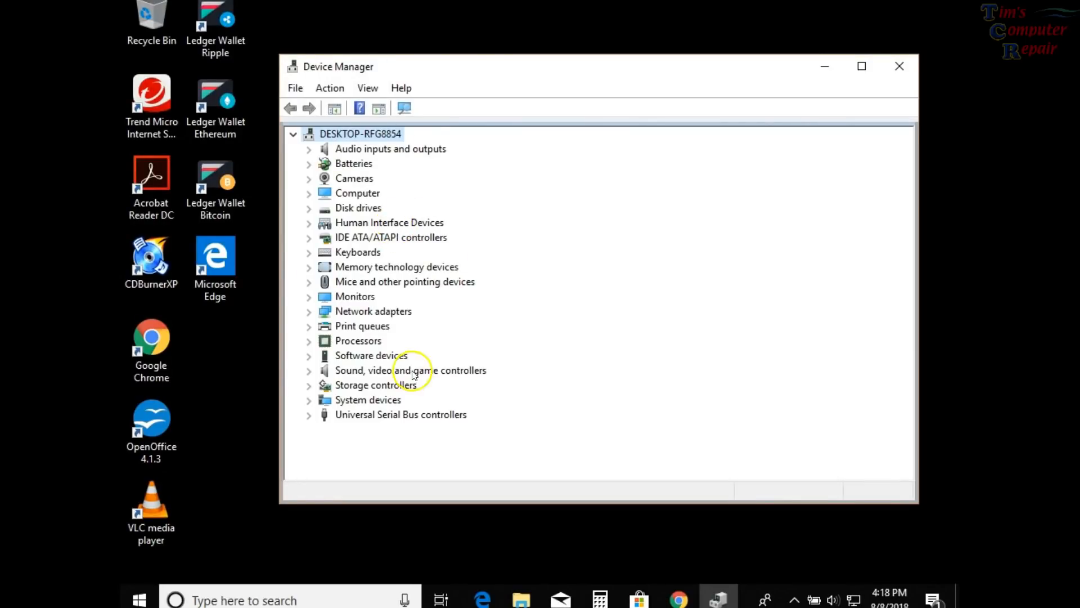
mouse_move(525, 279)
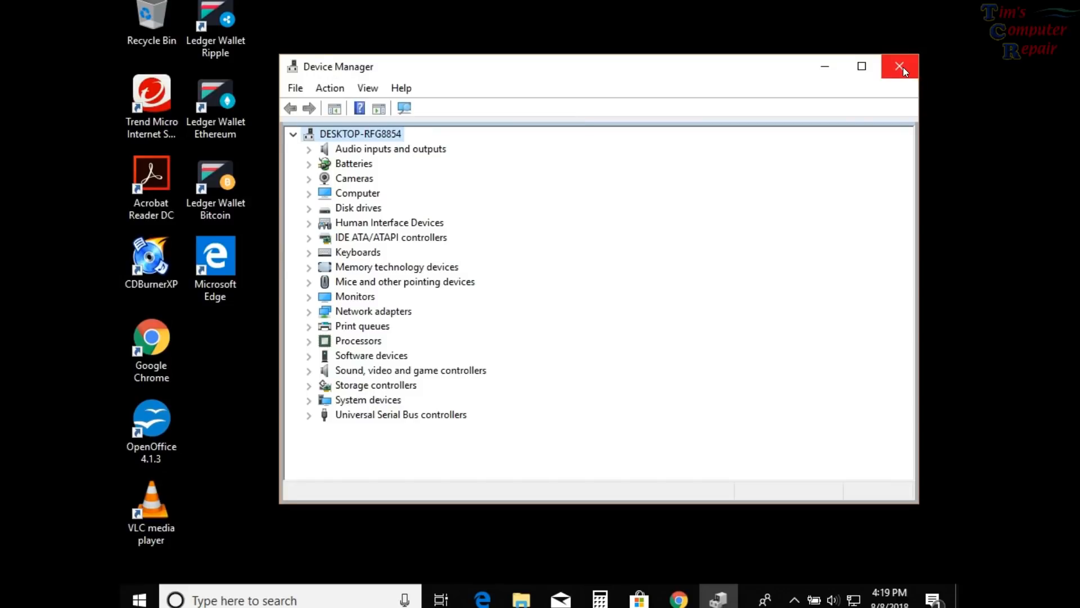
left_click(901, 67)
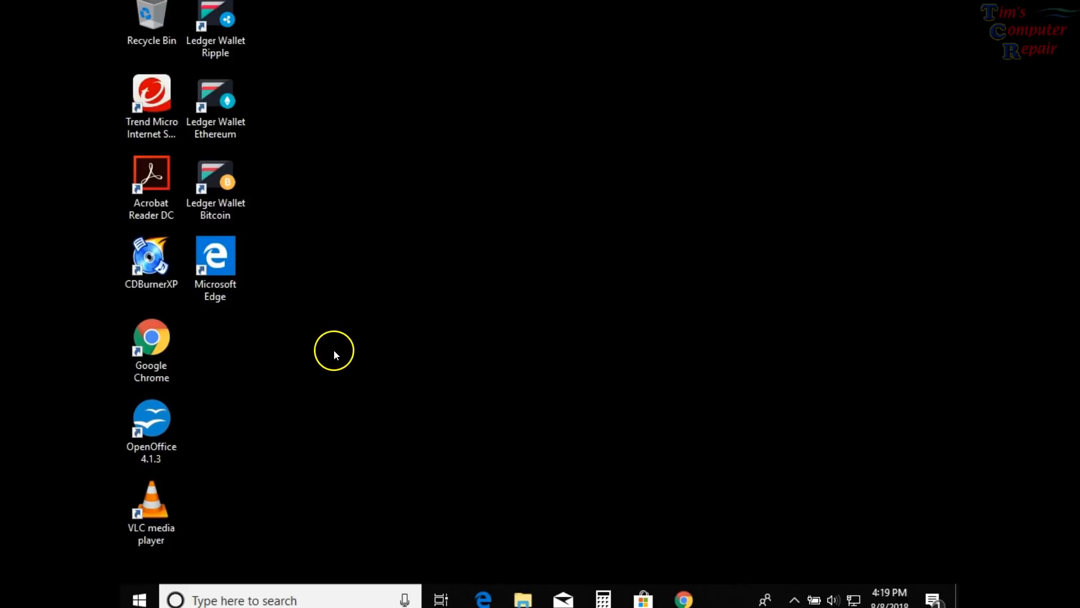
mouse_move(289, 383)
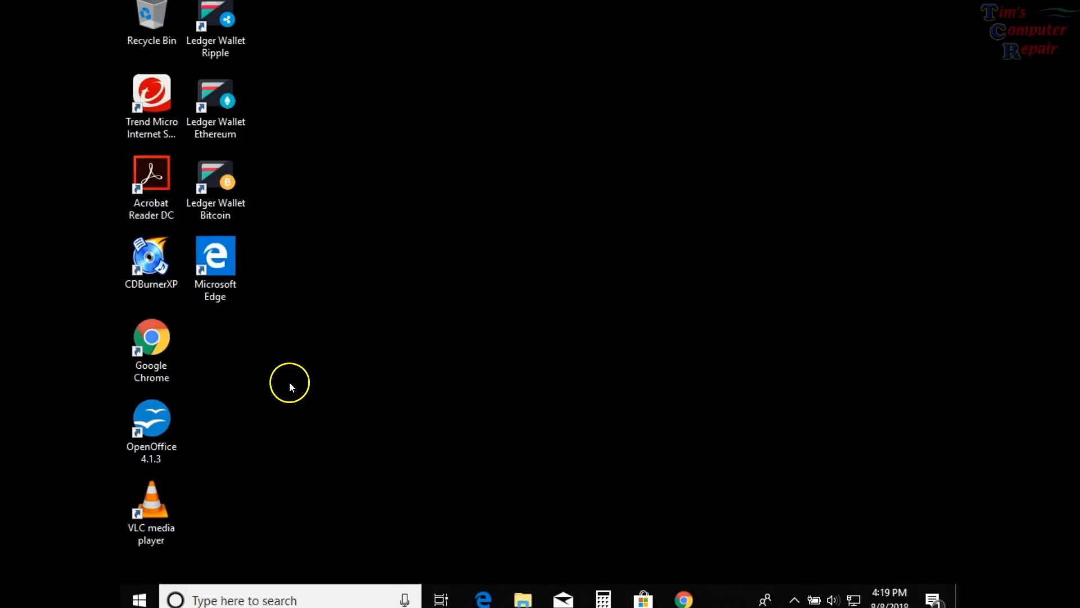
mouse_move(193, 538)
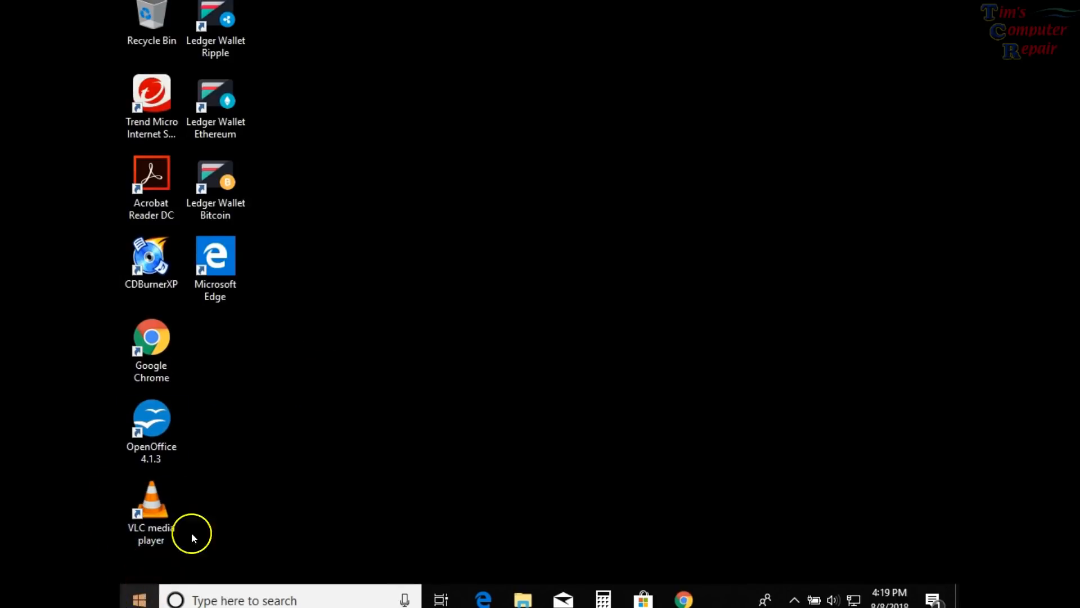
right_click(138, 599)
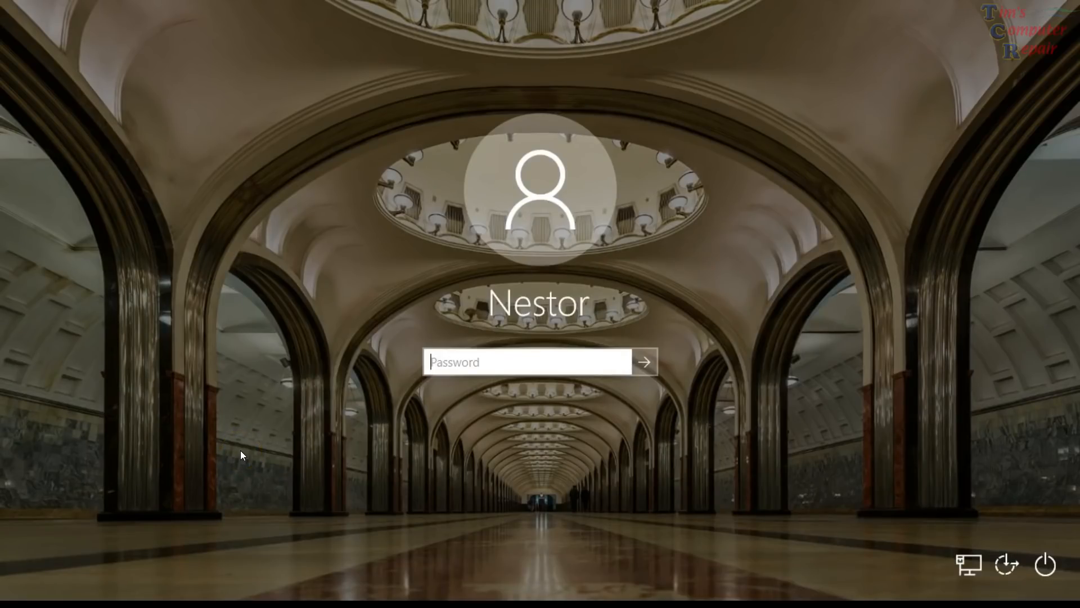
- Enter the account password on the Windows sign-in screen to return to the desktop
type("••")
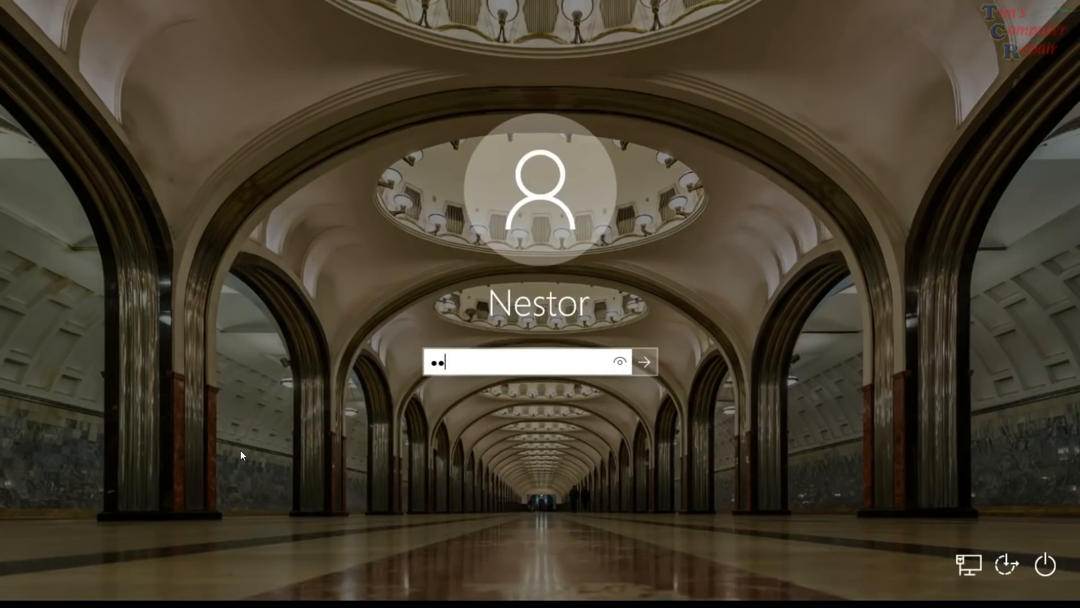
type("••")
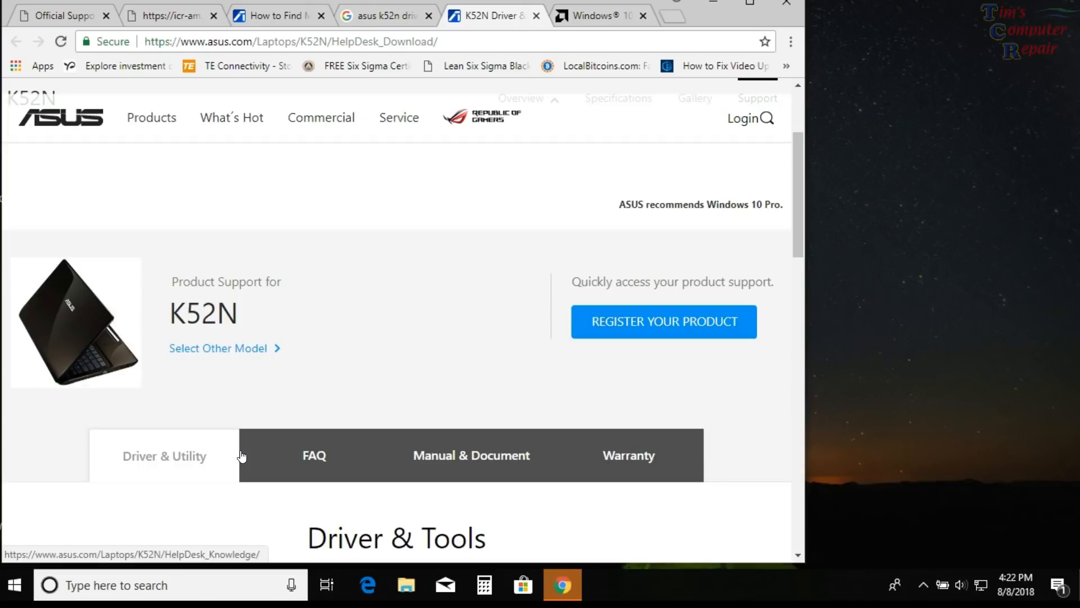
mouse_move(701, 13)
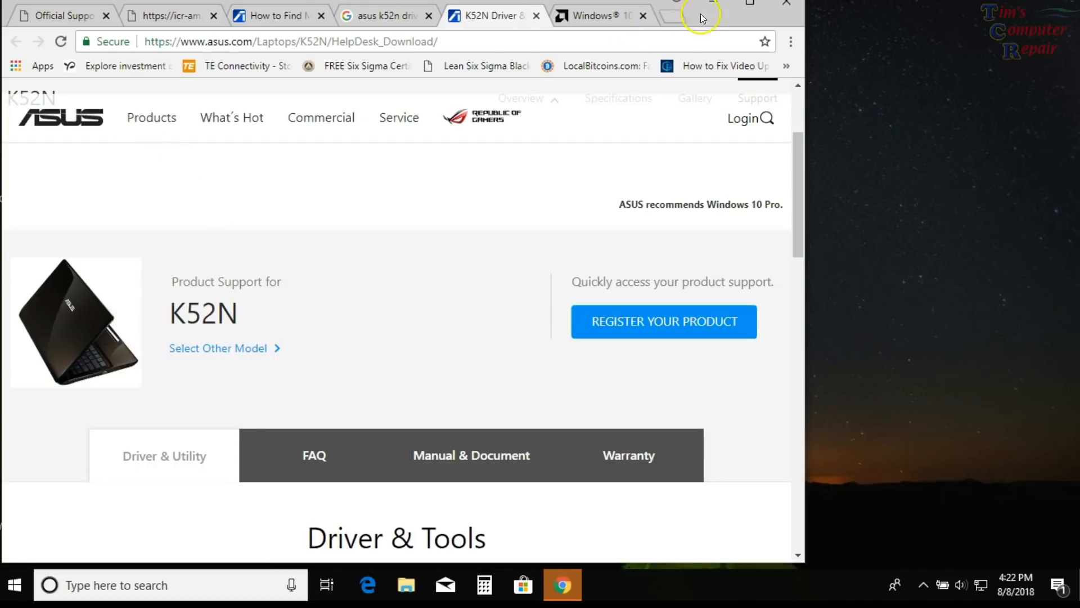
- Restore the Chrome window to a smaller size and bring up the Start quick system tools list
left_click(749, 2)
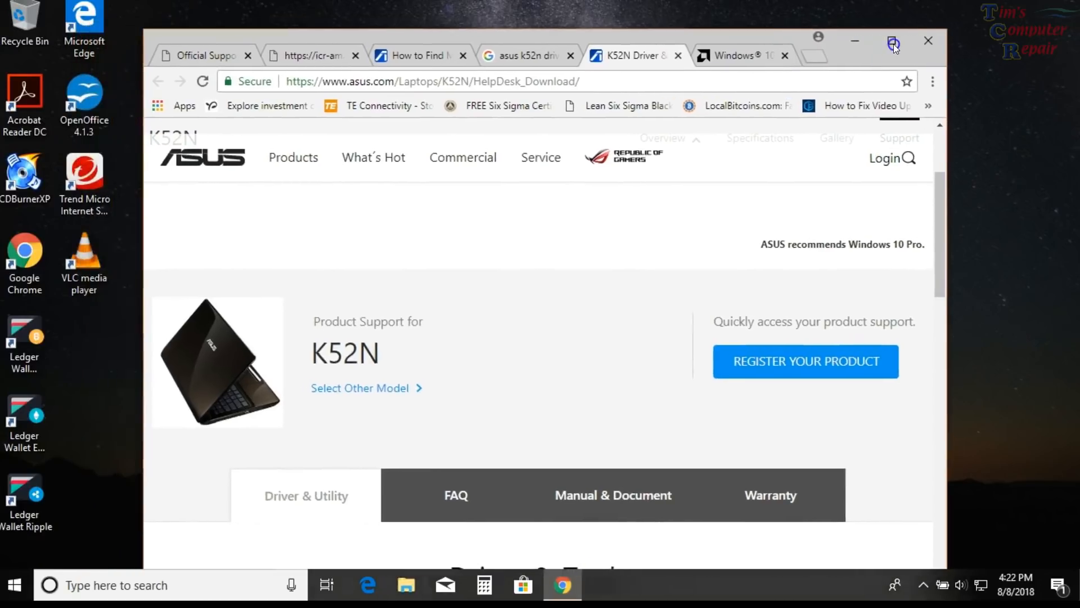
left_click(893, 41)
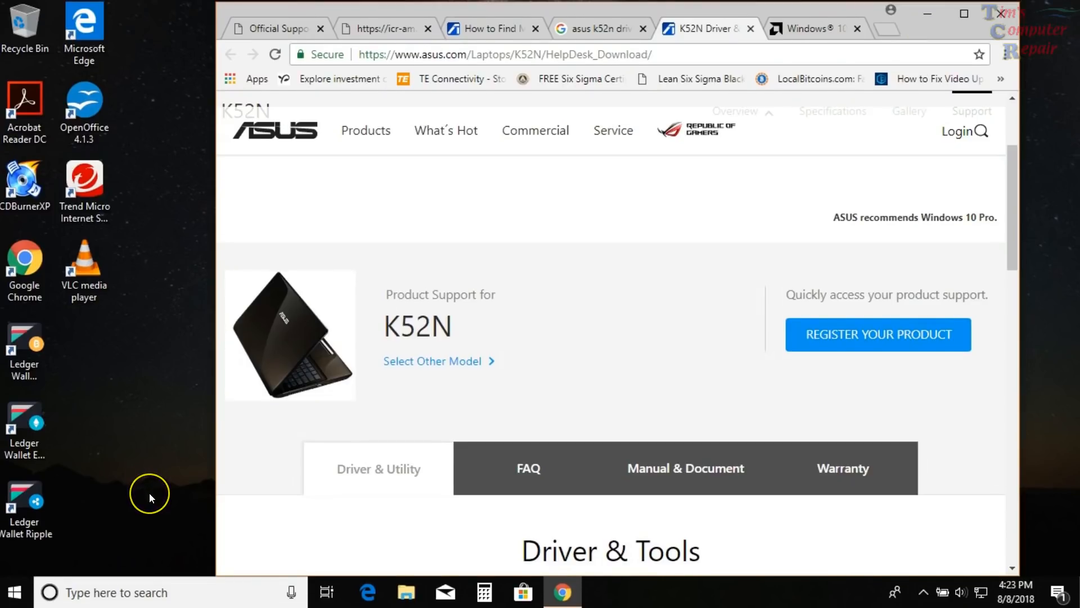
mouse_move(134, 521)
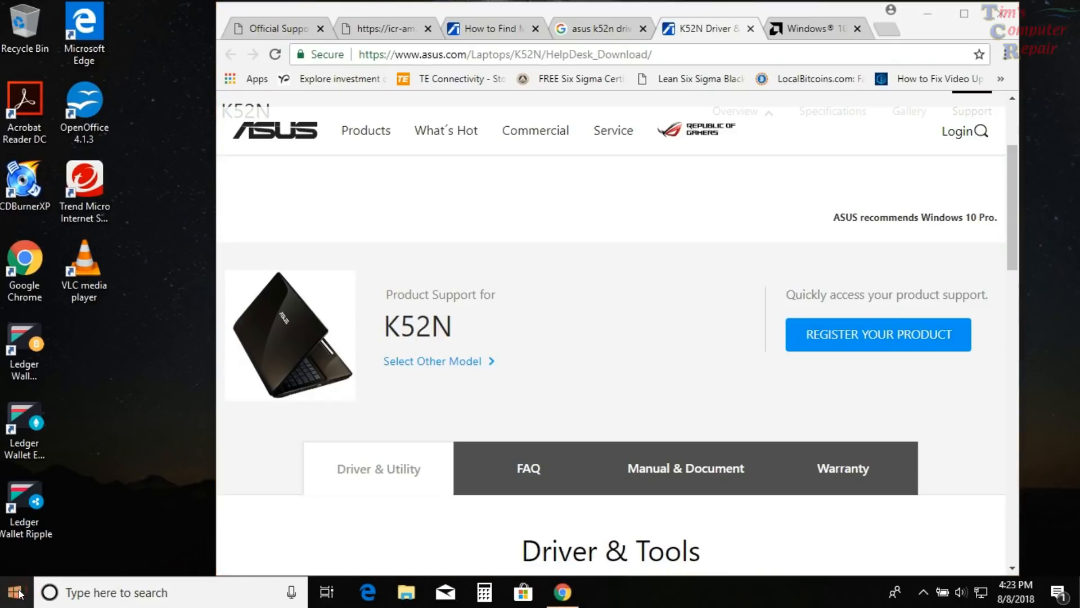
right_click(14, 593)
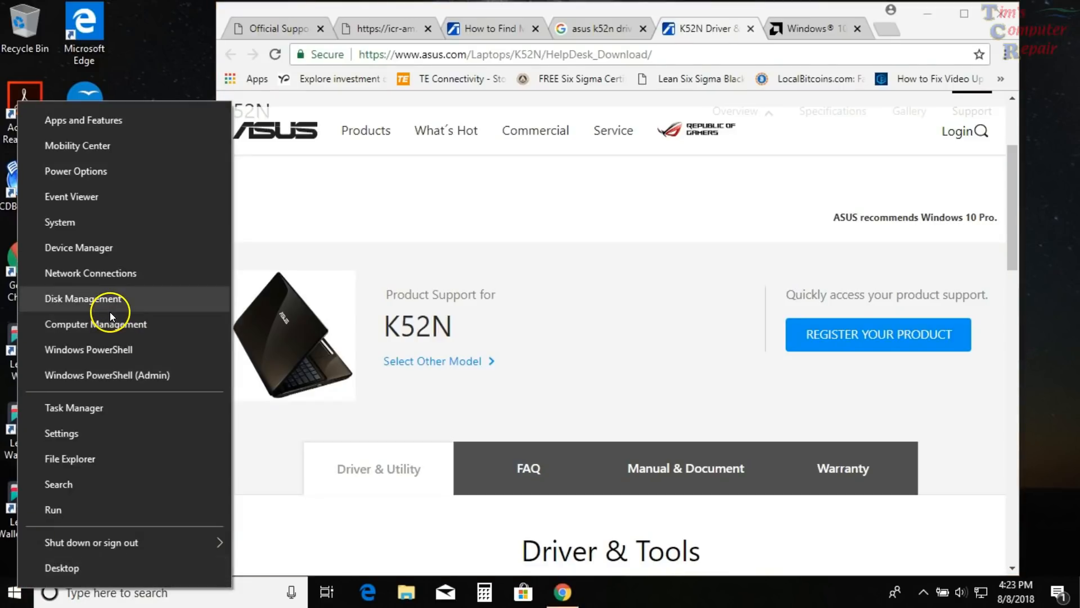
mouse_move(104, 311)
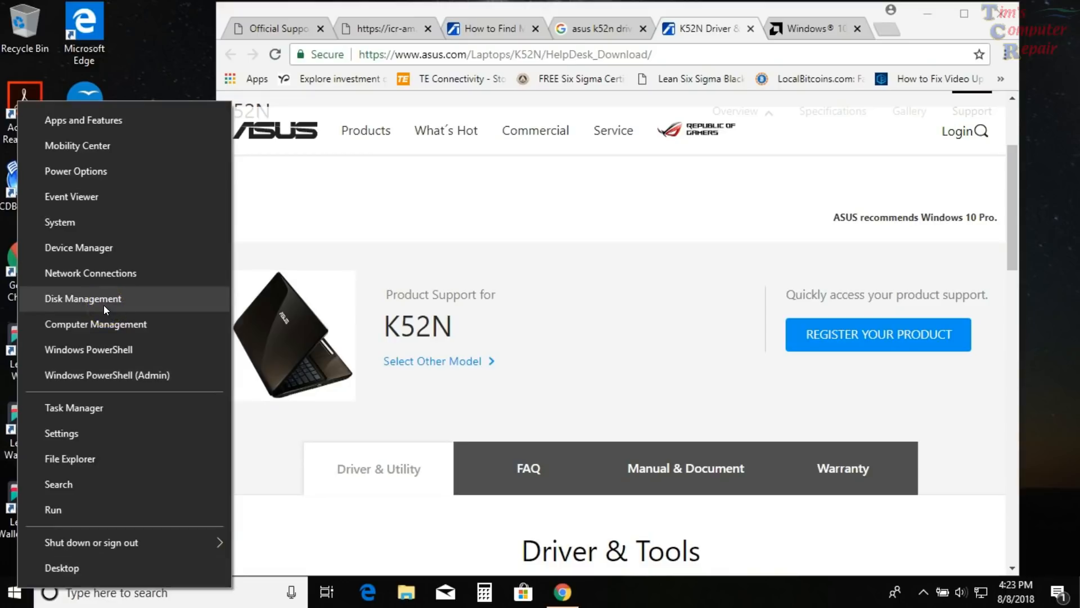
mouse_move(103, 349)
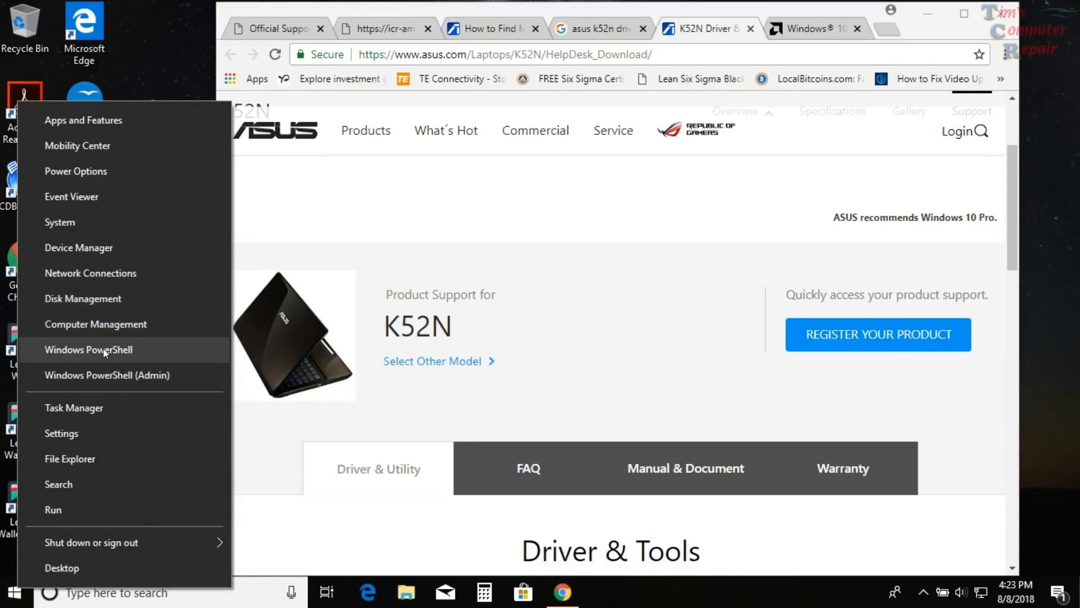
mouse_move(78, 248)
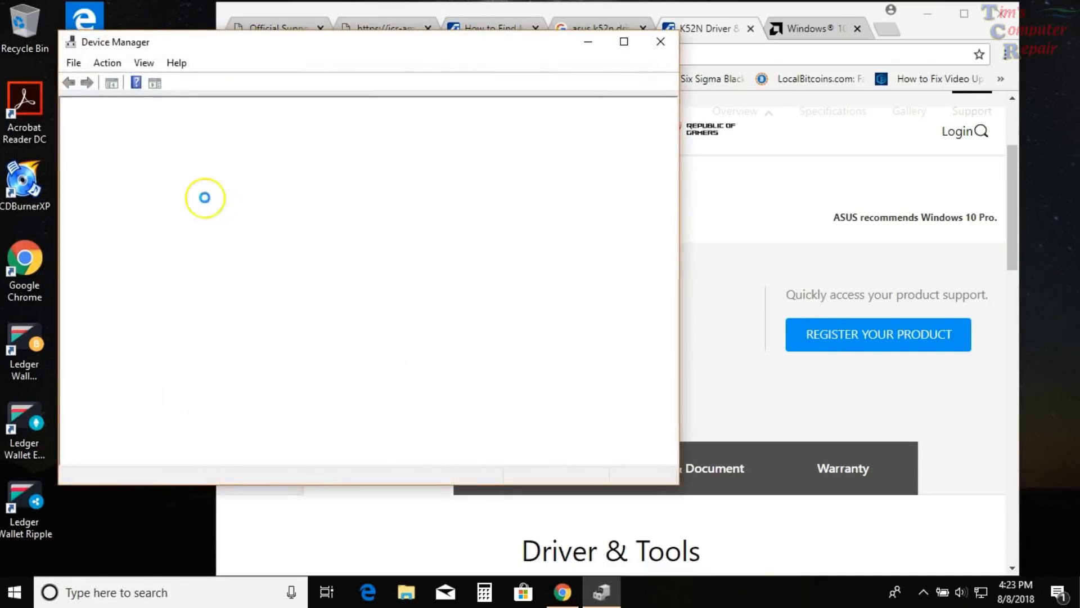
mouse_move(149, 184)
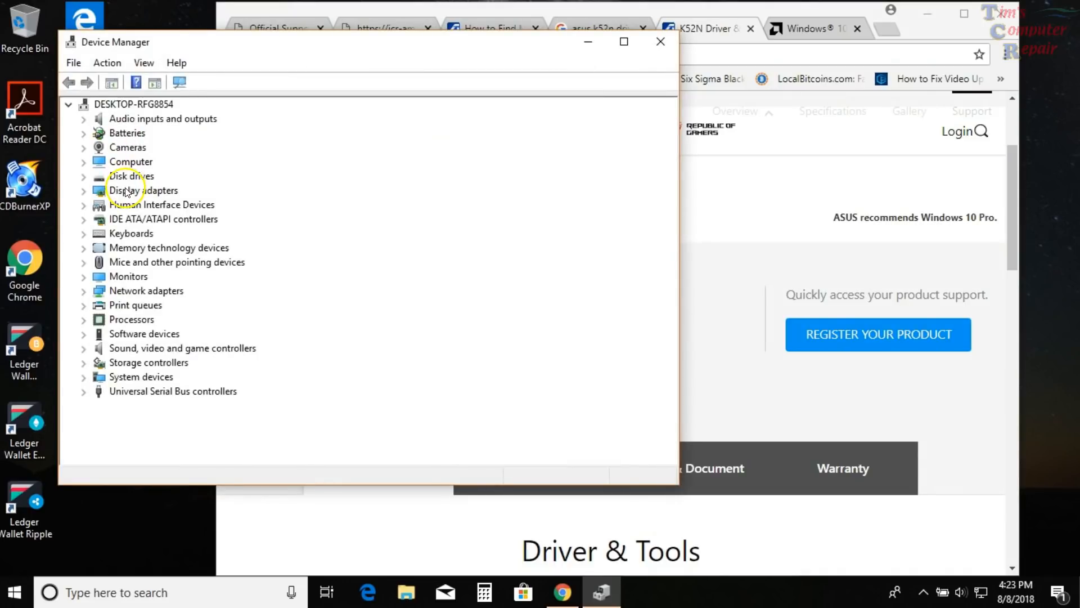
- Under Display adapters, show the ATI Mobility Radeon HD 4200 Series driver details, version 8.970.100.9001 dated 1/13/2015
left_click(84, 191)
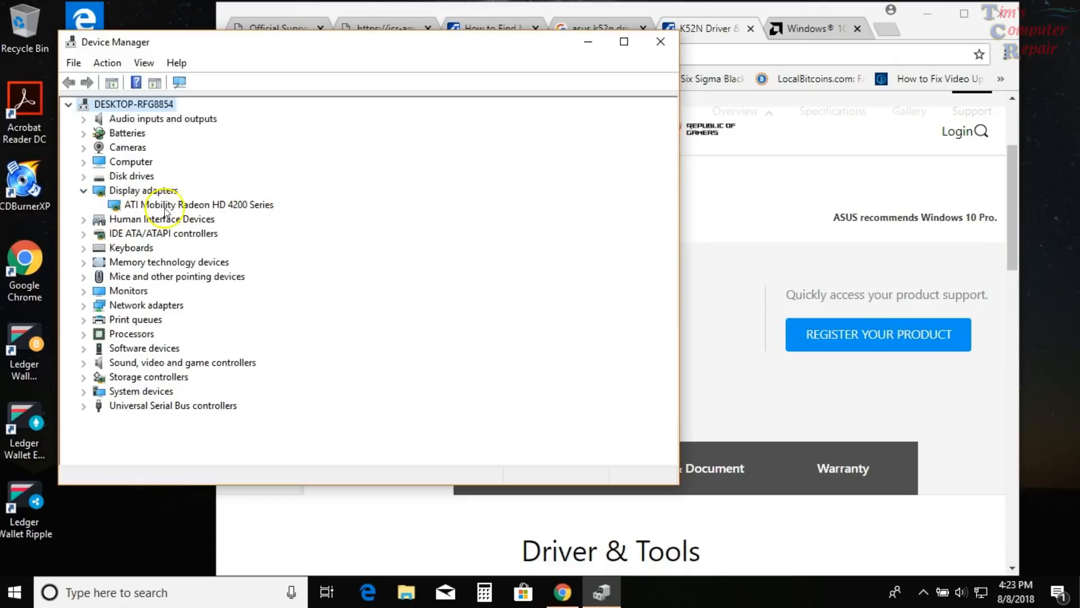
left_click(198, 204)
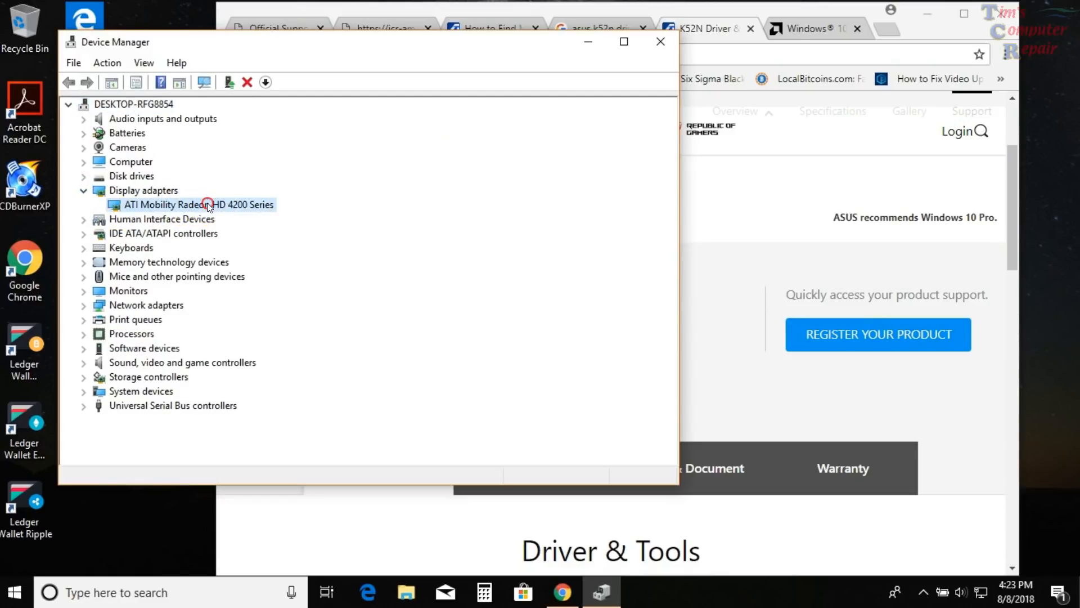
right_click(198, 205)
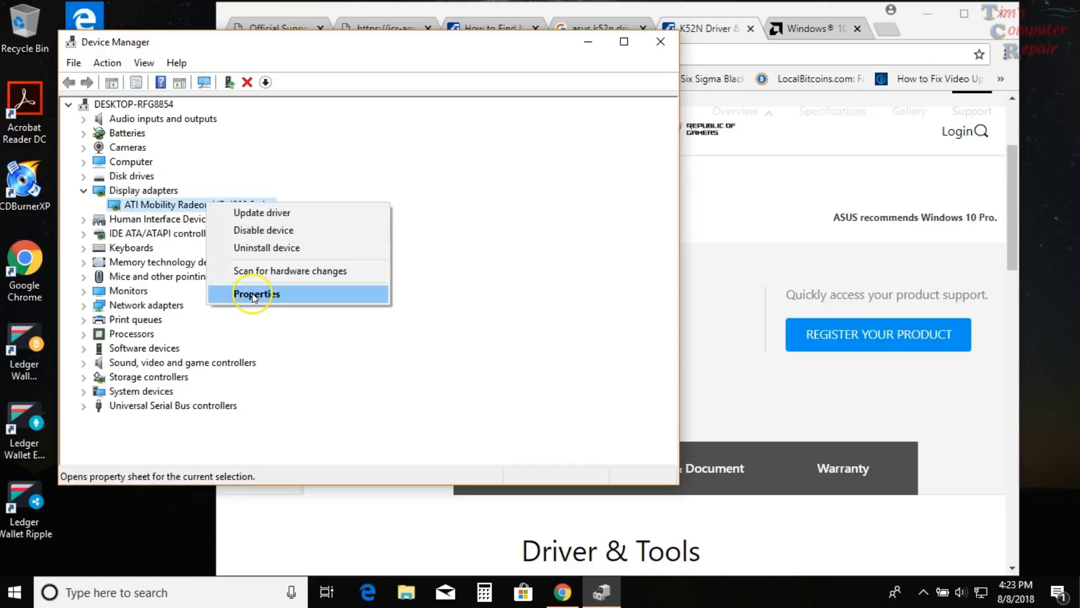
left_click(256, 294)
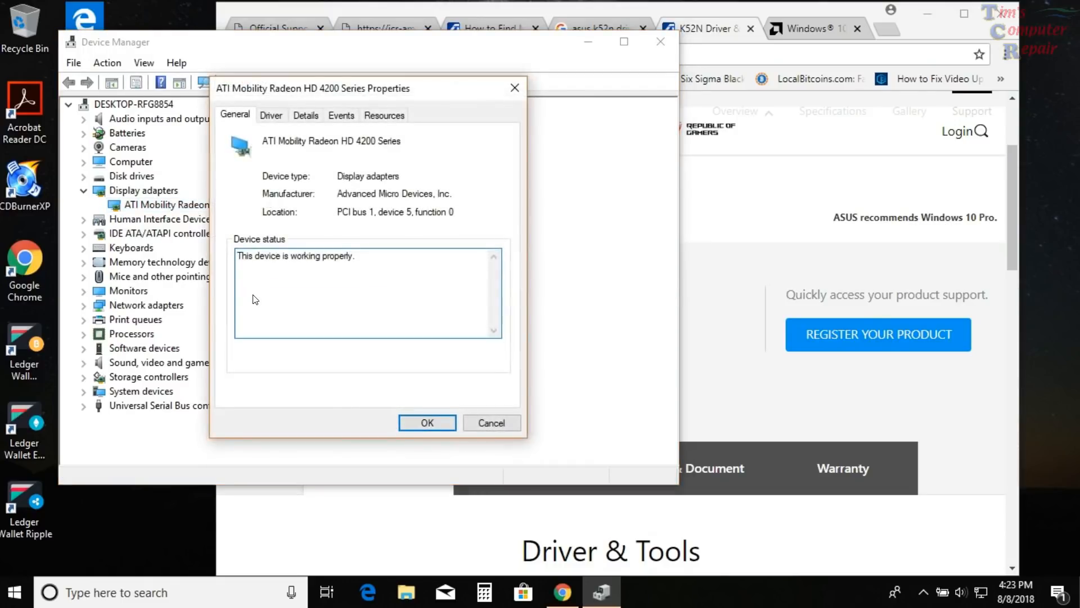
left_click(272, 115)
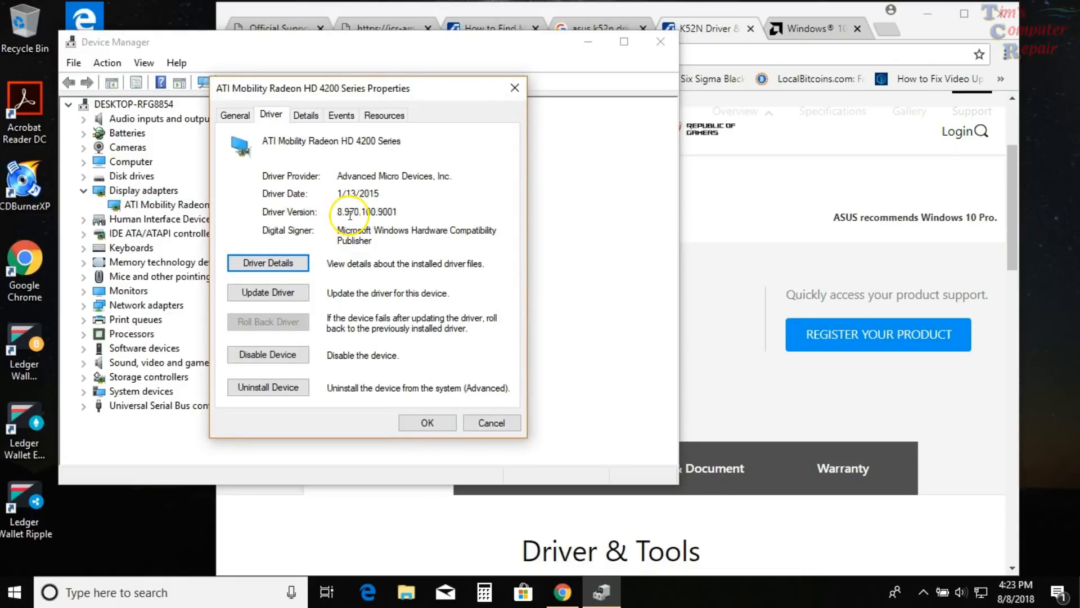
mouse_move(388, 225)
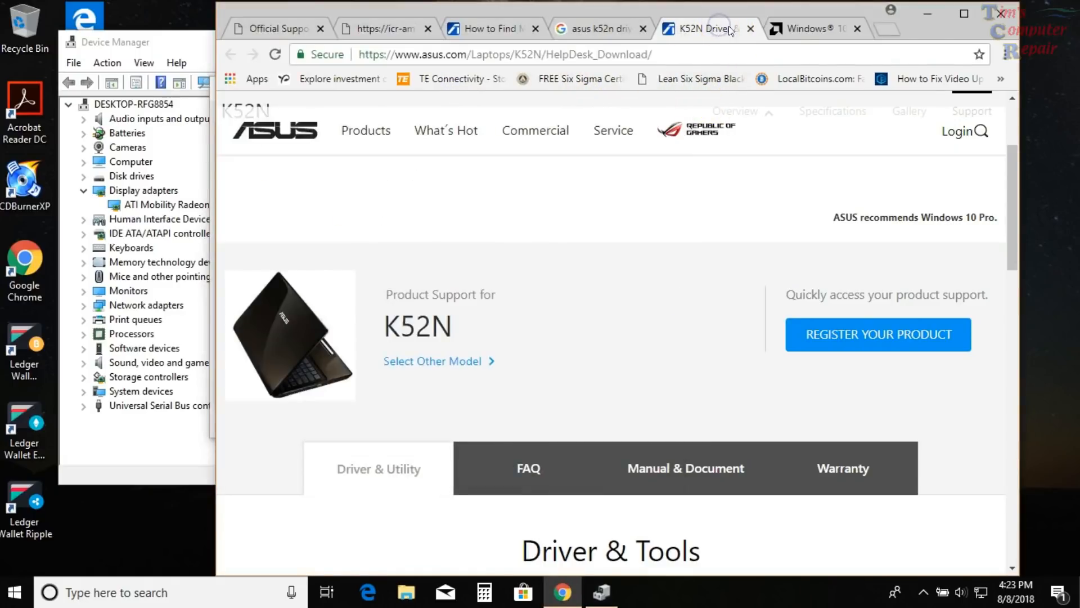
- On the AMD Windows 10 page, highlight the required driver version 8.970.100.9001 matching the installed driver
left_click(815, 28)
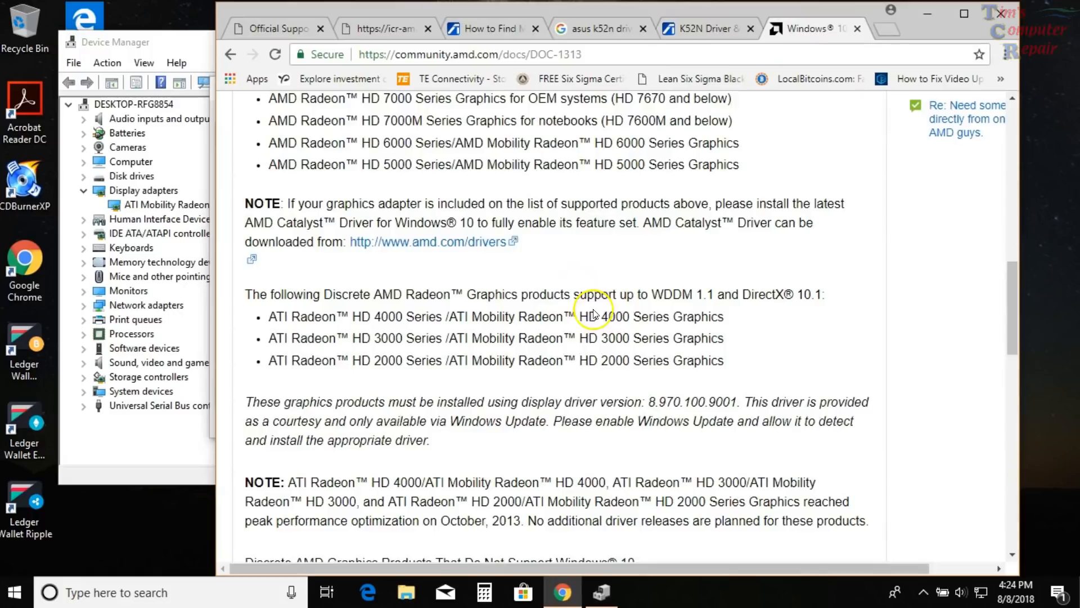
mouse_move(653, 402)
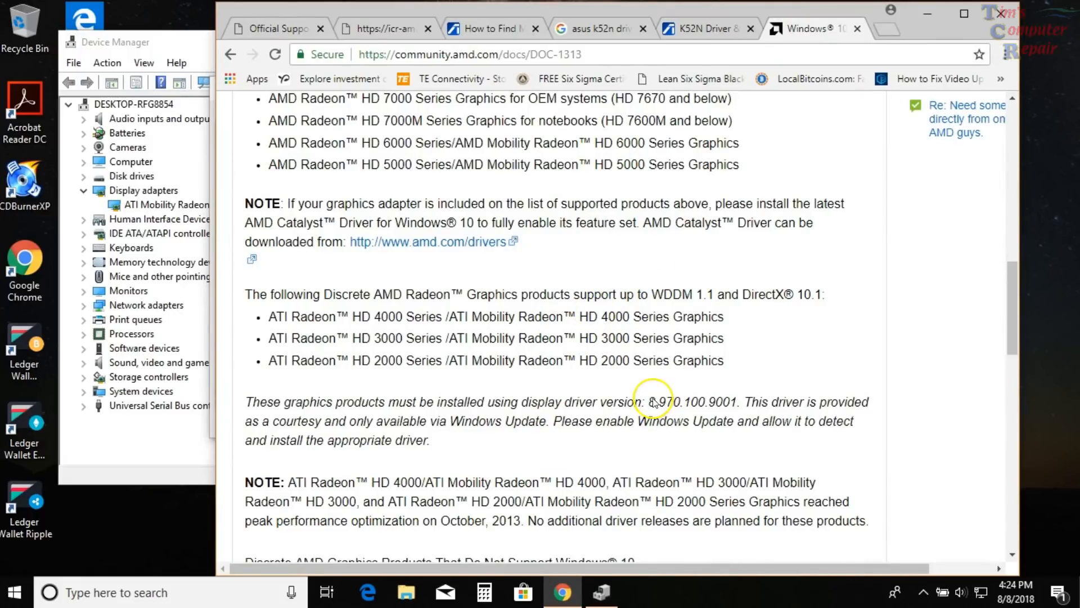
double_click(692, 402)
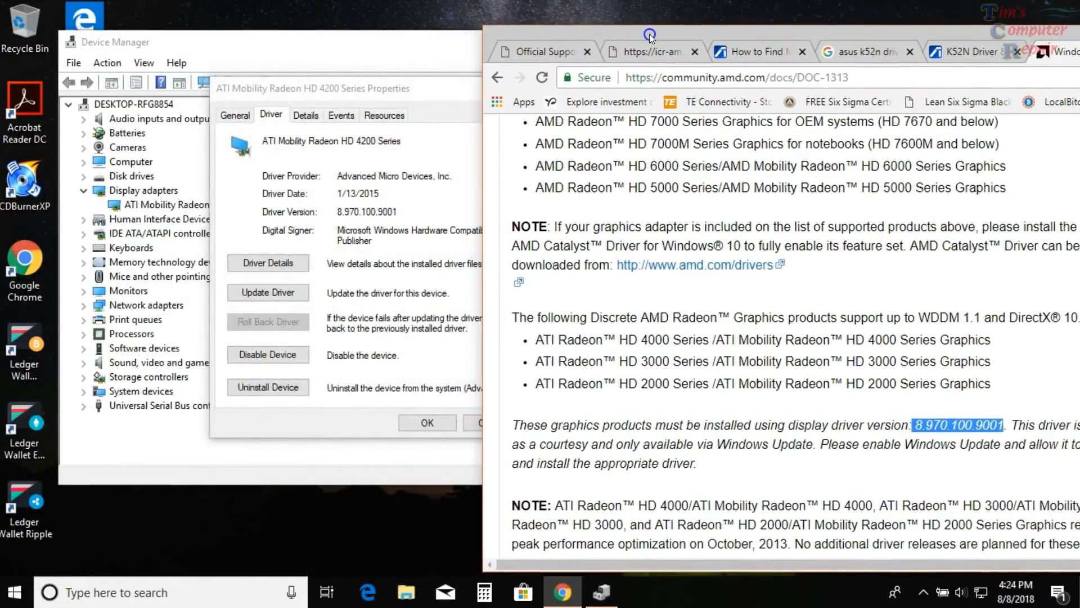
mouse_move(750, 37)
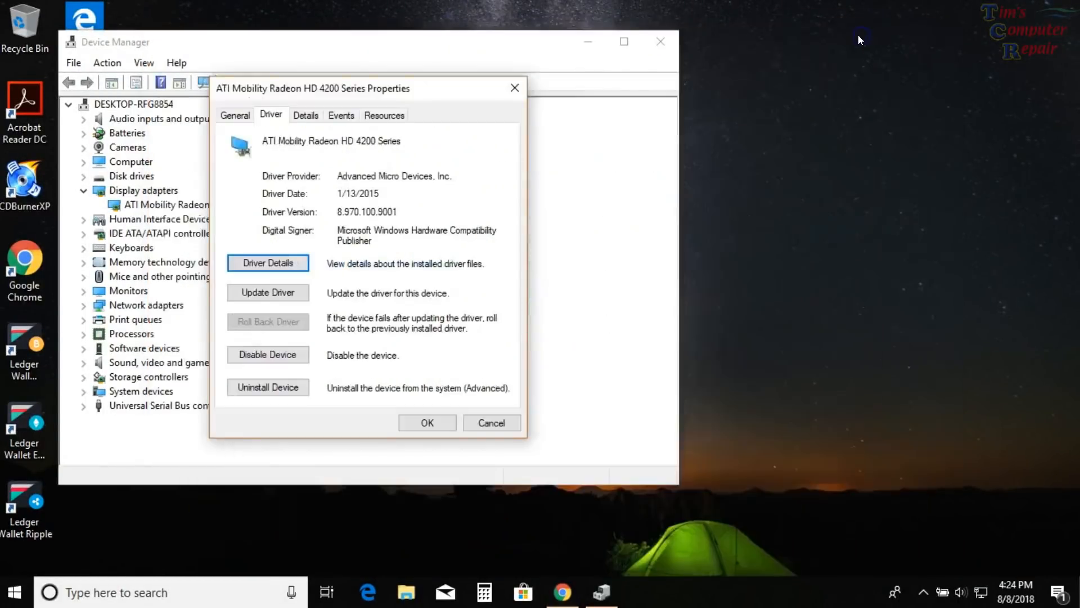
mouse_move(434, 43)
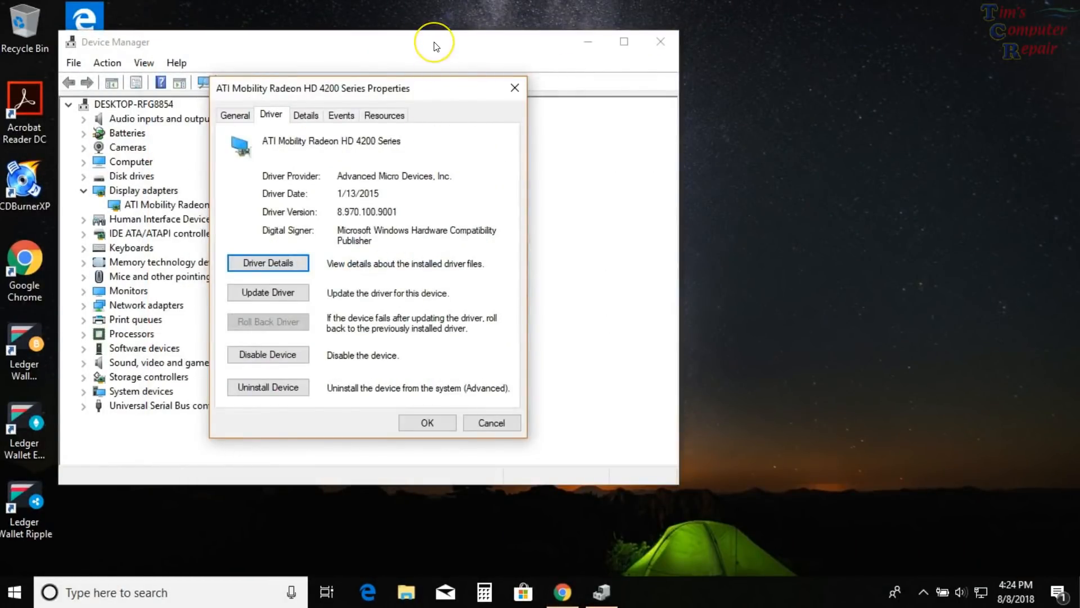
mouse_move(434, 43)
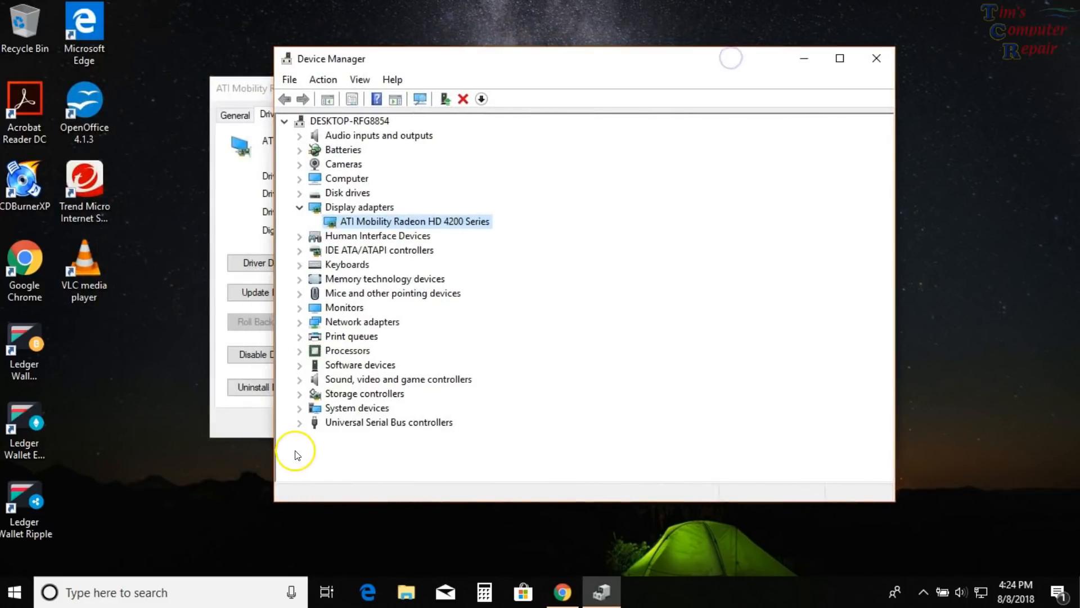
mouse_move(308, 556)
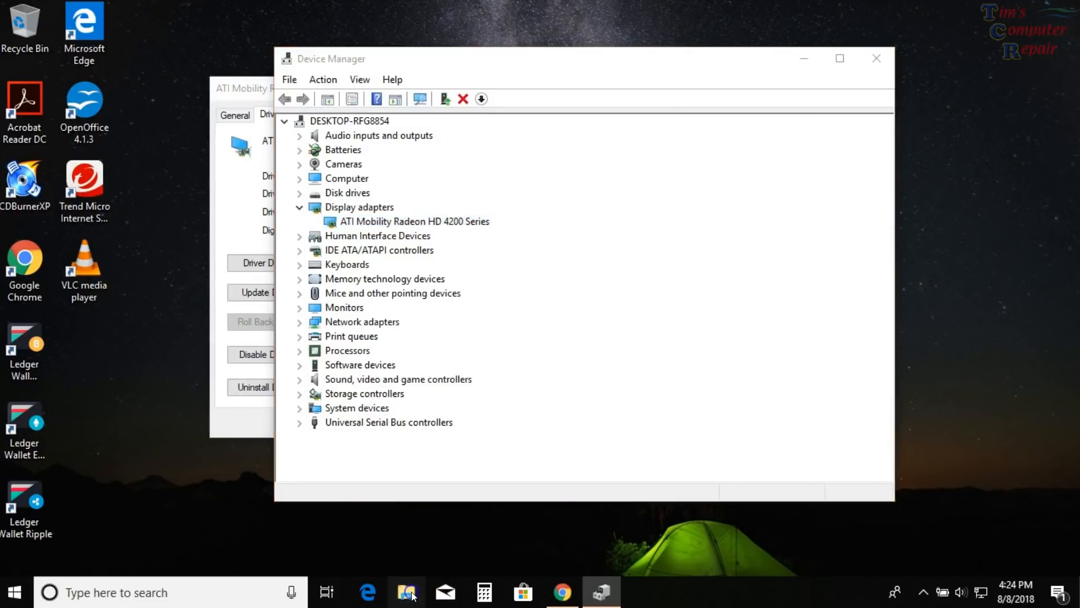
- Browse Pictures > 2018-07 in File Explorer shown as extra large thumbnails
left_click(406, 592)
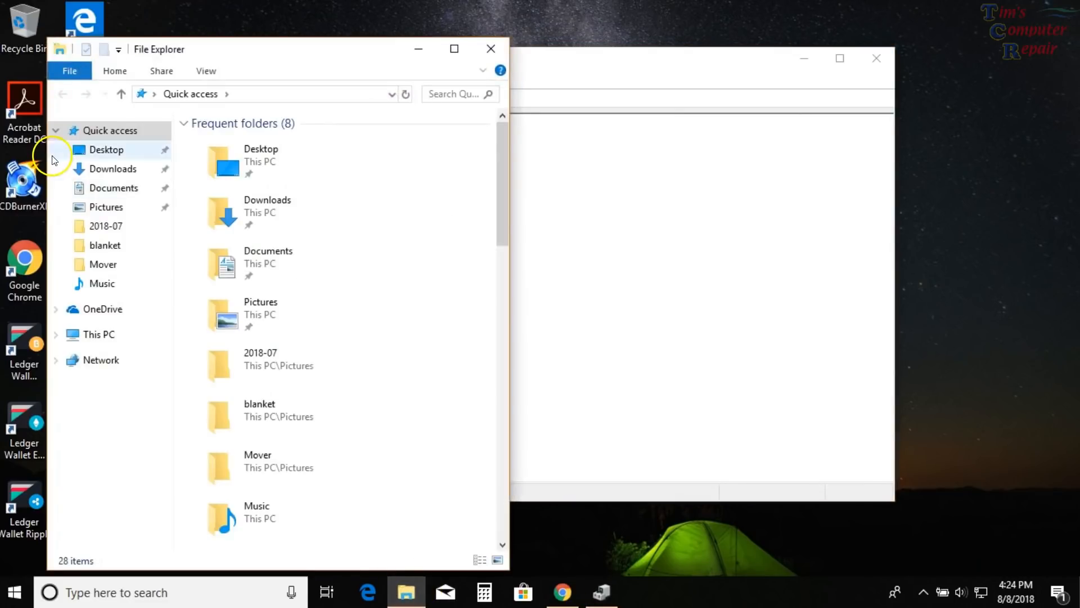
left_click(107, 208)
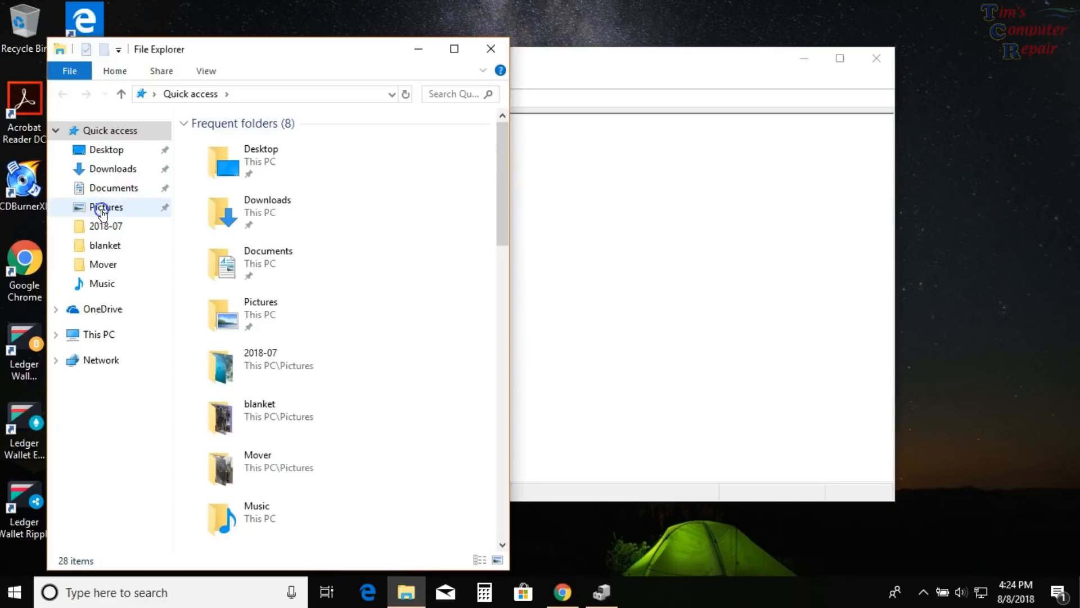
left_click(106, 207)
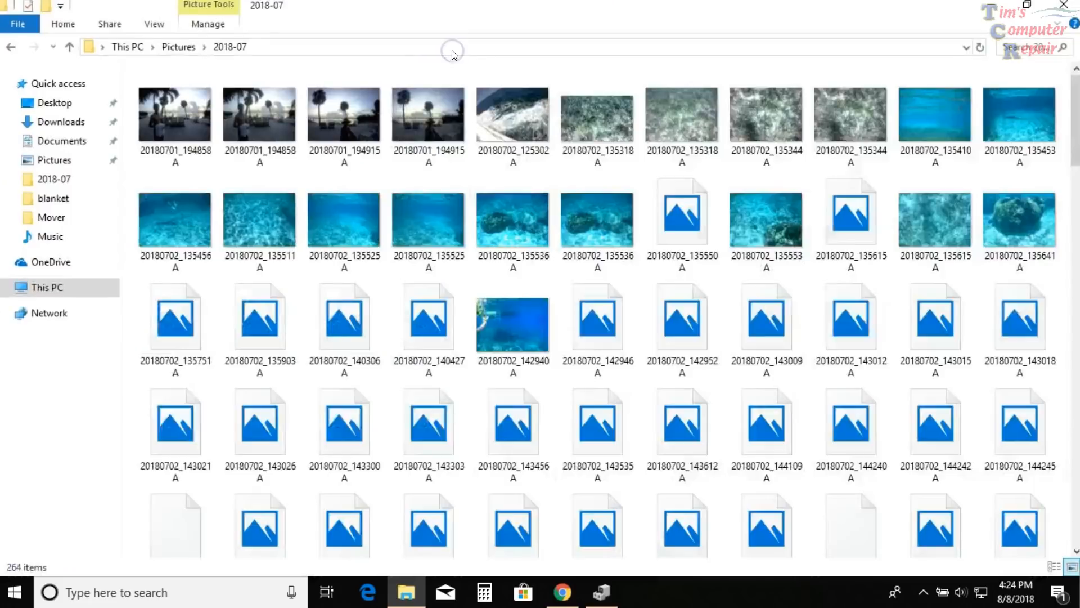
left_click(154, 23)
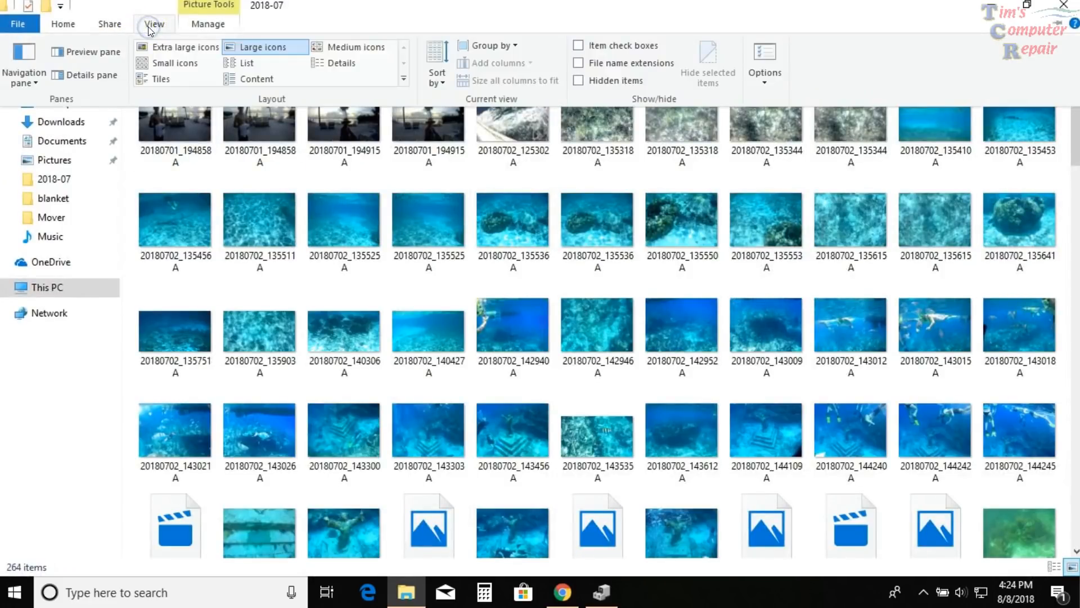
left_click(185, 47)
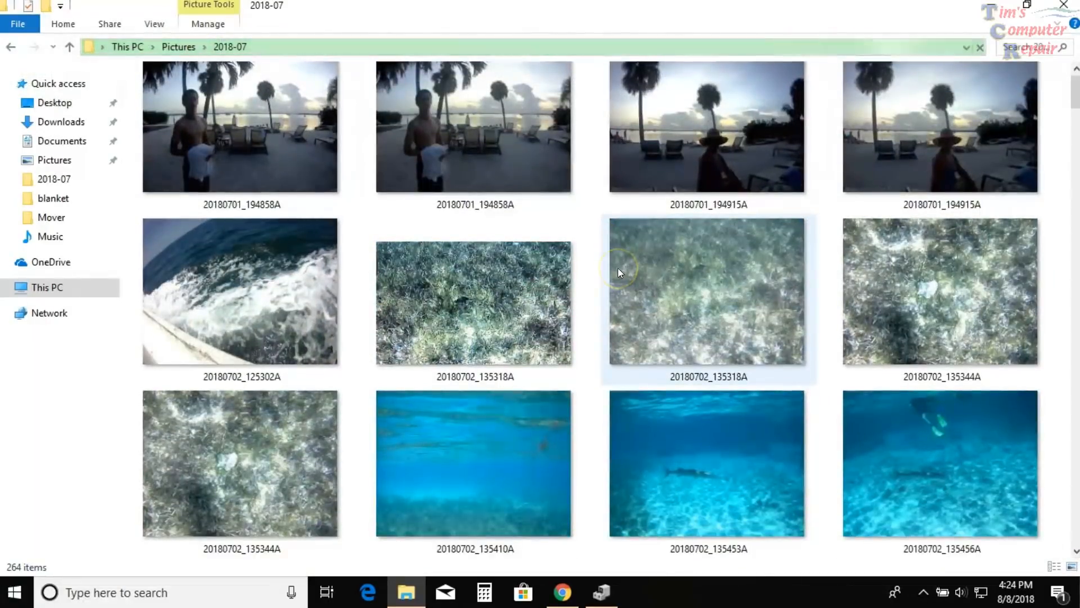
- Scroll through the clips and play the video 20180702_145137A
scroll("down", 3)
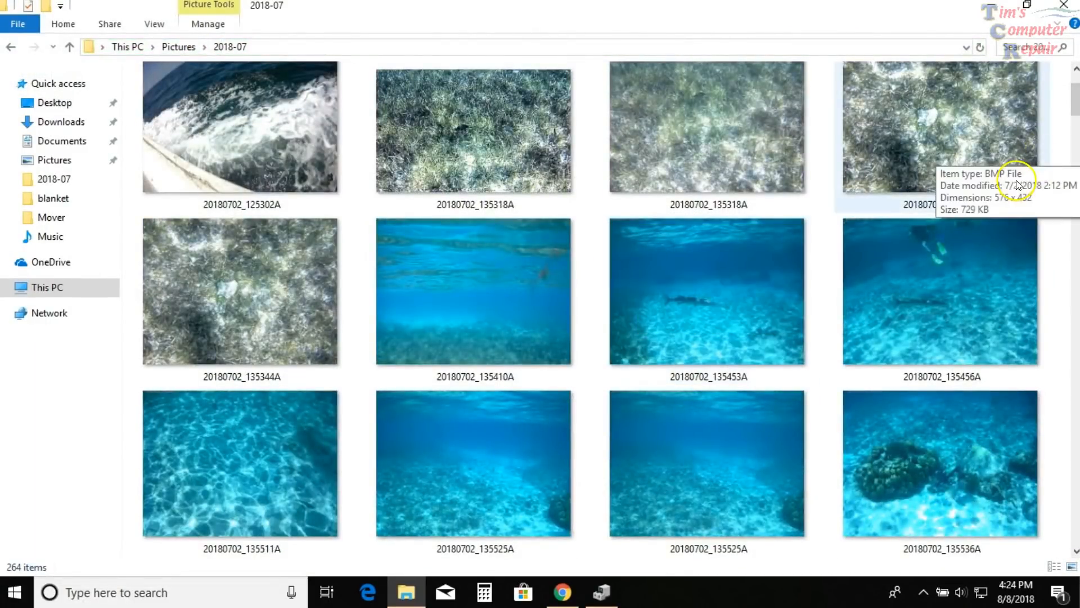
scroll("down", 3)
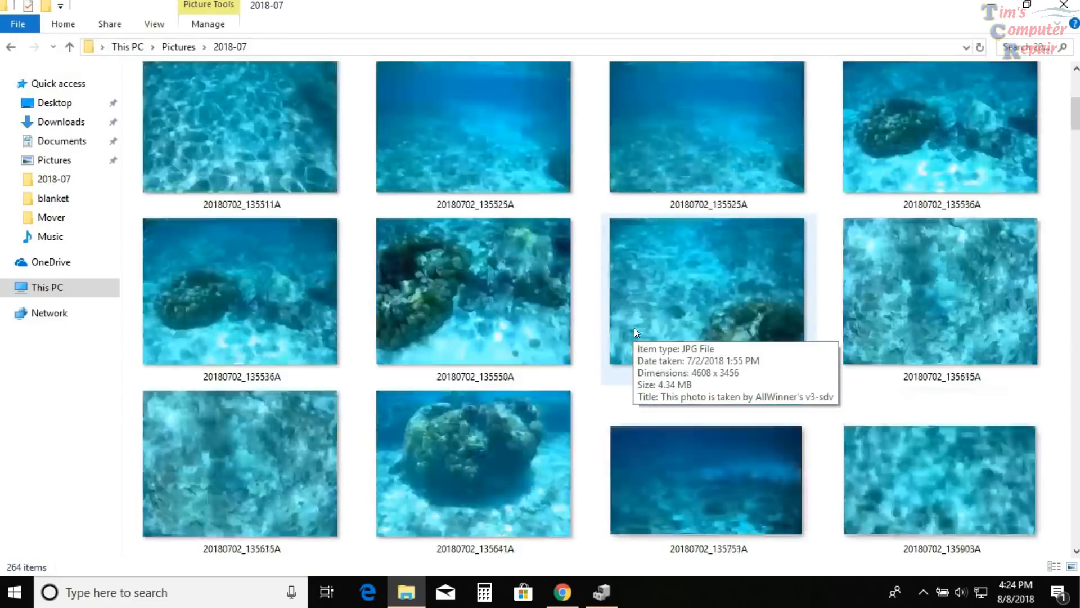
scroll("down", 3)
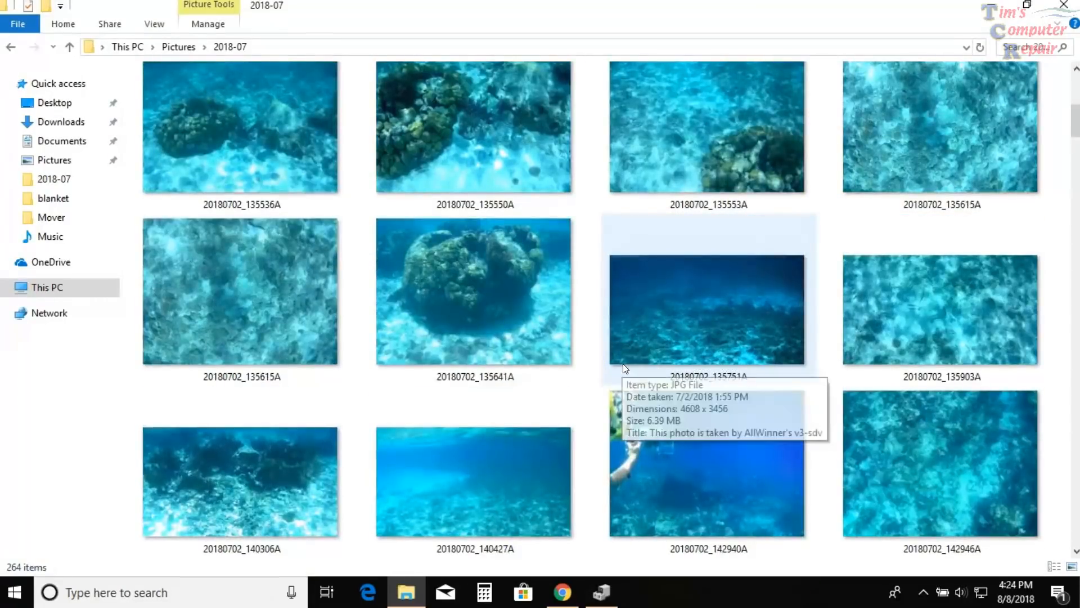
scroll("down", 3)
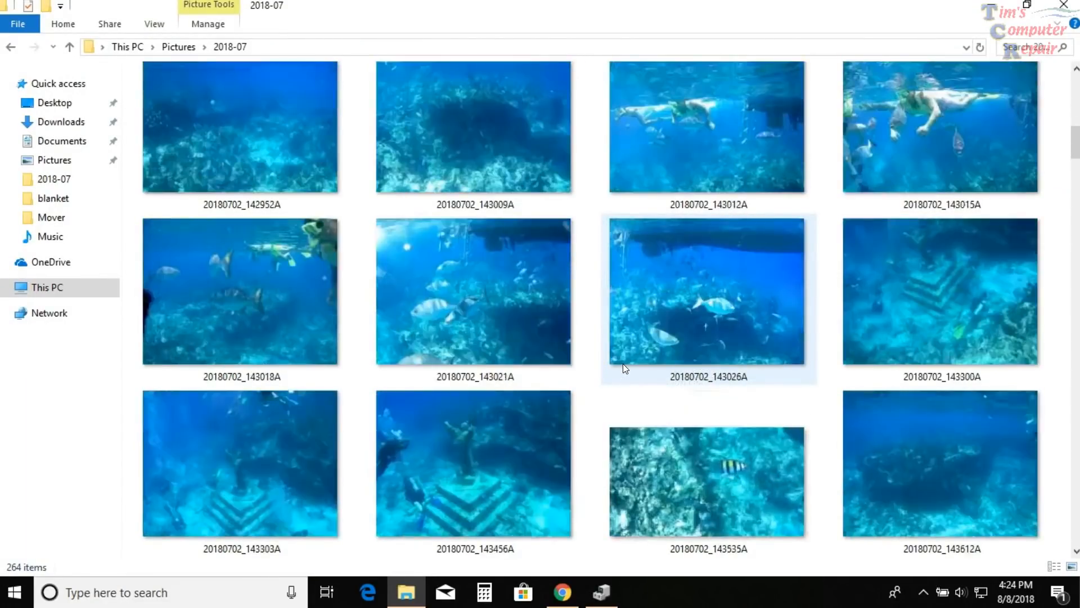
scroll("down", 3)
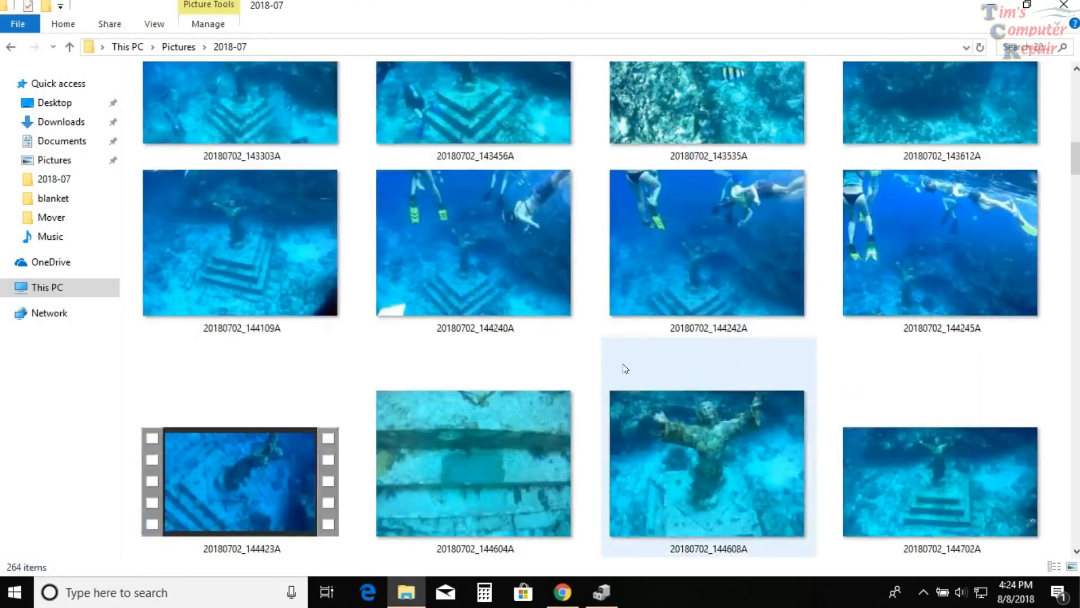
scroll("down", 3)
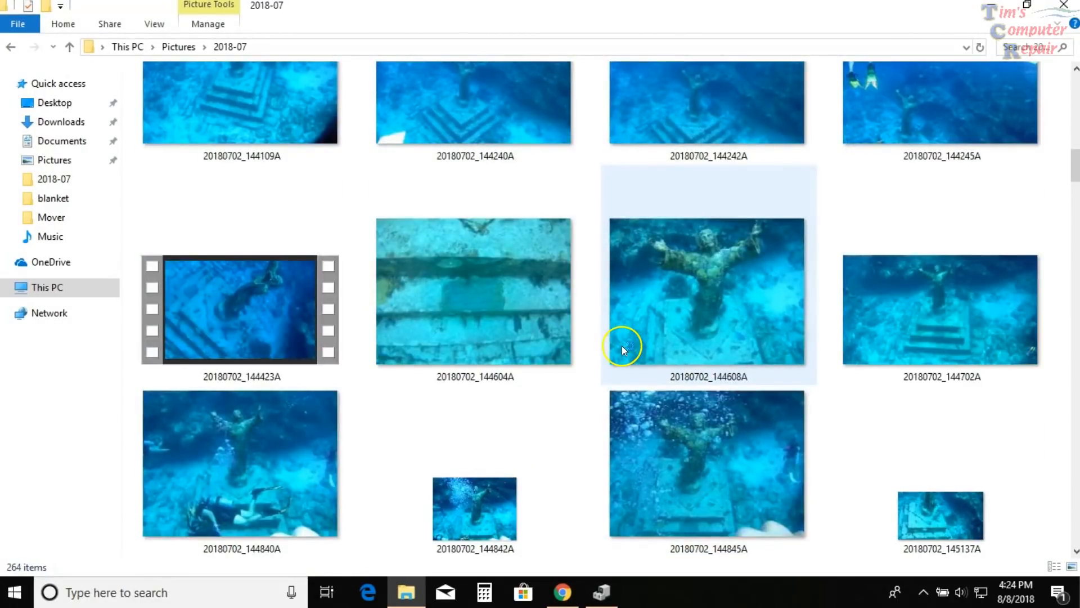
left_click(473, 291)
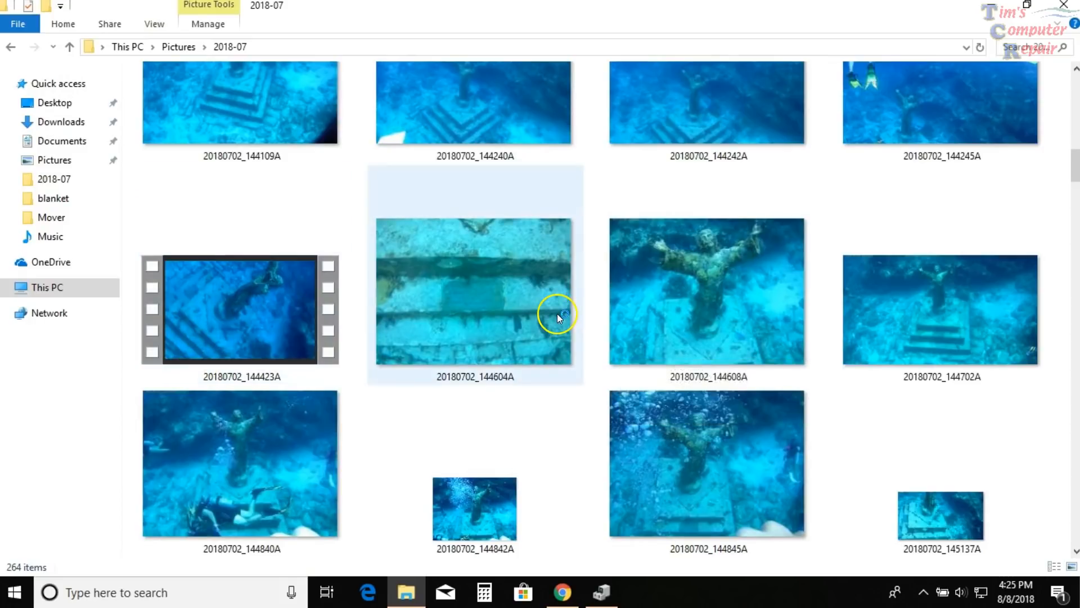
scroll("down", 3)
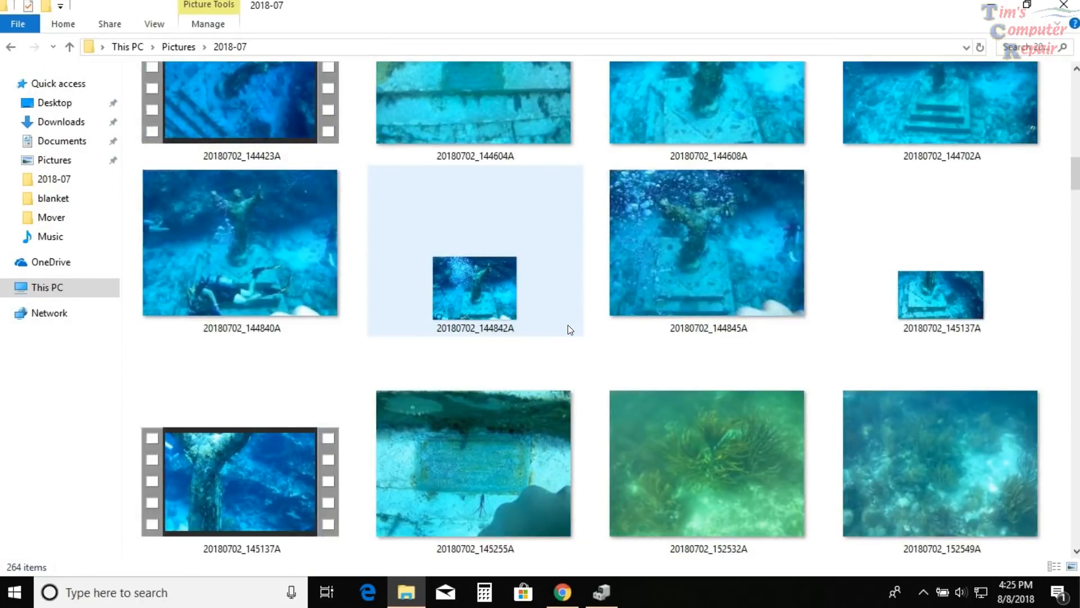
scroll("down", 3)
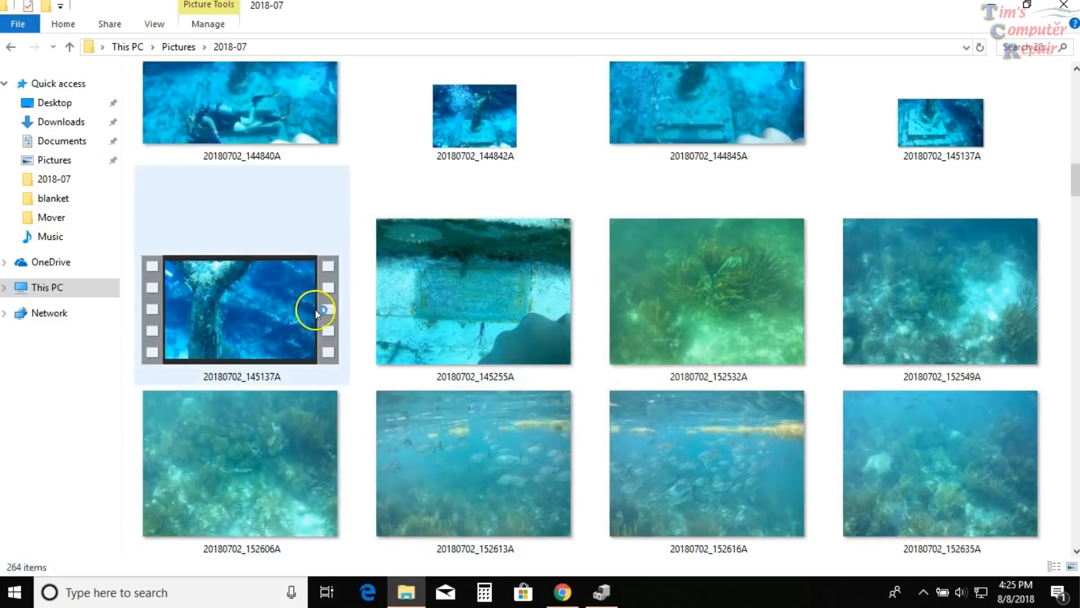
mouse_move(672, 361)
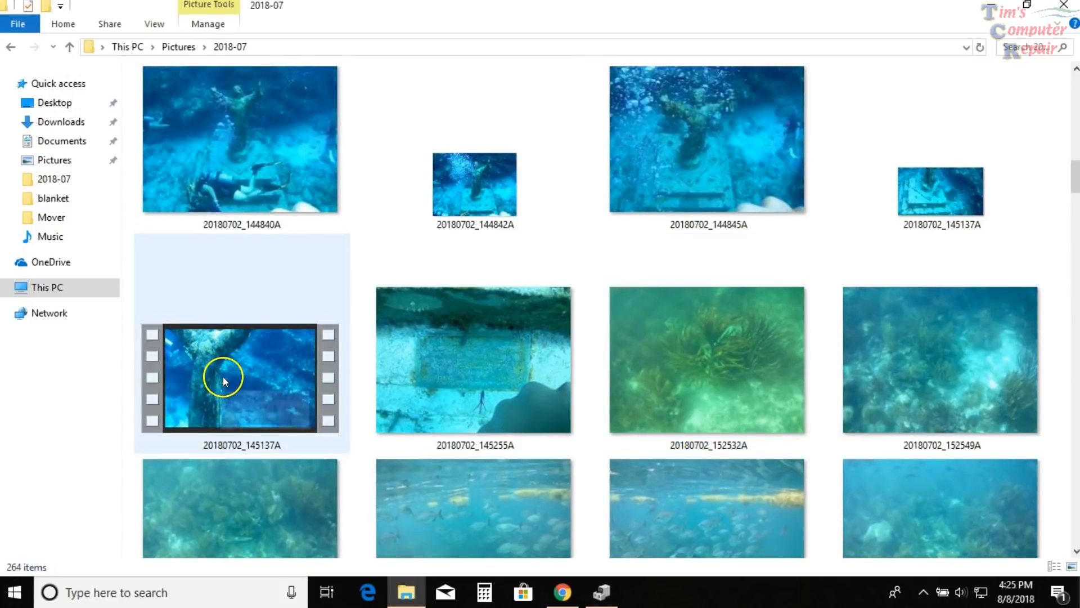
left_click(241, 377)
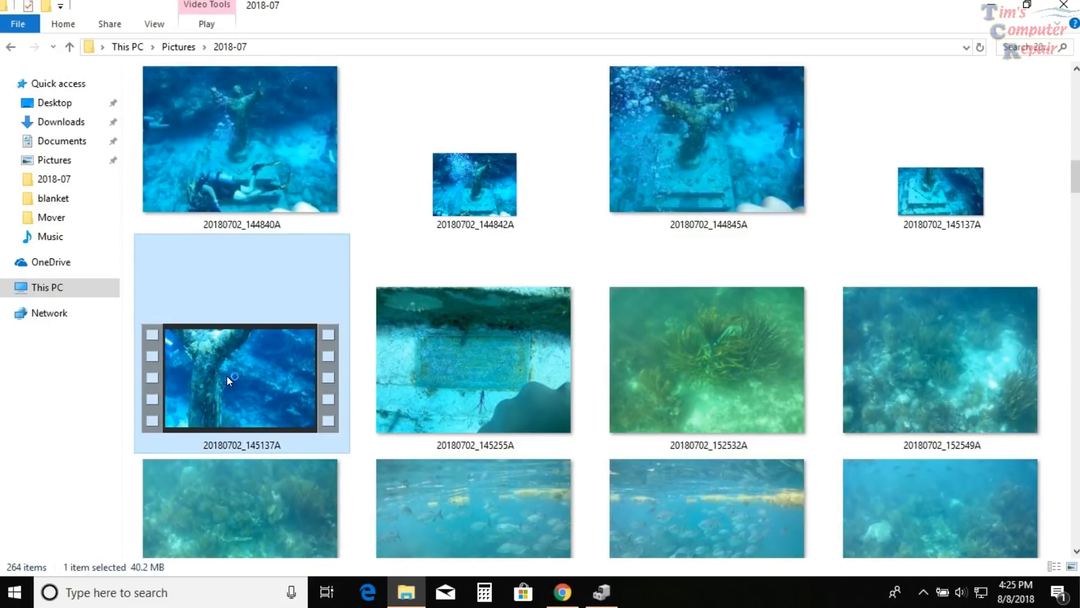
double_click(241, 378)
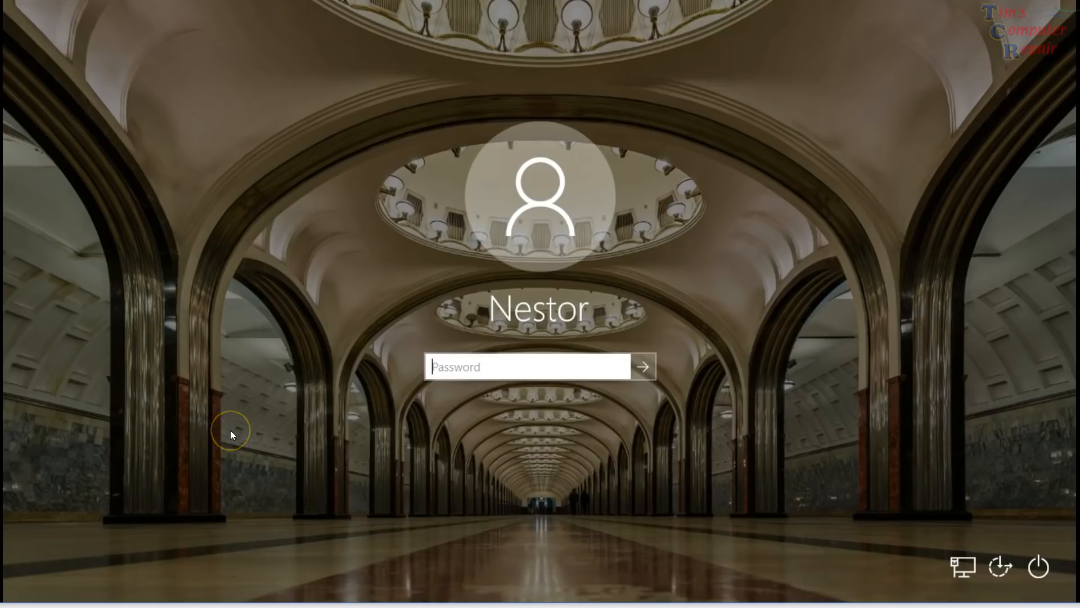
mouse_move(397, 302)
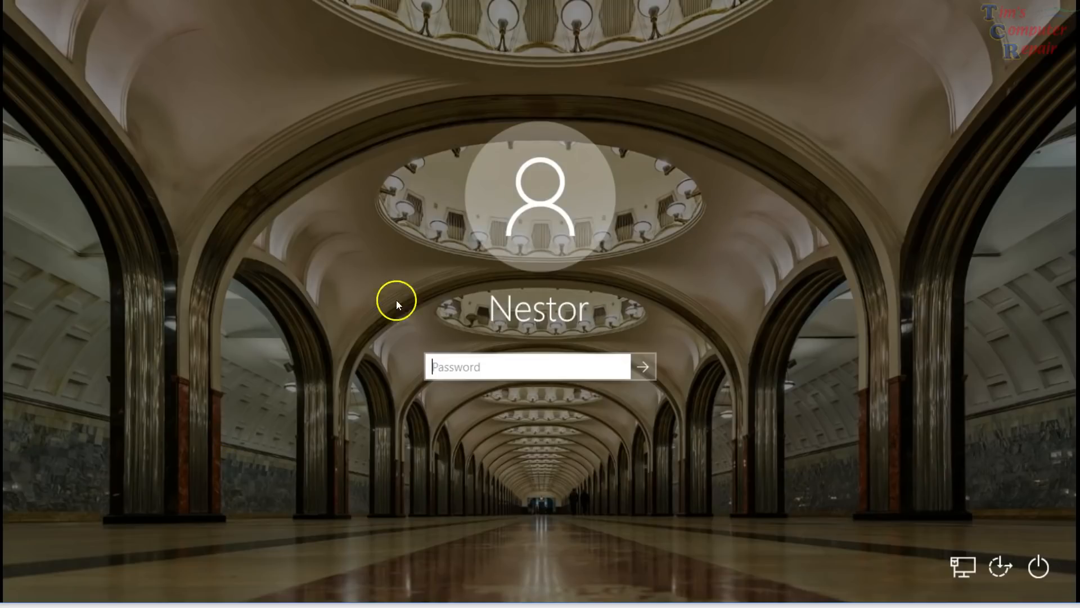
mouse_move(183, 346)
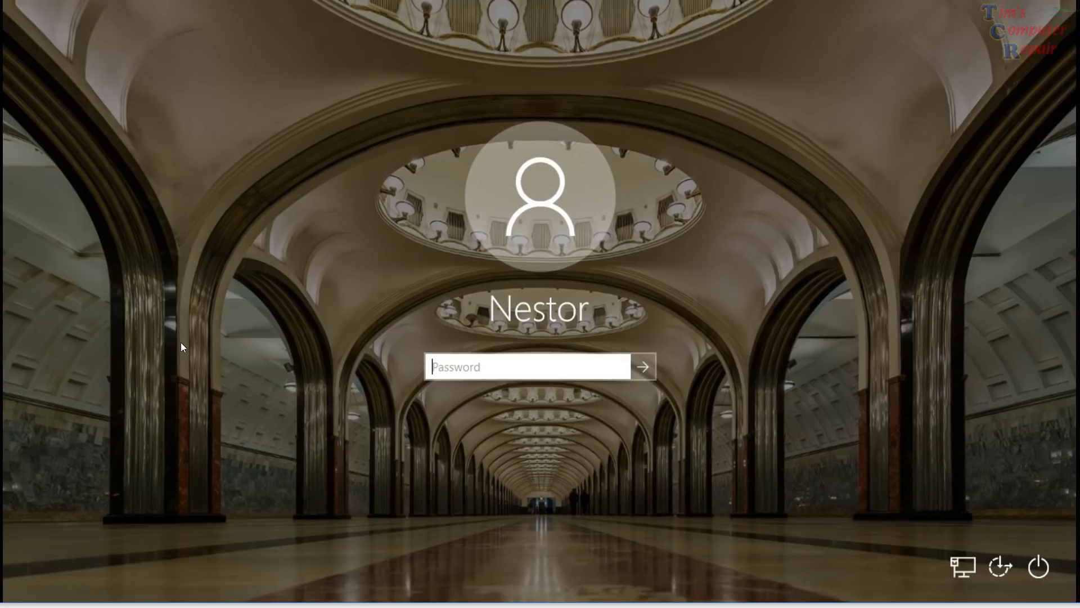
mouse_move(255, 435)
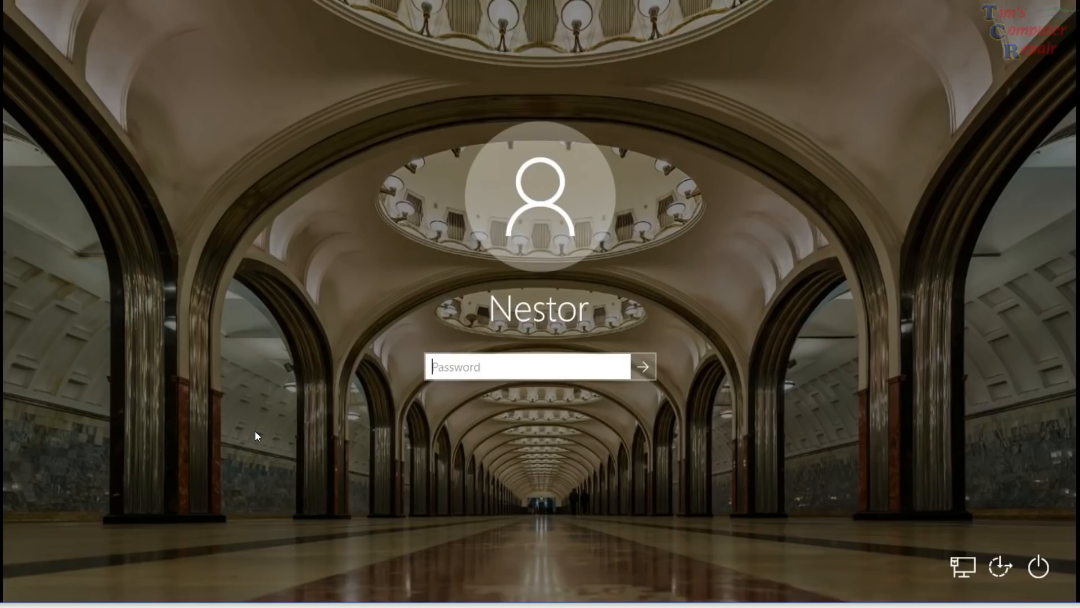
- Sign in to the Nestor account to return to the Windows desktop
left_click(451, 366)
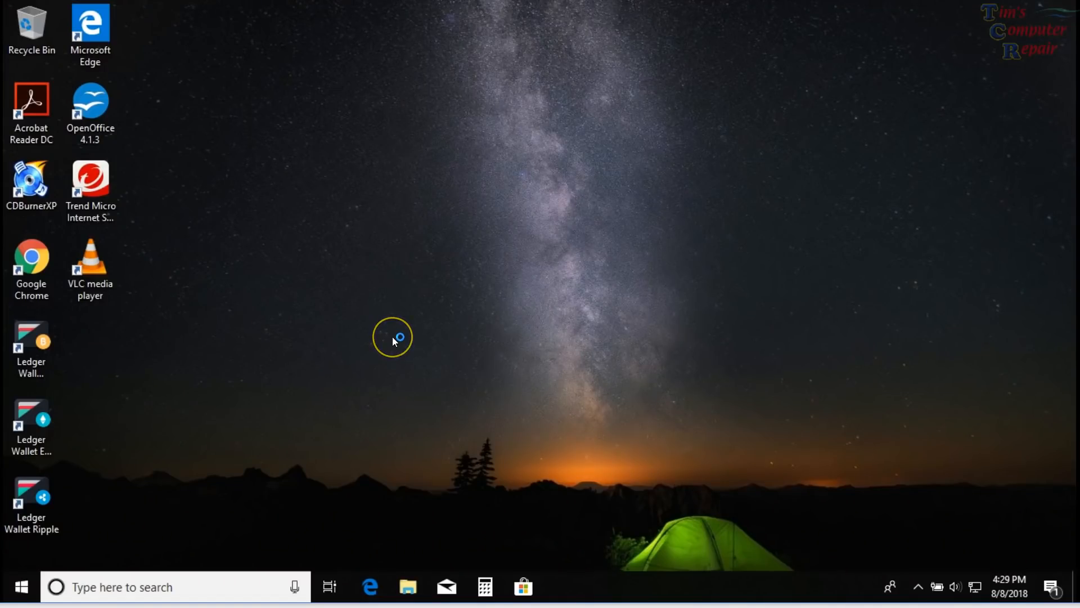
mouse_move(393, 339)
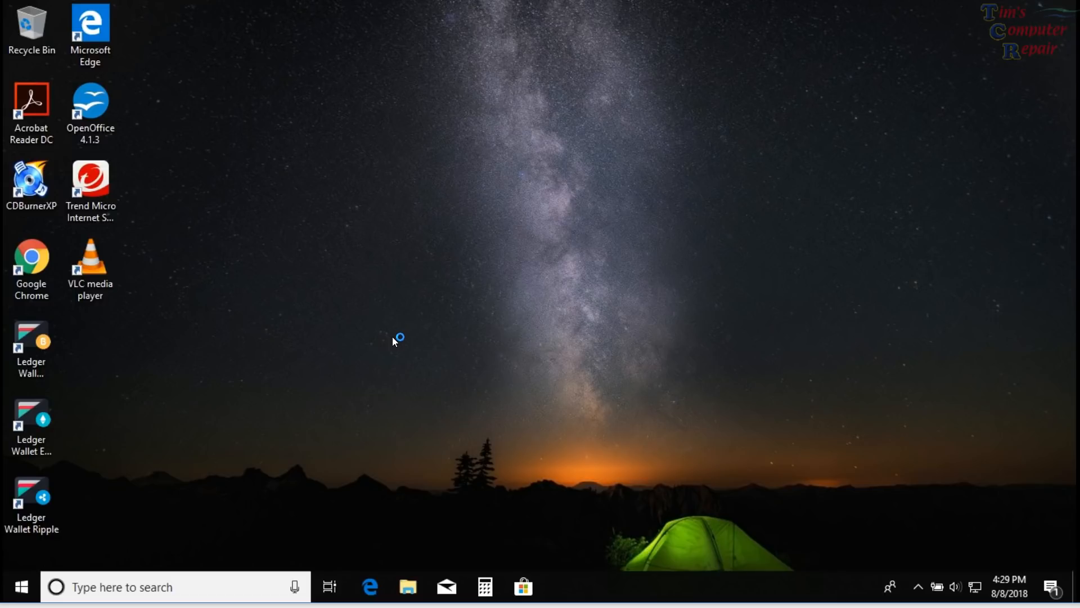
- Browse Pictures > 2018-07 in File Explorer and select one of the GoPro videos
left_click(490, 369)
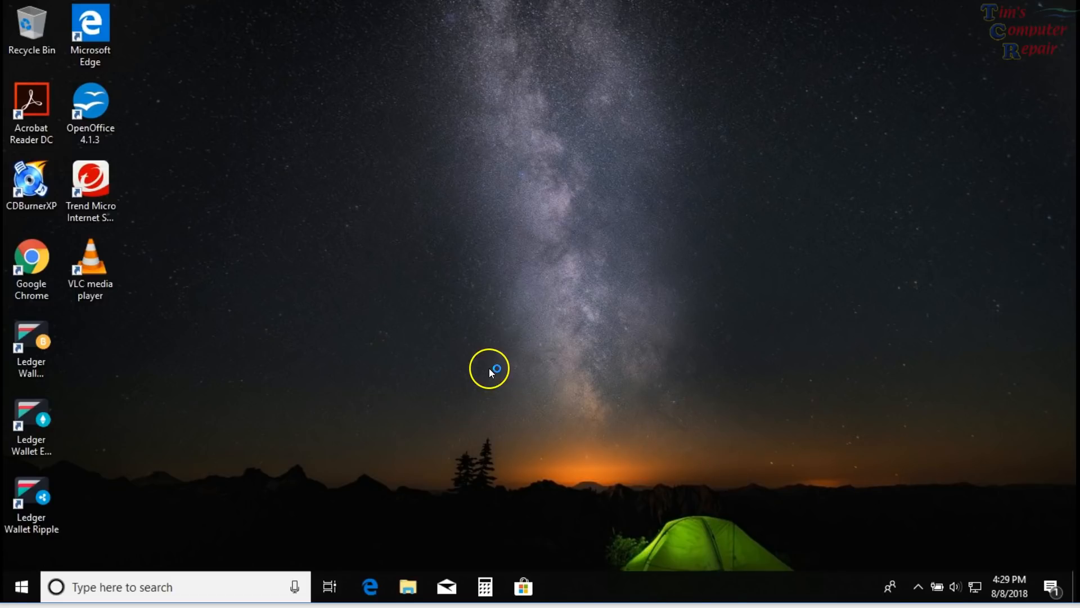
left_click(407, 588)
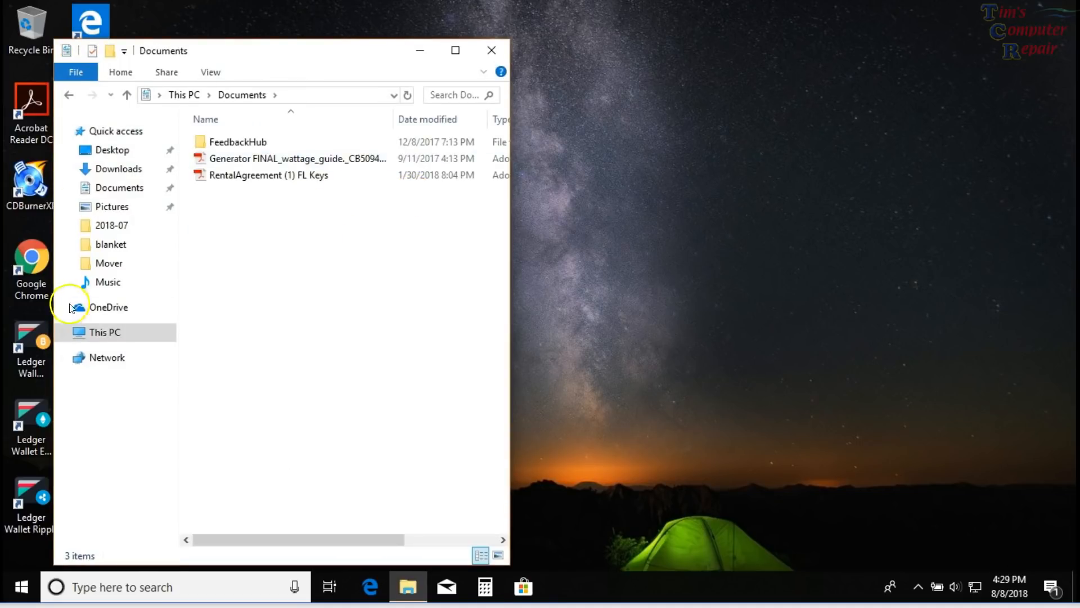
left_click(112, 206)
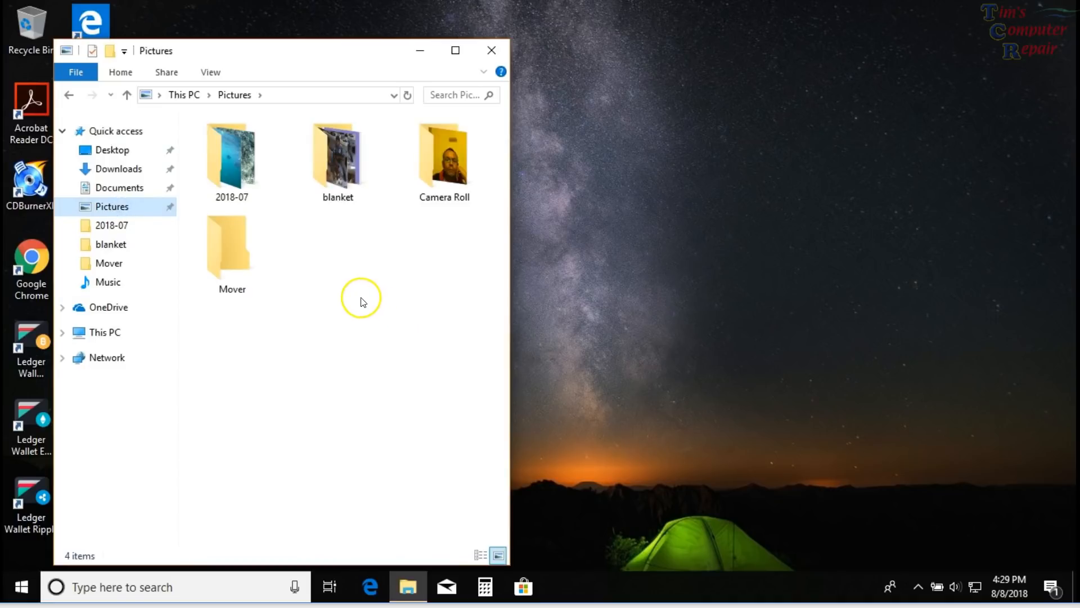
double_click(231, 152)
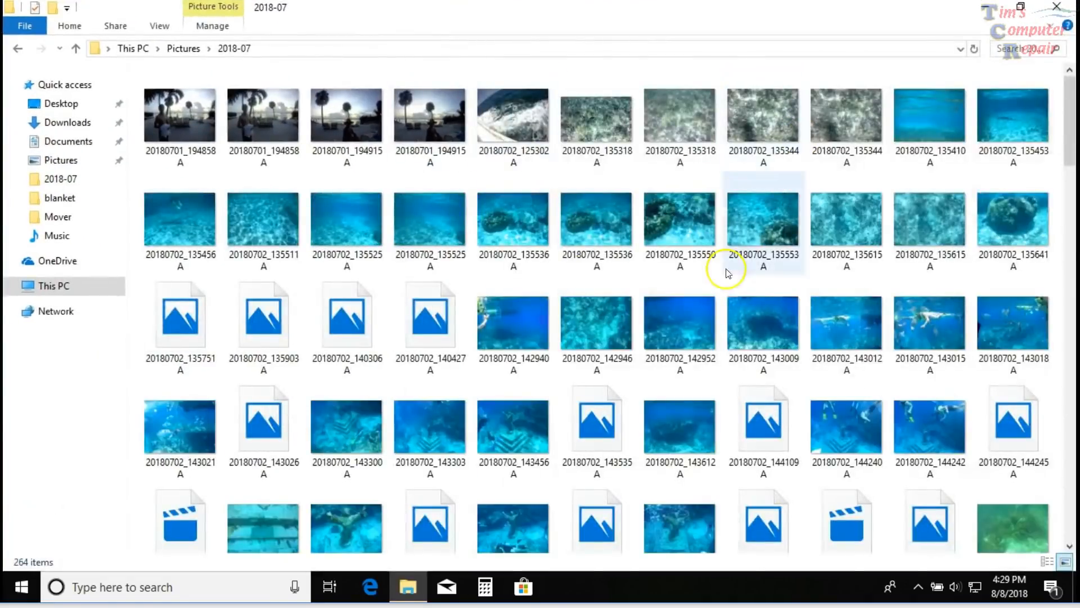
scroll("down", 3)
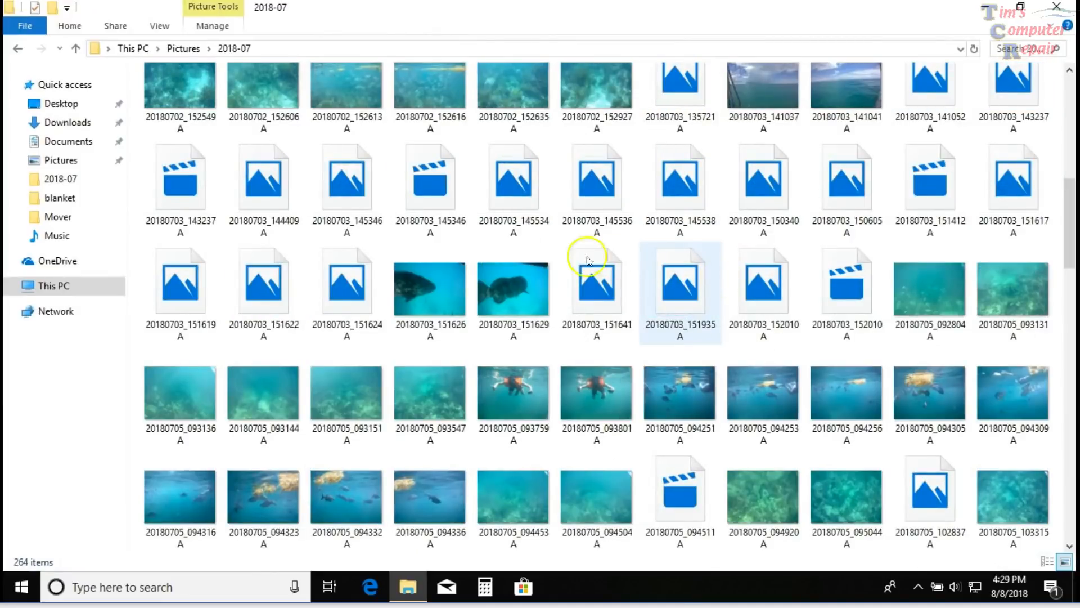
left_click(180, 178)
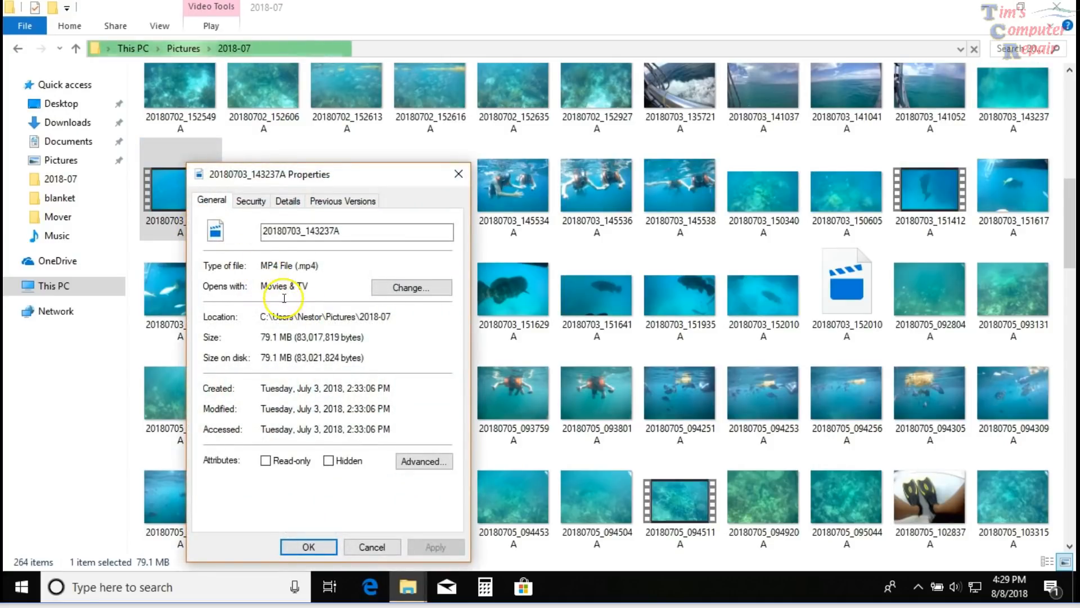
mouse_move(289, 369)
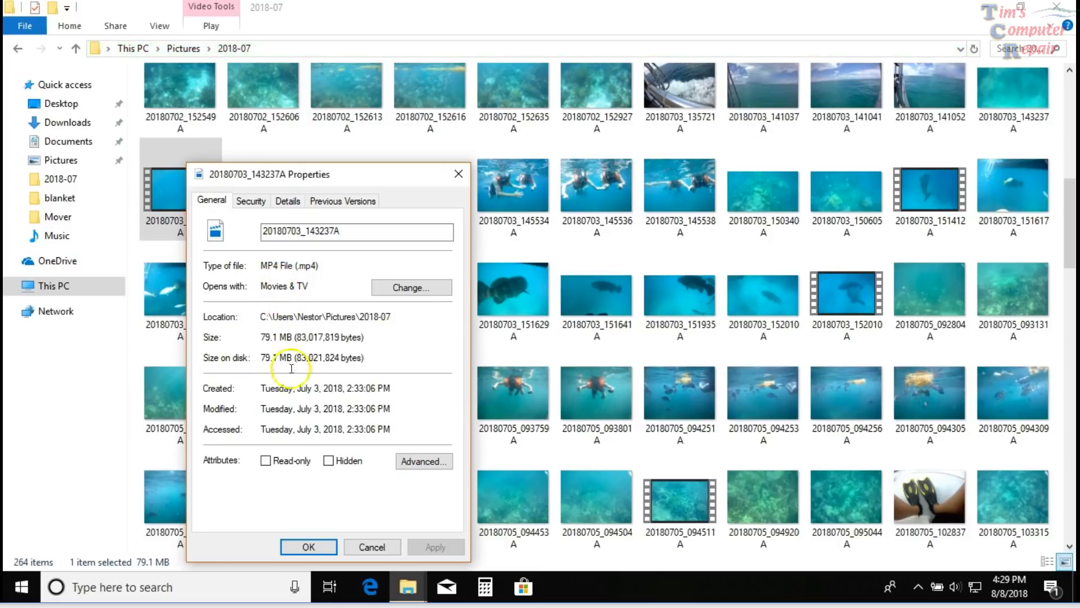
mouse_move(287, 200)
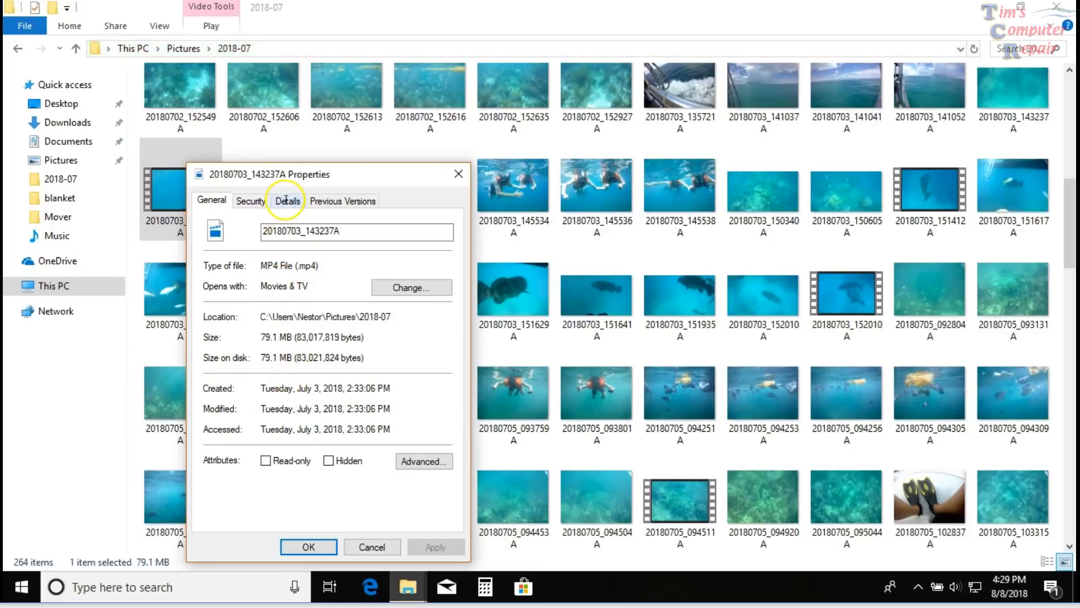
- View the Details of video 20180703_143237A showing 3840×2160 at 30.03 frames/second
left_click(287, 200)
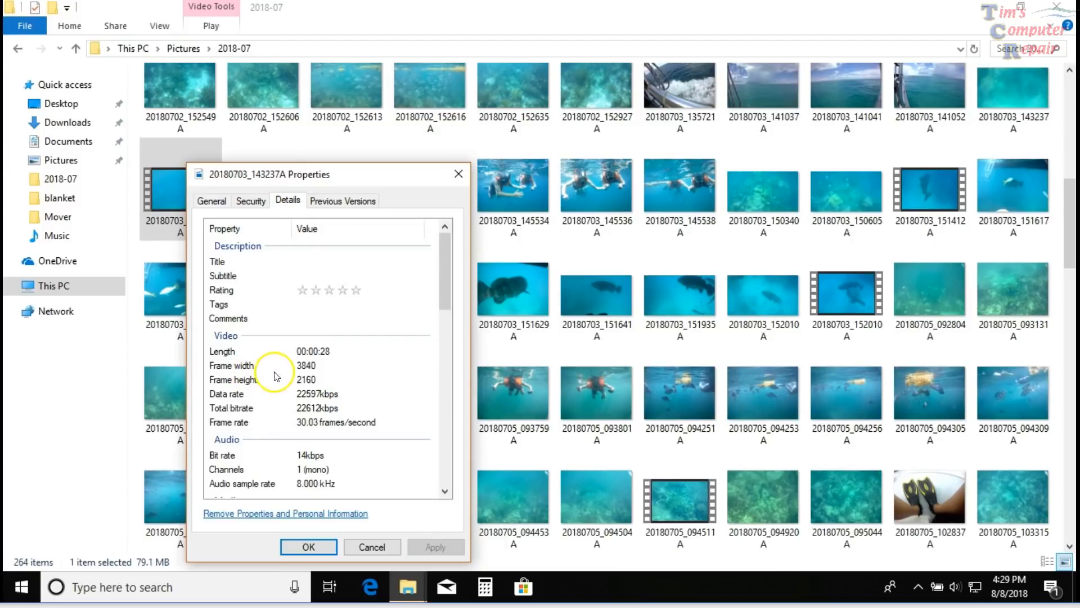
mouse_move(306, 389)
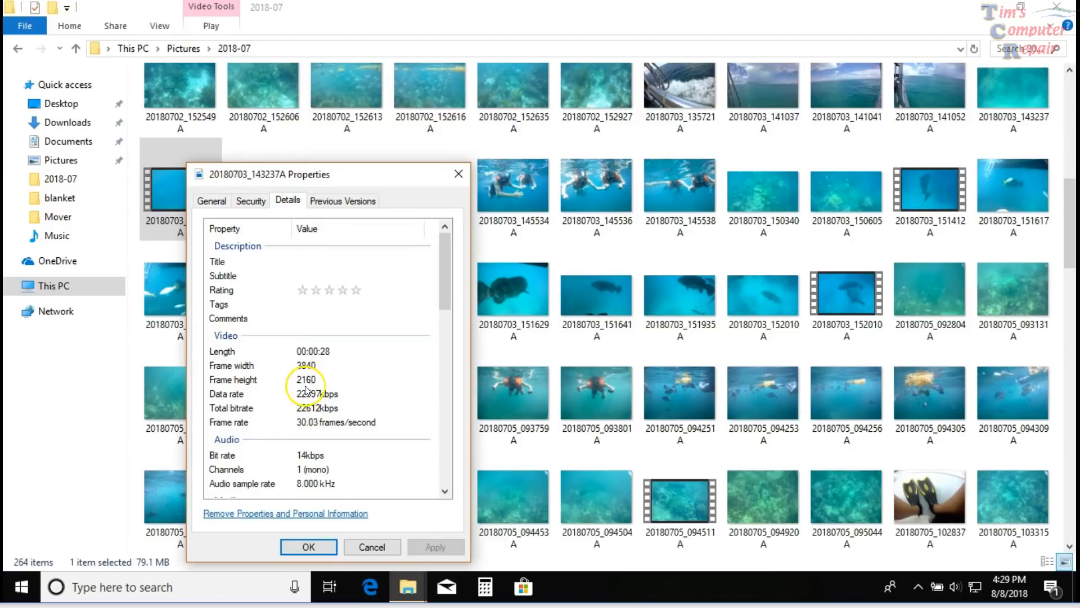
mouse_move(319, 372)
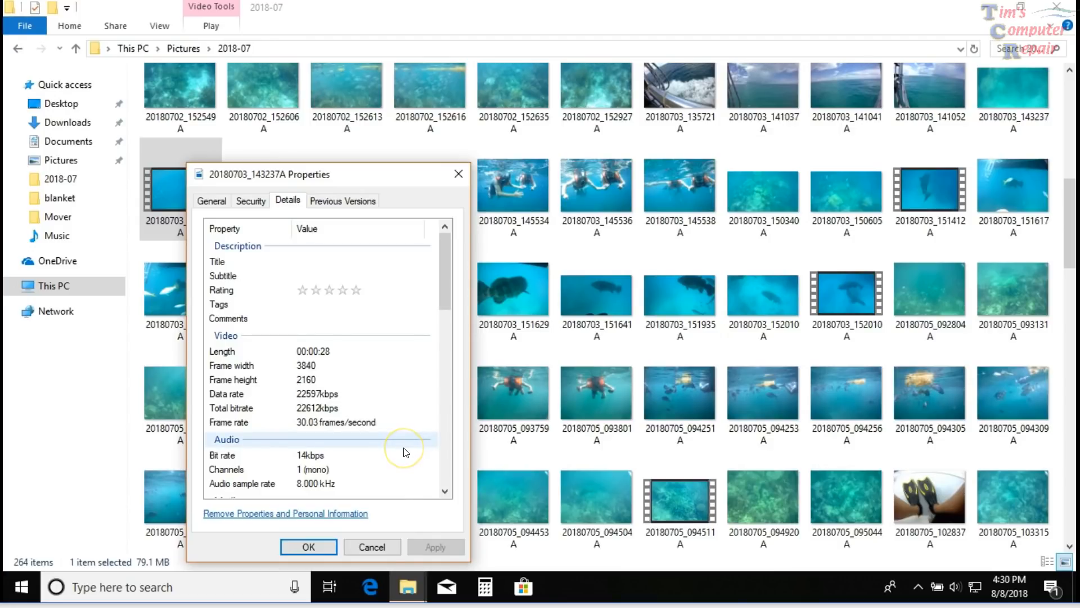
mouse_move(404, 450)
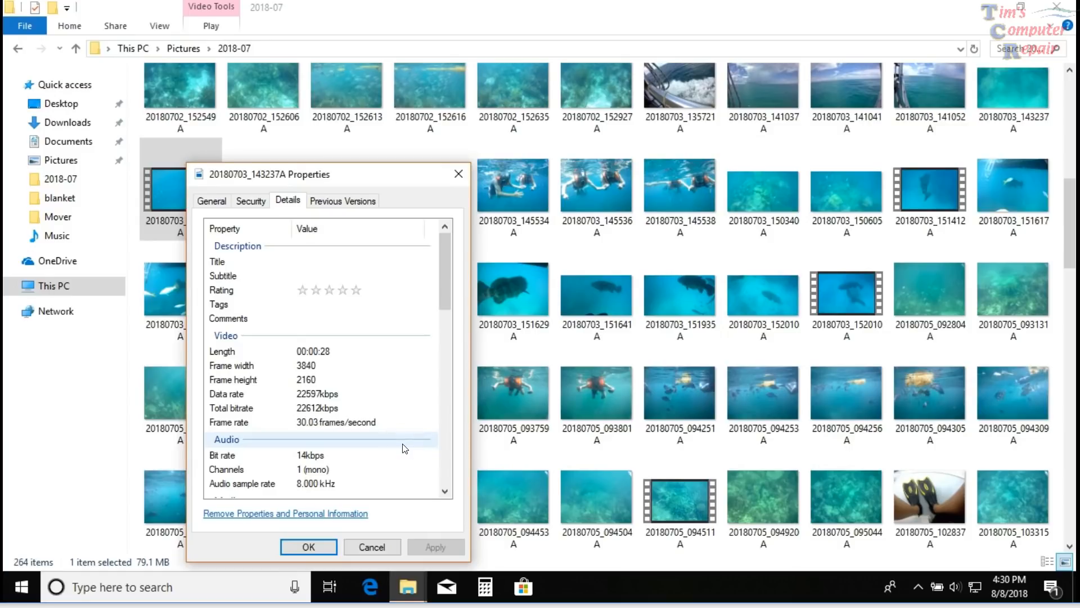
mouse_move(301, 372)
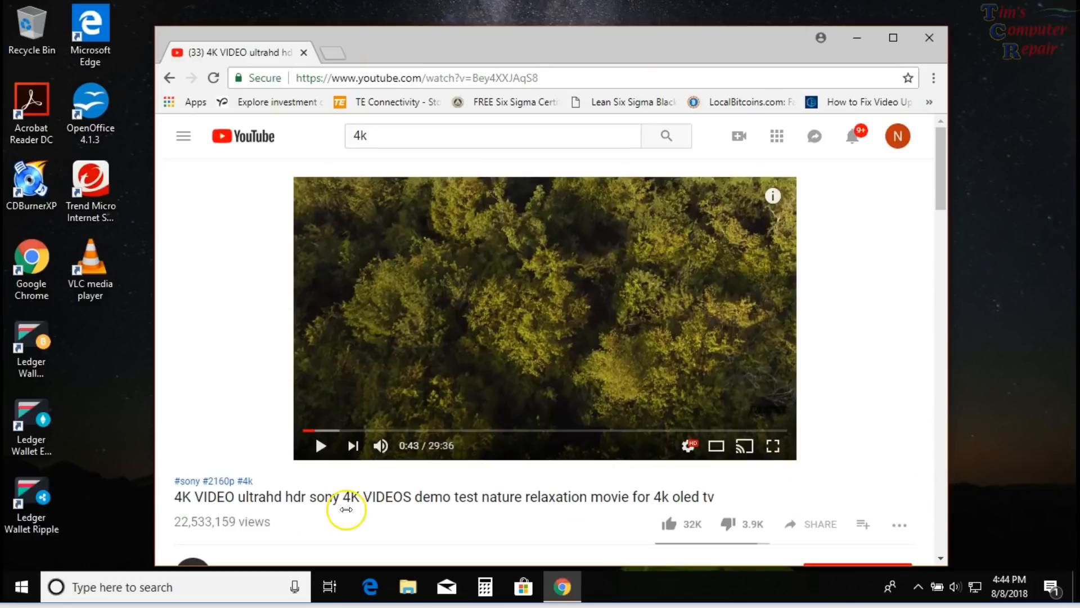
mouse_move(346, 513)
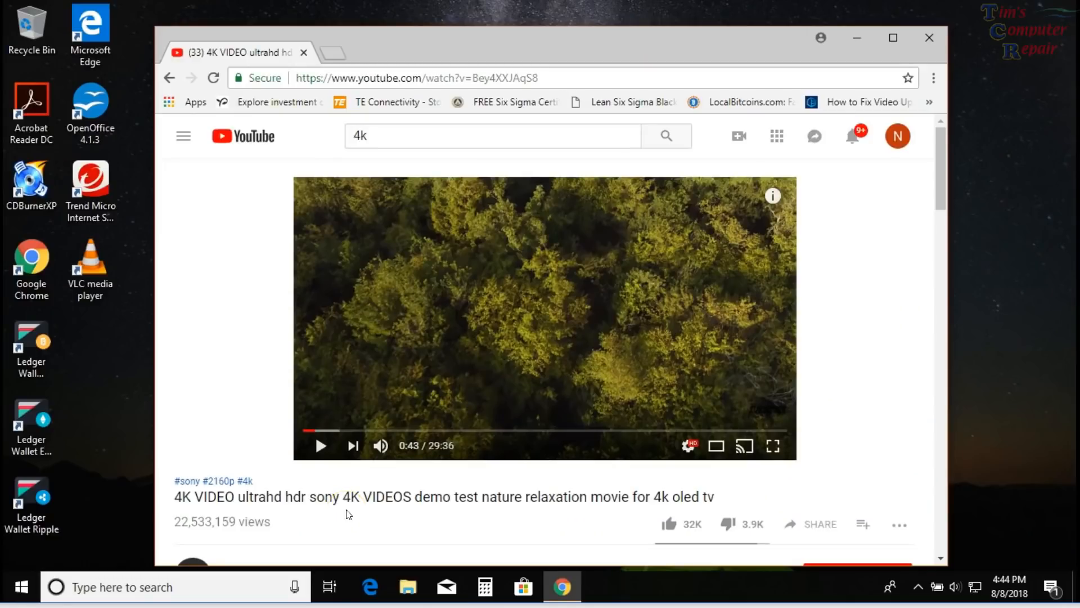
mouse_move(432, 504)
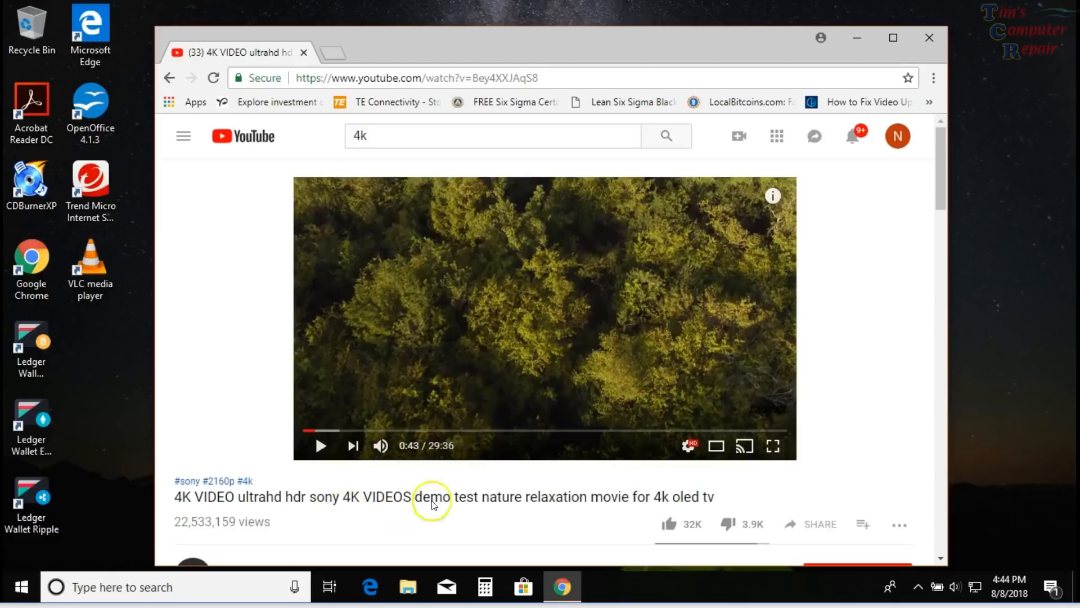
mouse_move(276, 357)
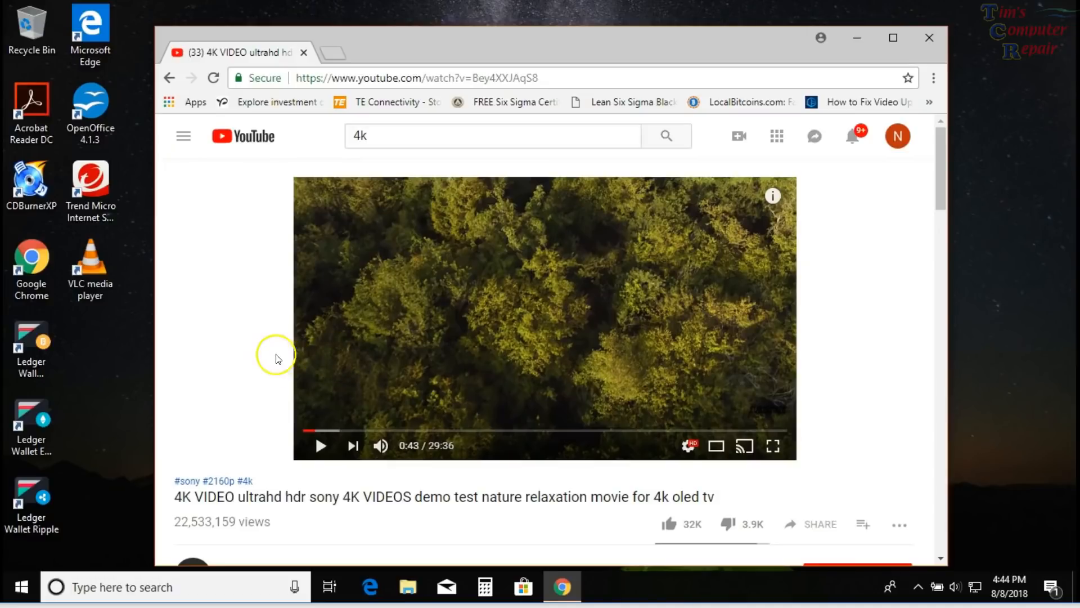
mouse_move(232, 257)
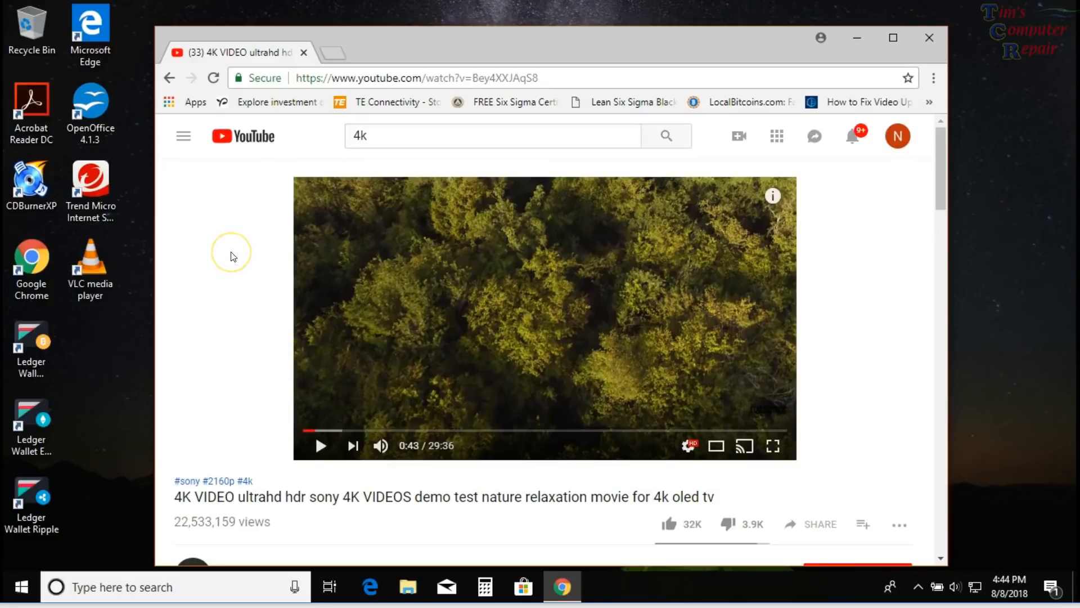
mouse_move(964, 333)
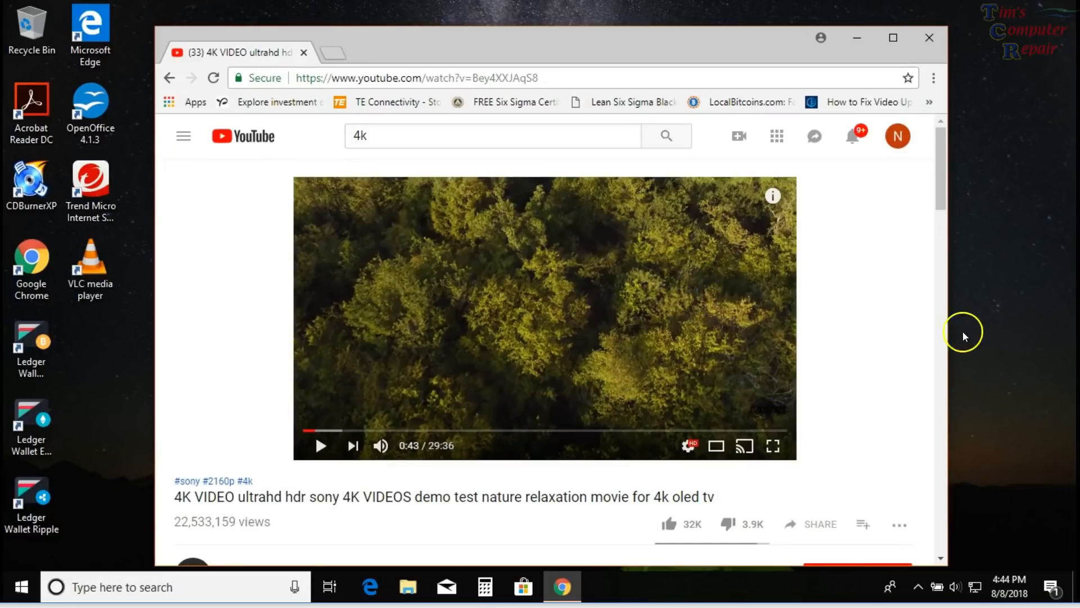
mouse_move(859, 357)
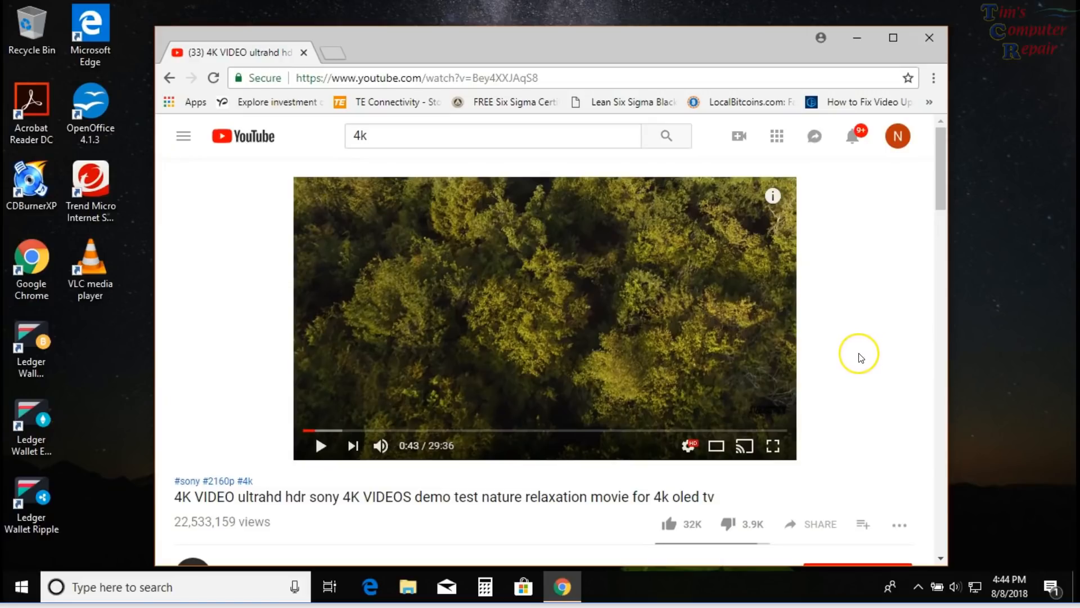
mouse_move(831, 360)
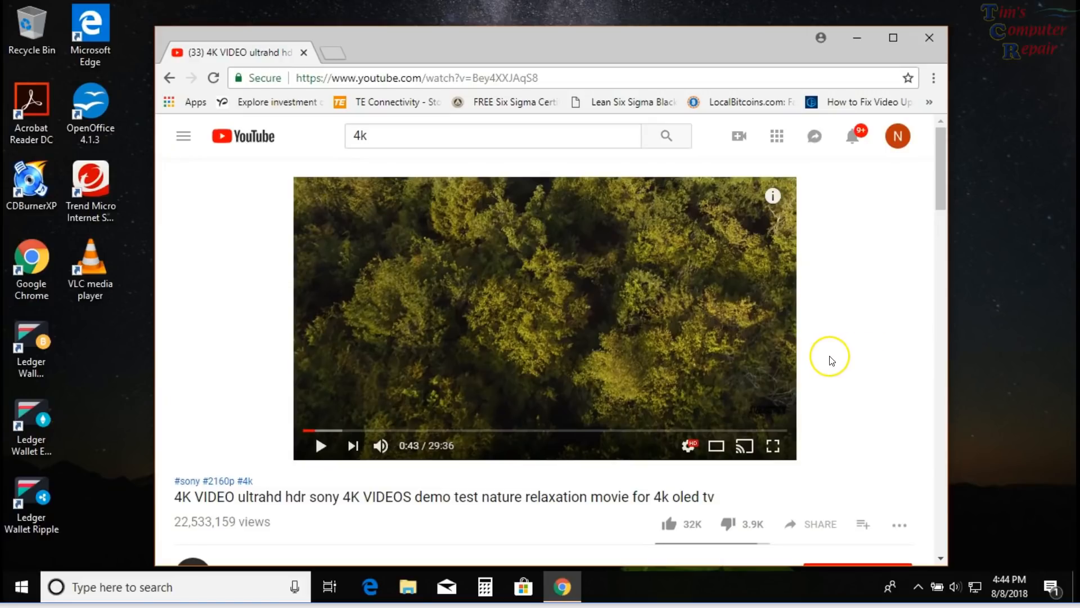
mouse_move(831, 359)
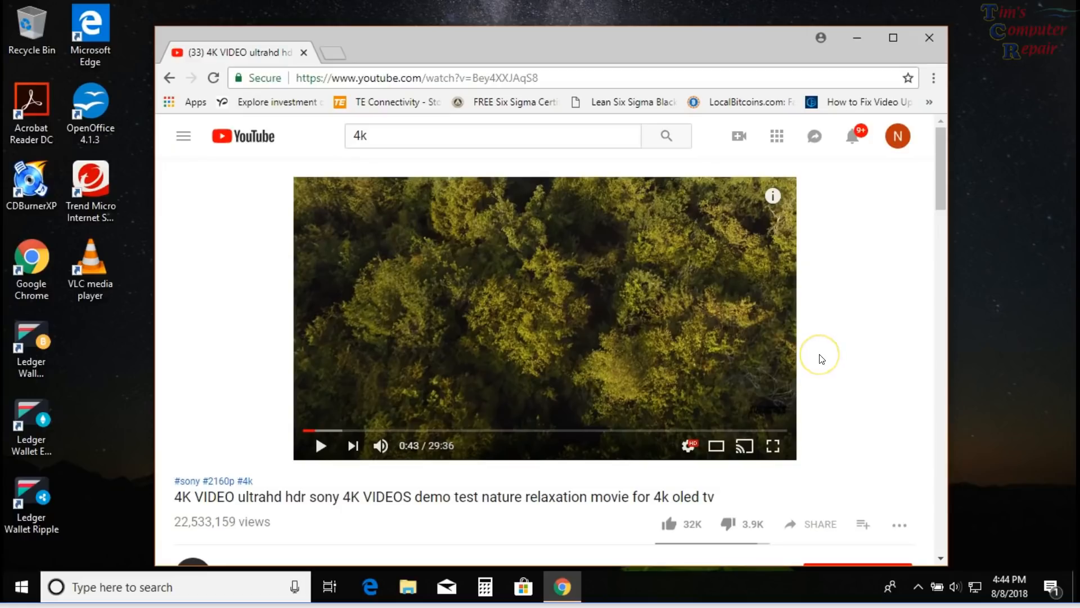
mouse_move(792, 384)
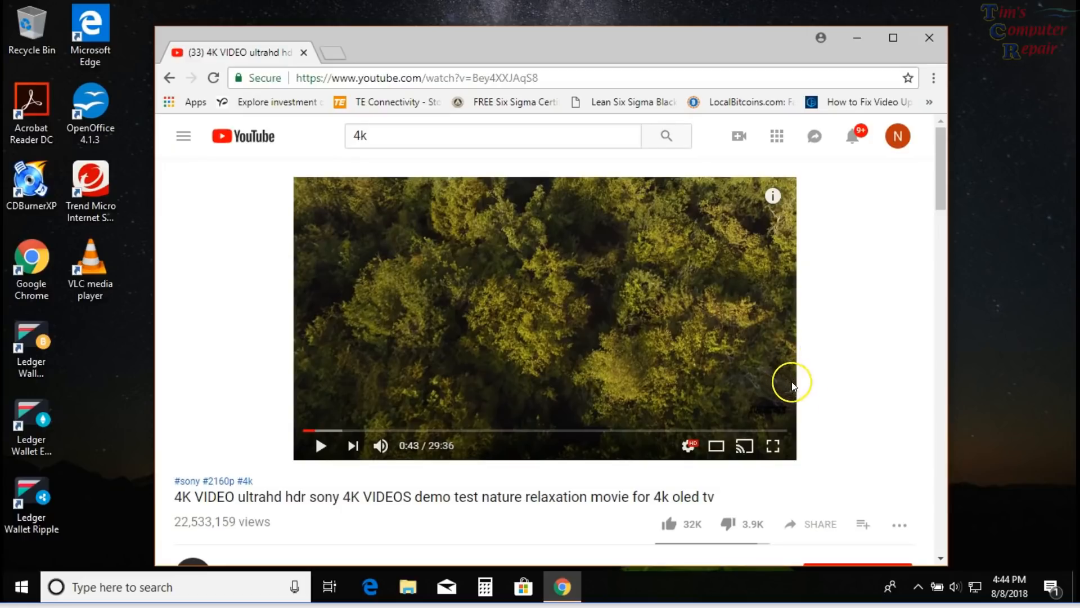
mouse_move(806, 385)
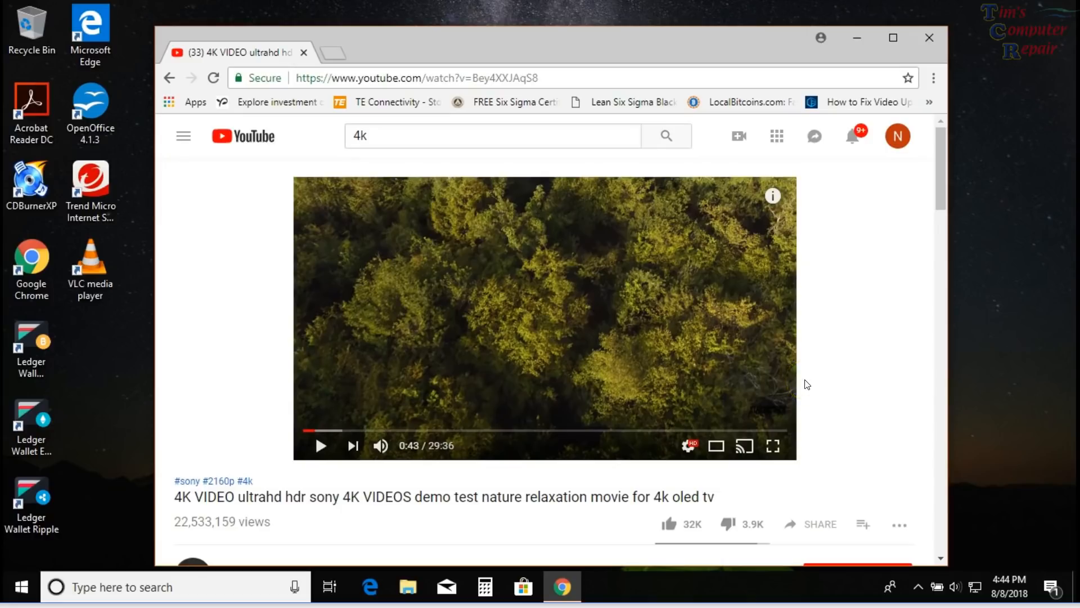